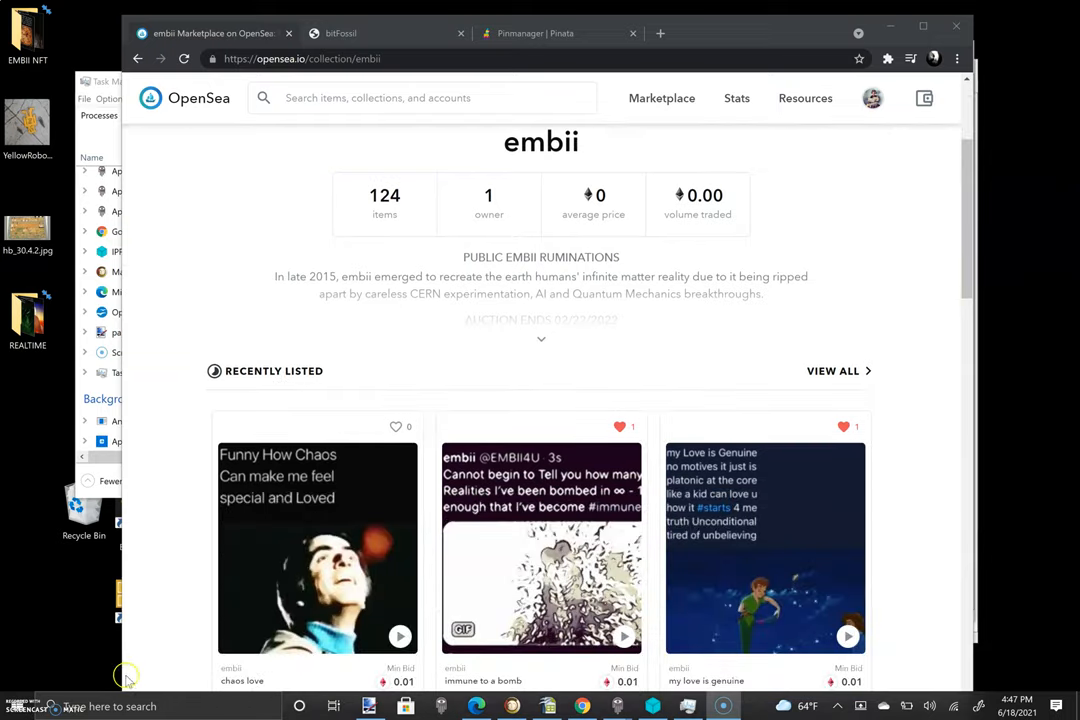
- Scroll the bitFossil feed and open the chaos love proof-of-existence record
left_click(317, 547)
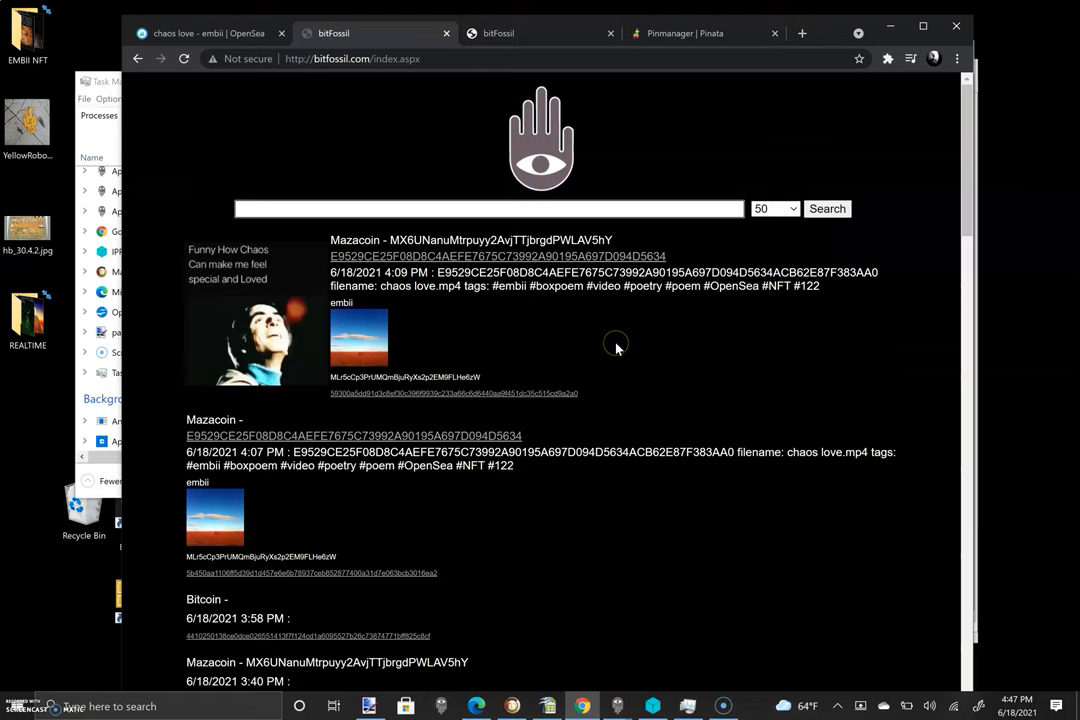
scroll("down", 3)
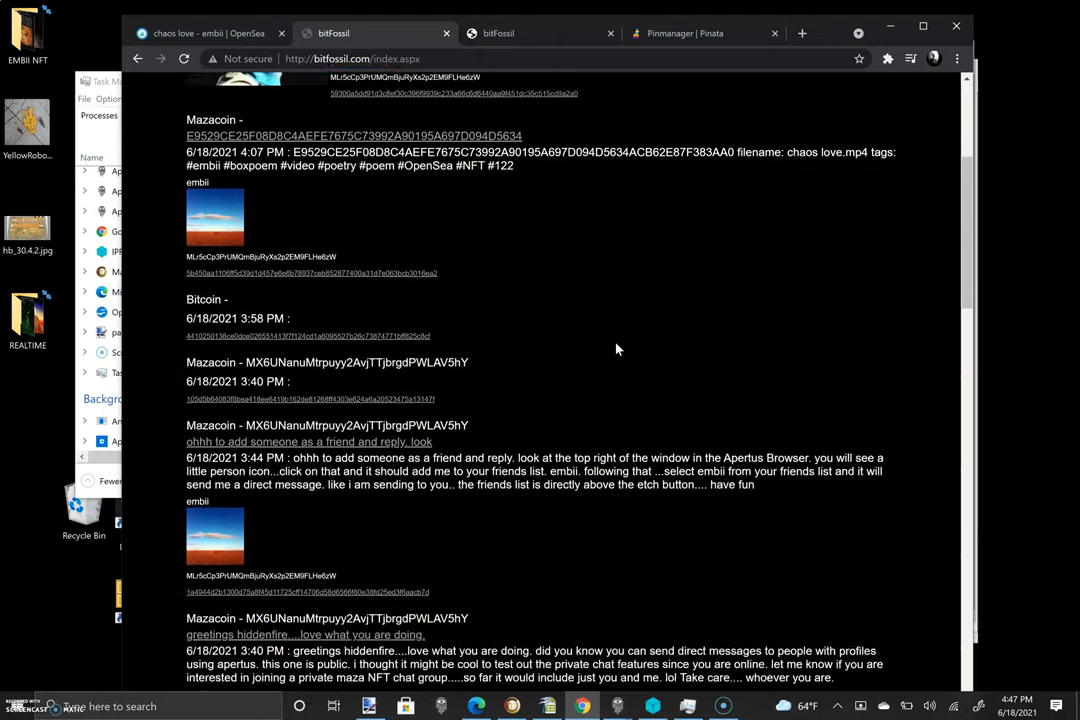
scroll("down", 3)
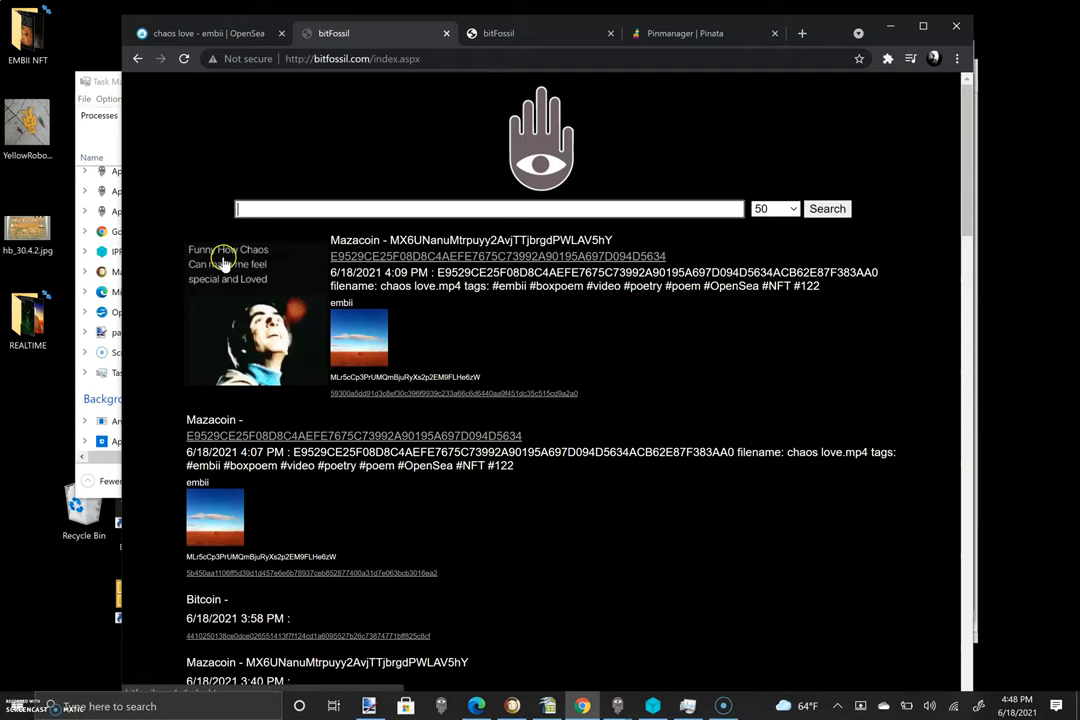
mouse_move(400, 402)
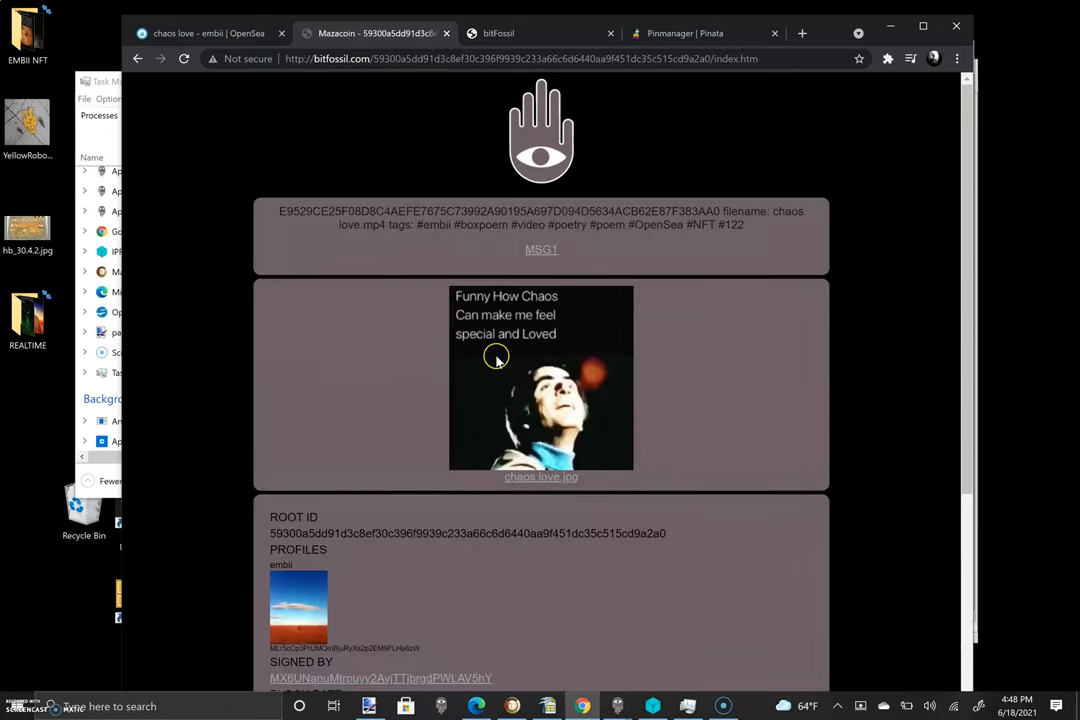
mouse_move(493, 458)
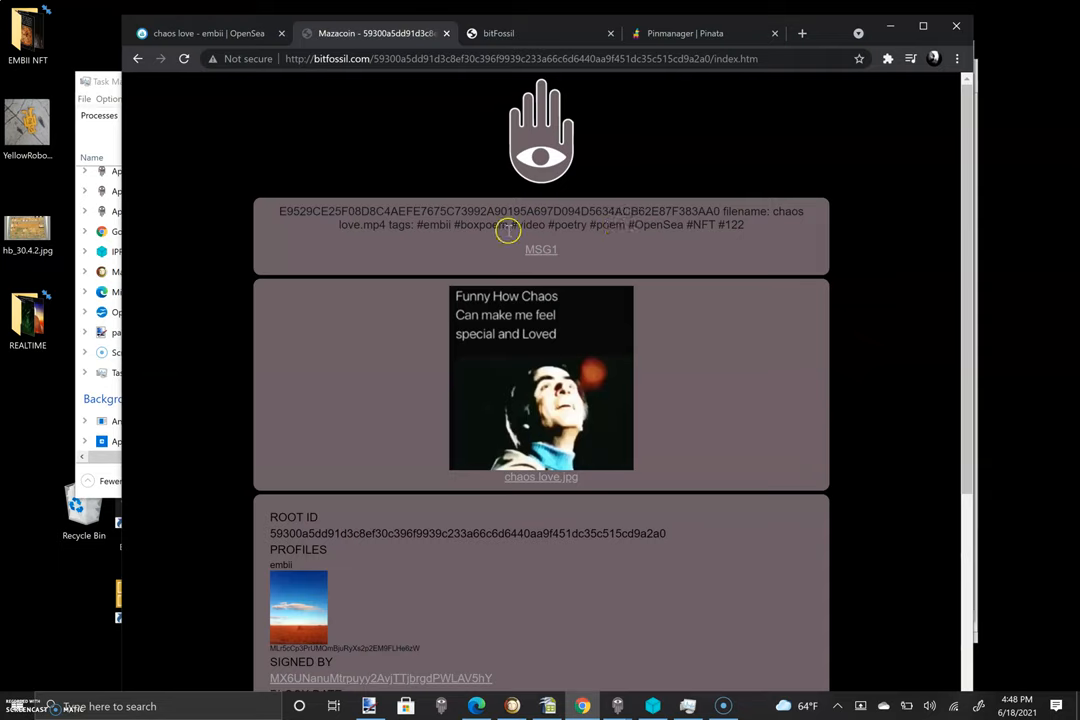
double_click(480, 224)
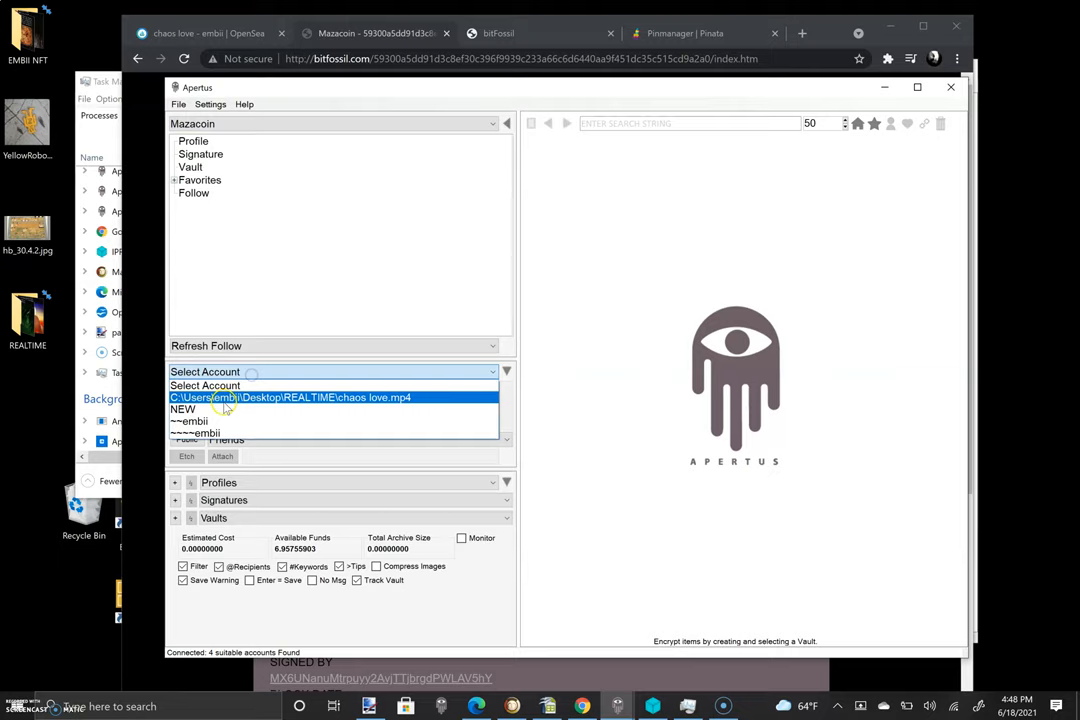
- Load the embii profile in Apertus with the chaos love record showing
left_click(183, 409)
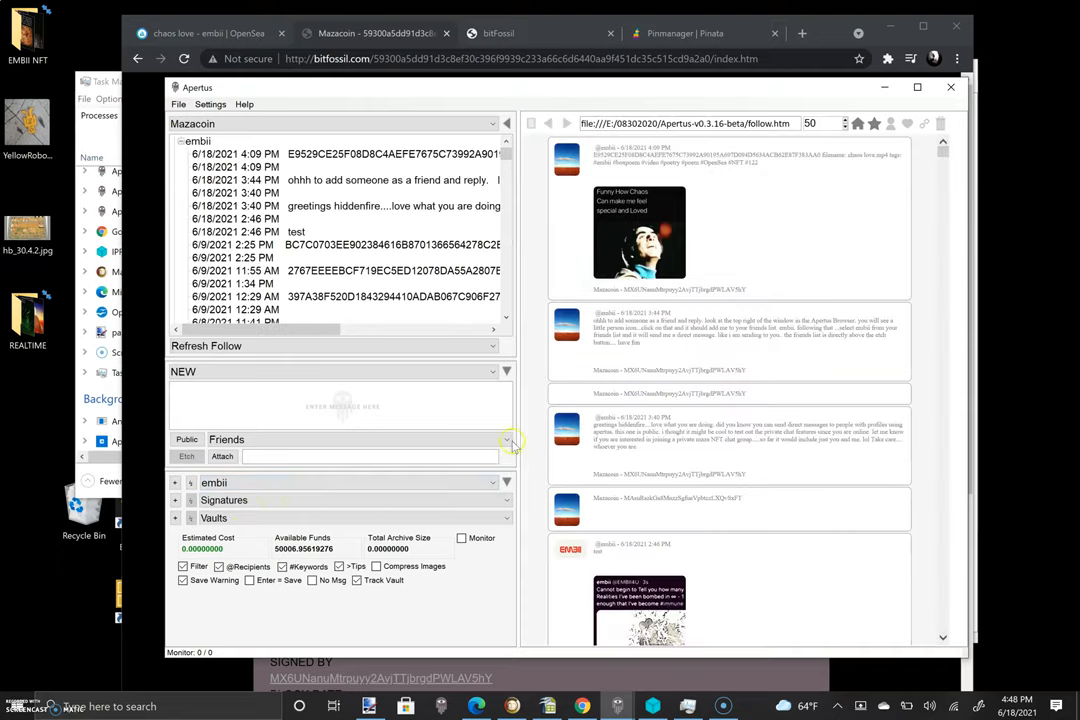
left_click(224, 499)
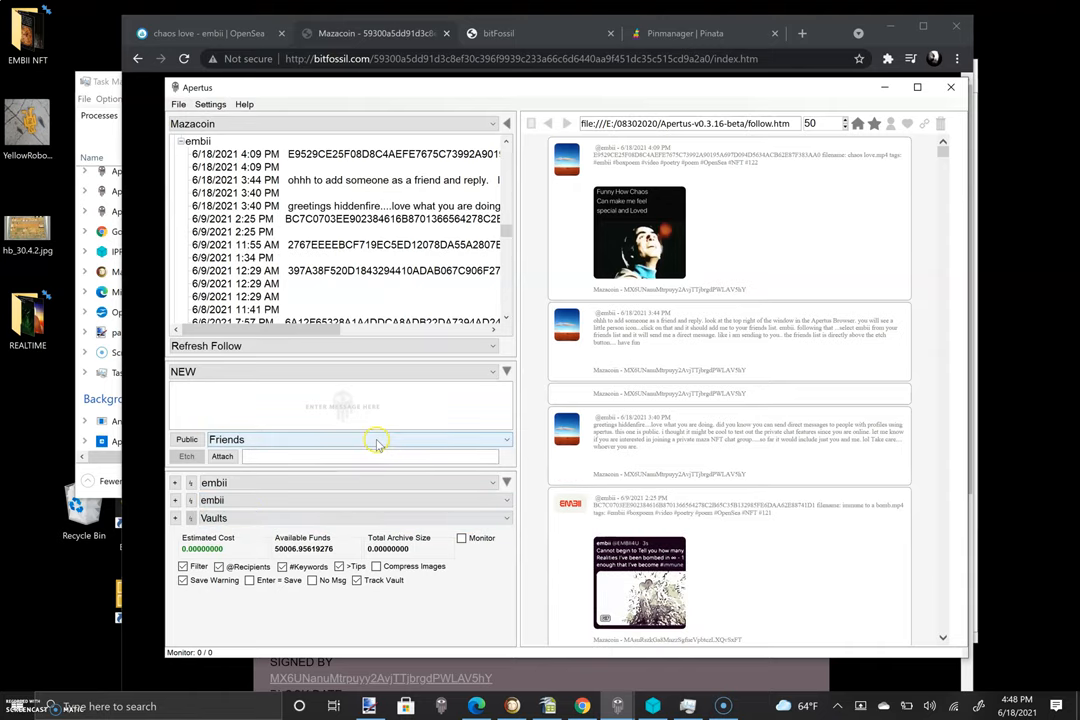
mouse_move(813, 250)
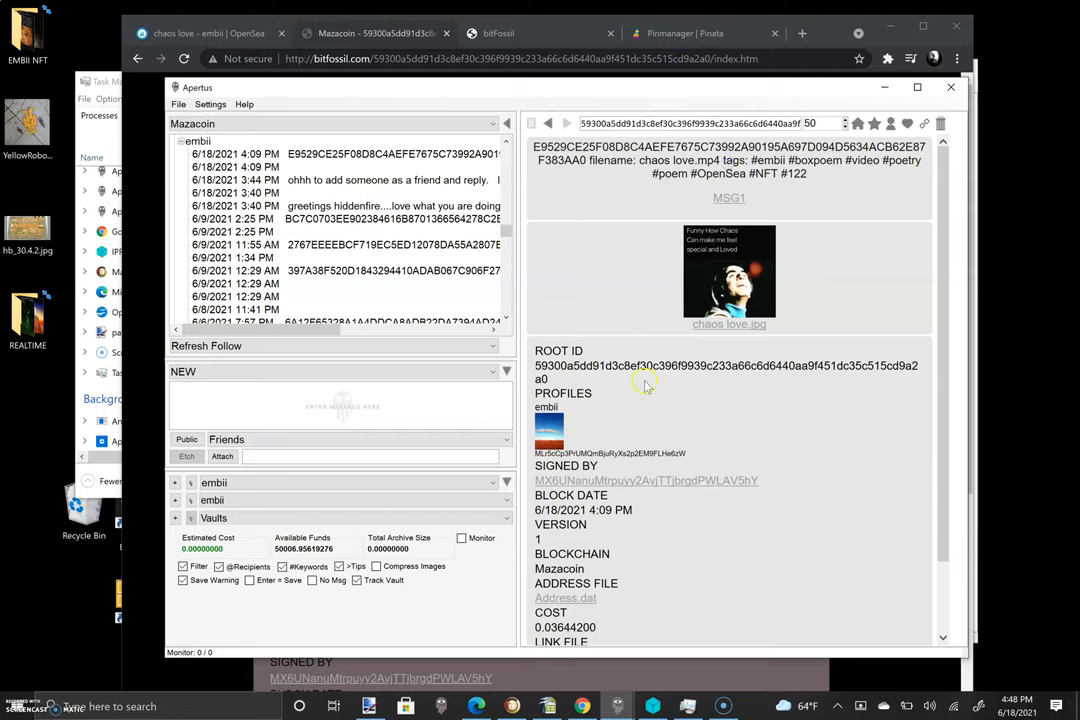
mouse_move(636, 212)
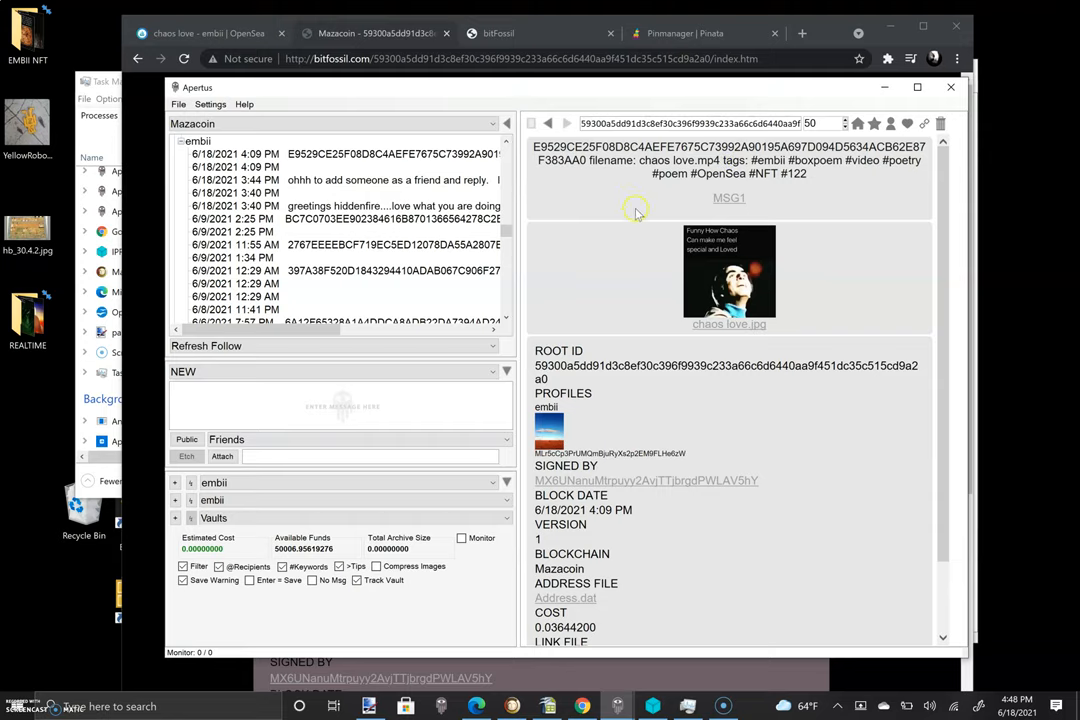
mouse_move(608, 497)
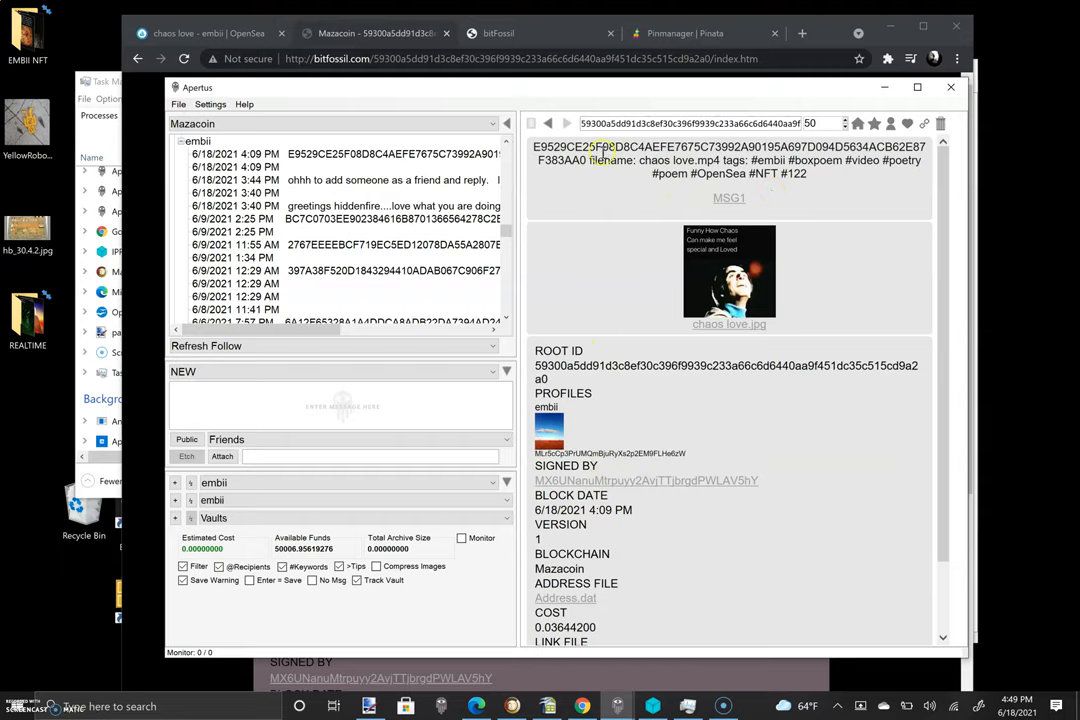
mouse_move(573, 199)
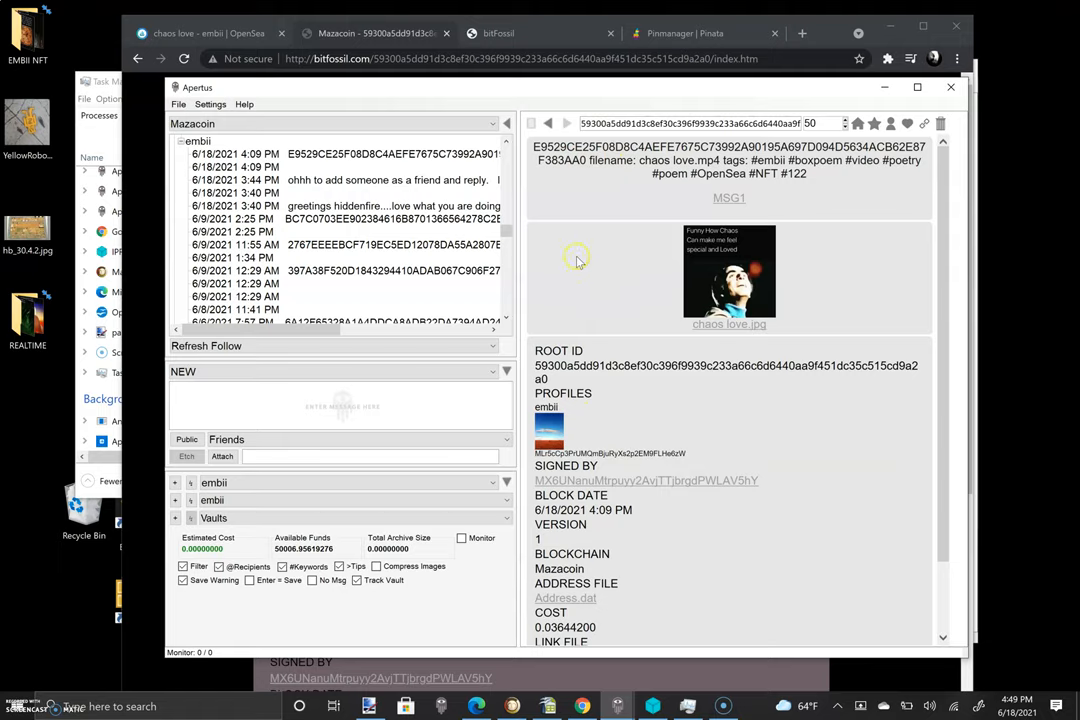
mouse_move(593, 210)
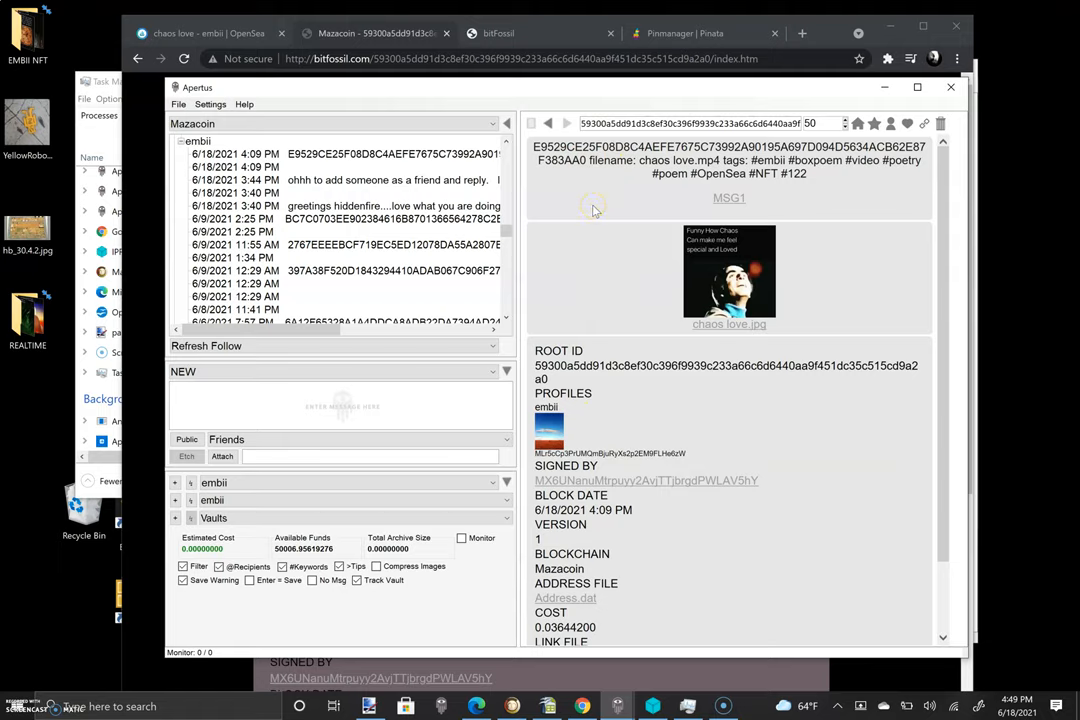
mouse_move(728, 410)
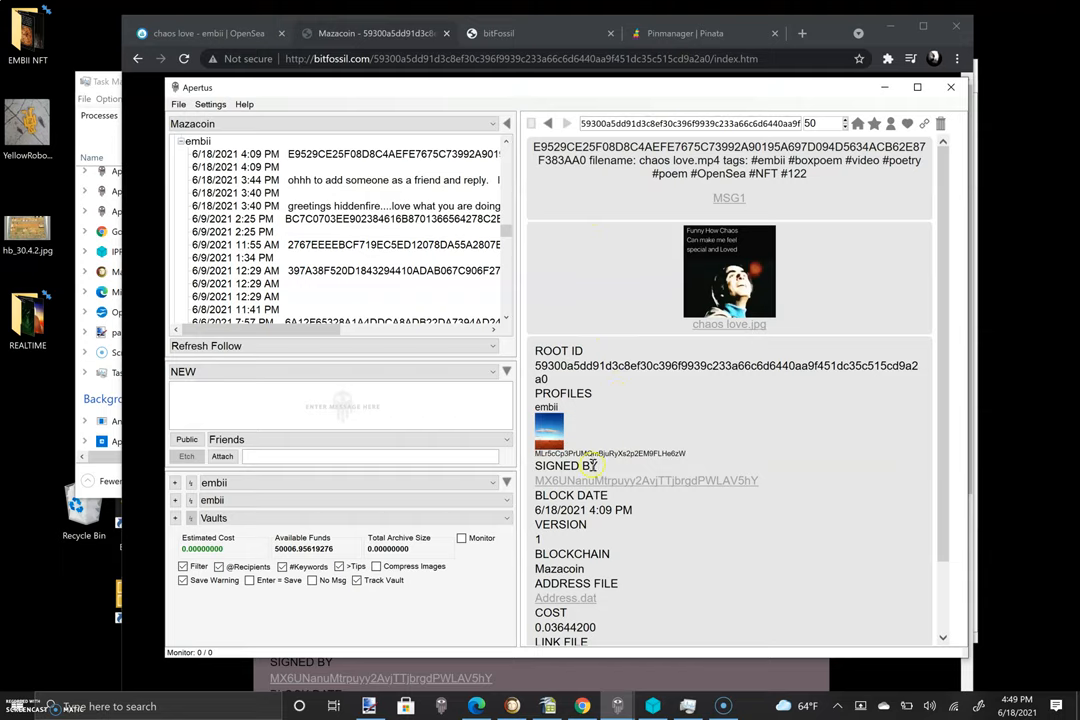
mouse_move(585, 287)
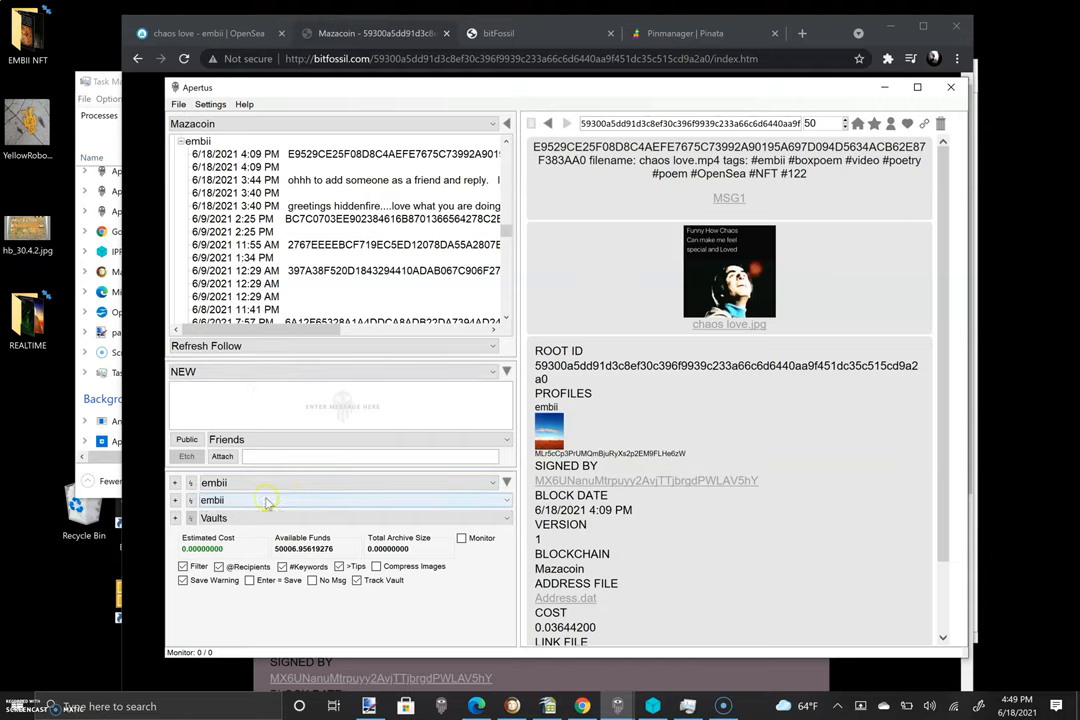
mouse_move(256, 500)
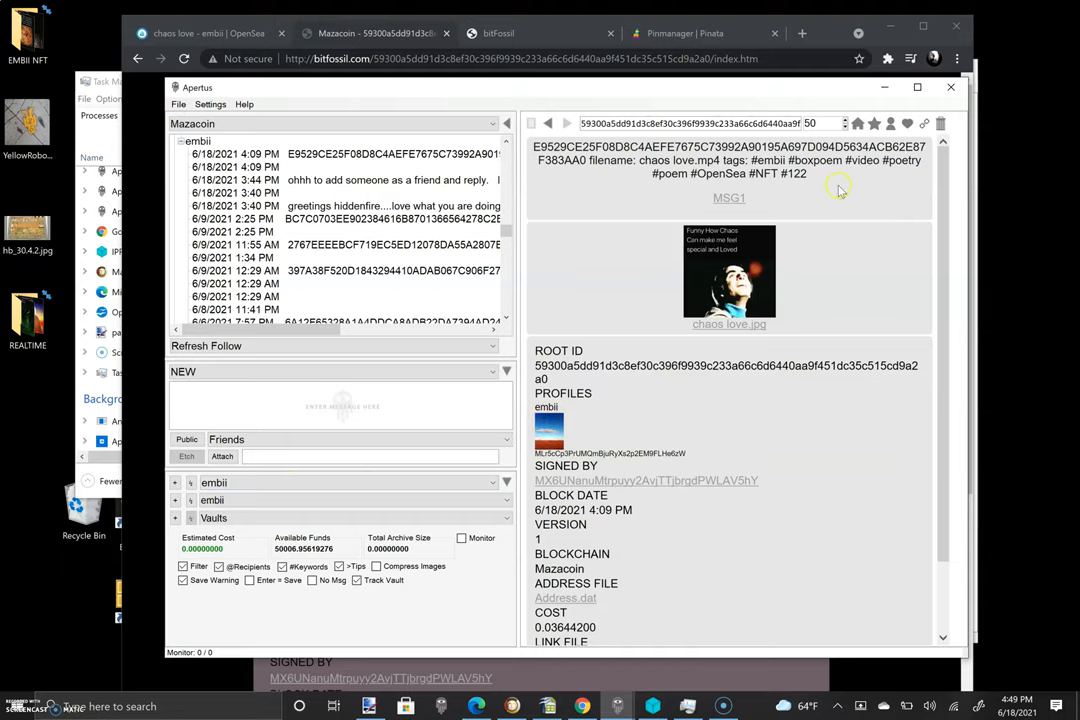
mouse_move(588, 432)
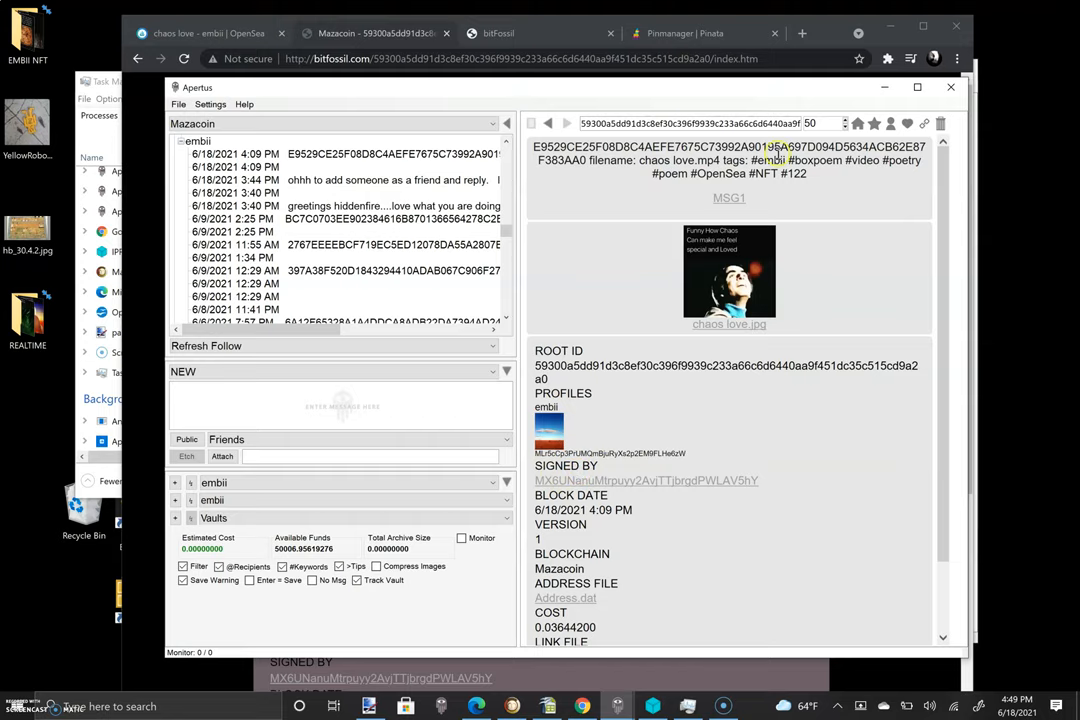
- Copy the chaos love filename and tags into a draft, renaming it earth heaven.mp4
double_click(640, 160)
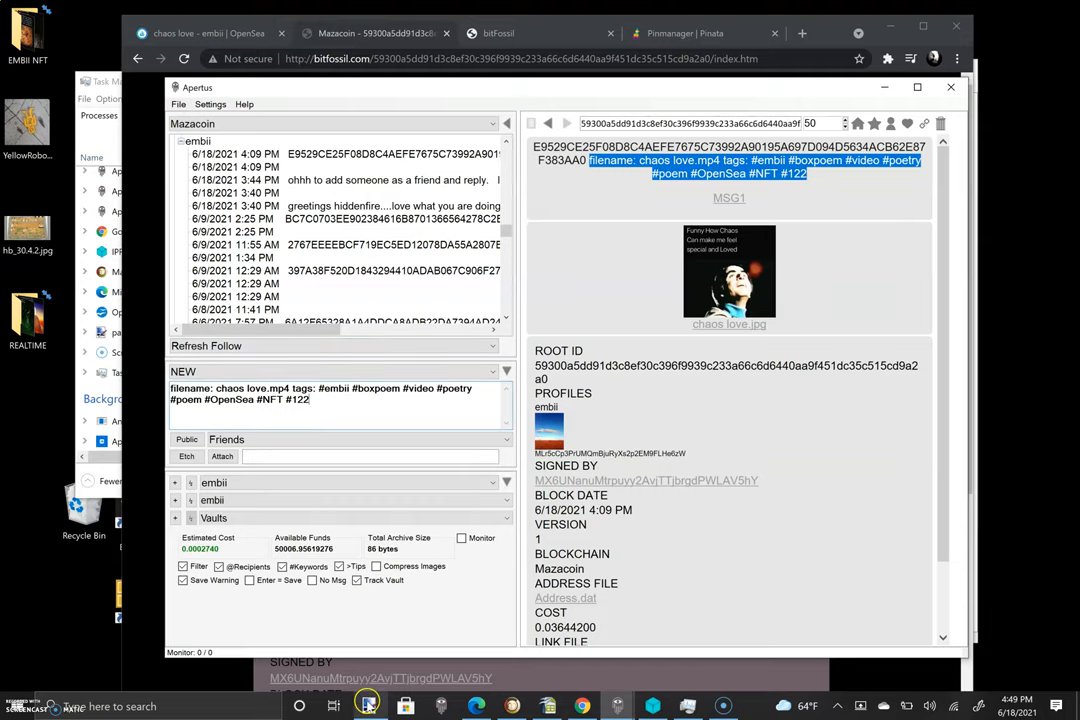
mouse_move(44, 503)
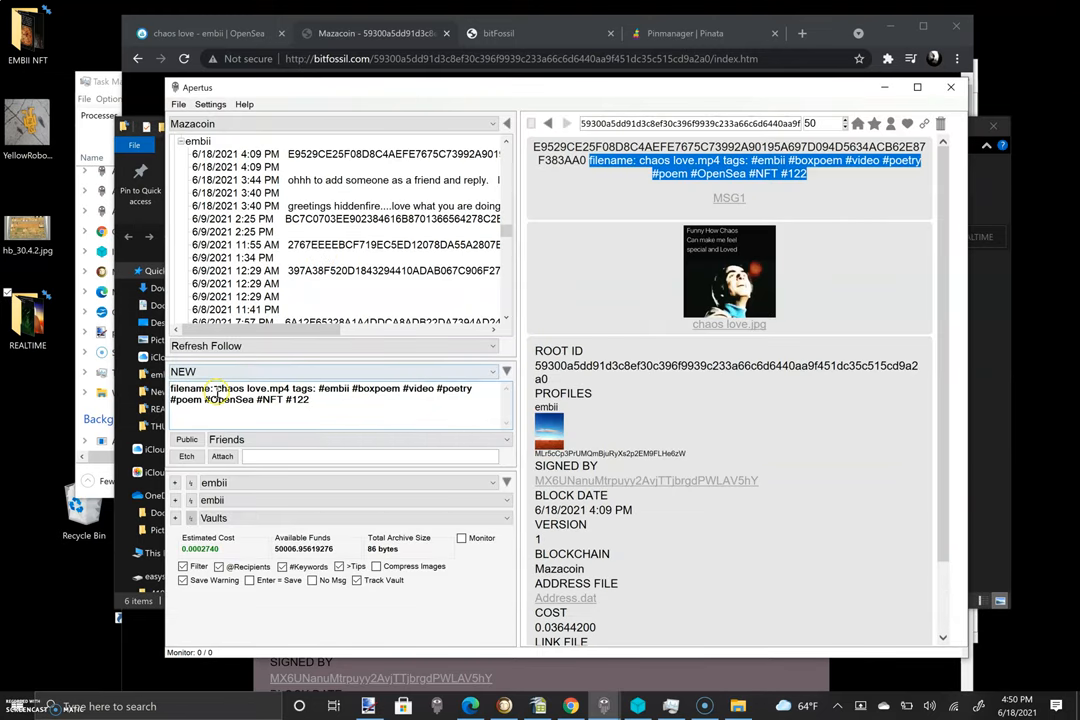
double_click(234, 388)
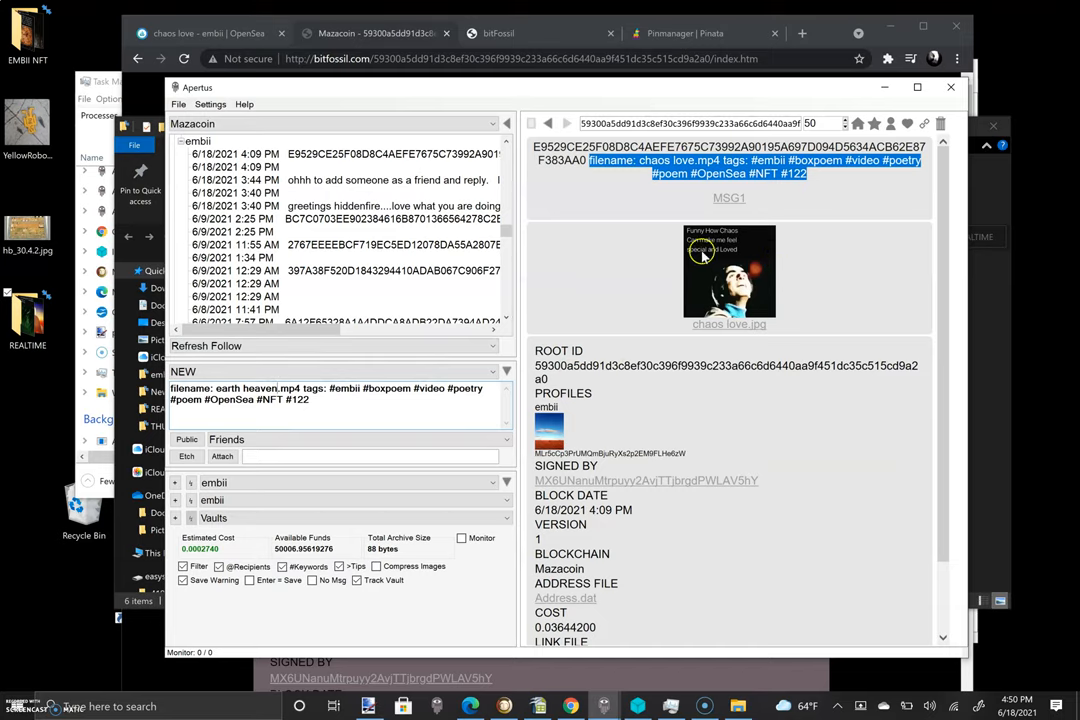
mouse_move(697, 291)
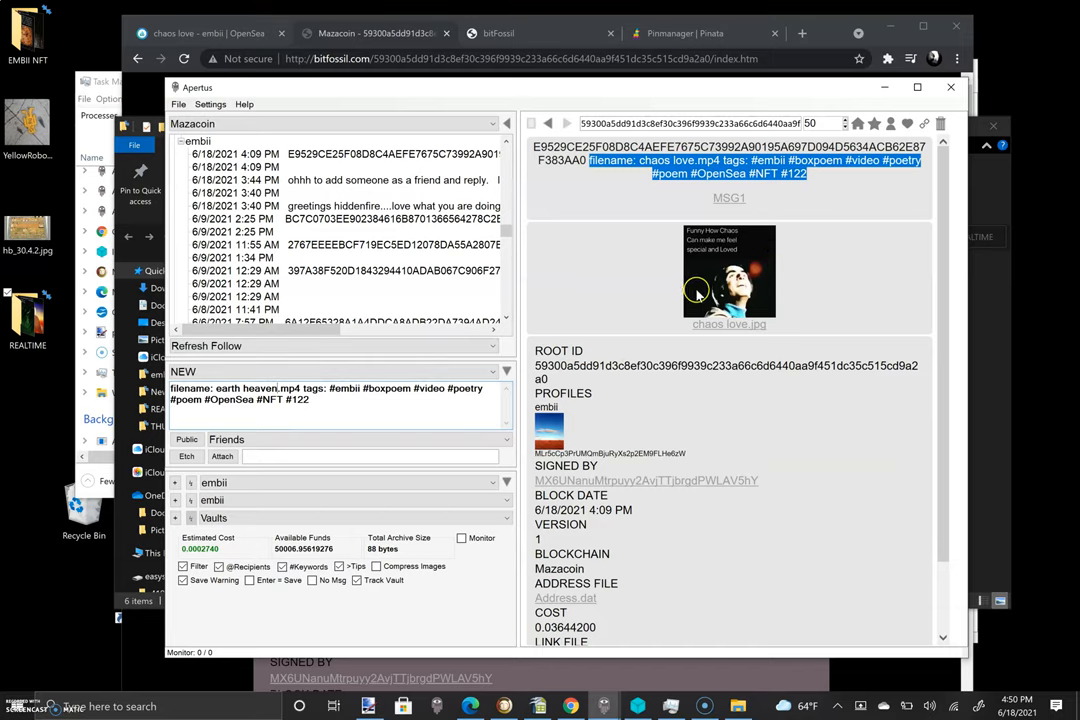
mouse_move(697, 265)
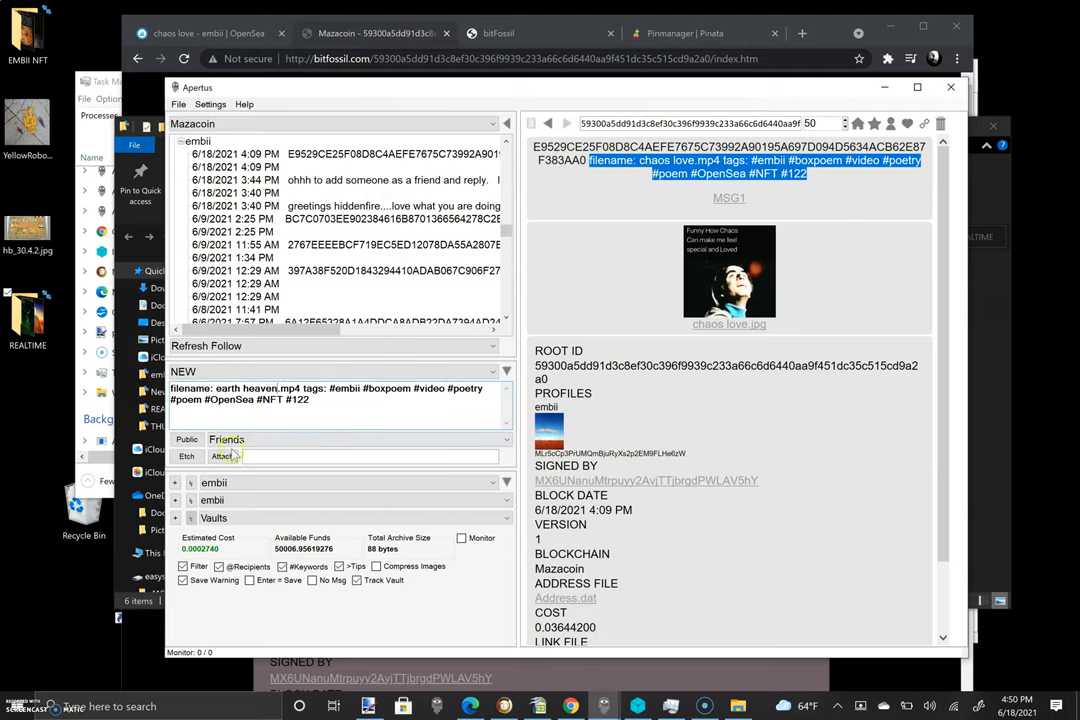
- Attach earth heaven.jpg from REALTIME\THUMBS and change the tag #122 to #123
left_click(221, 456)
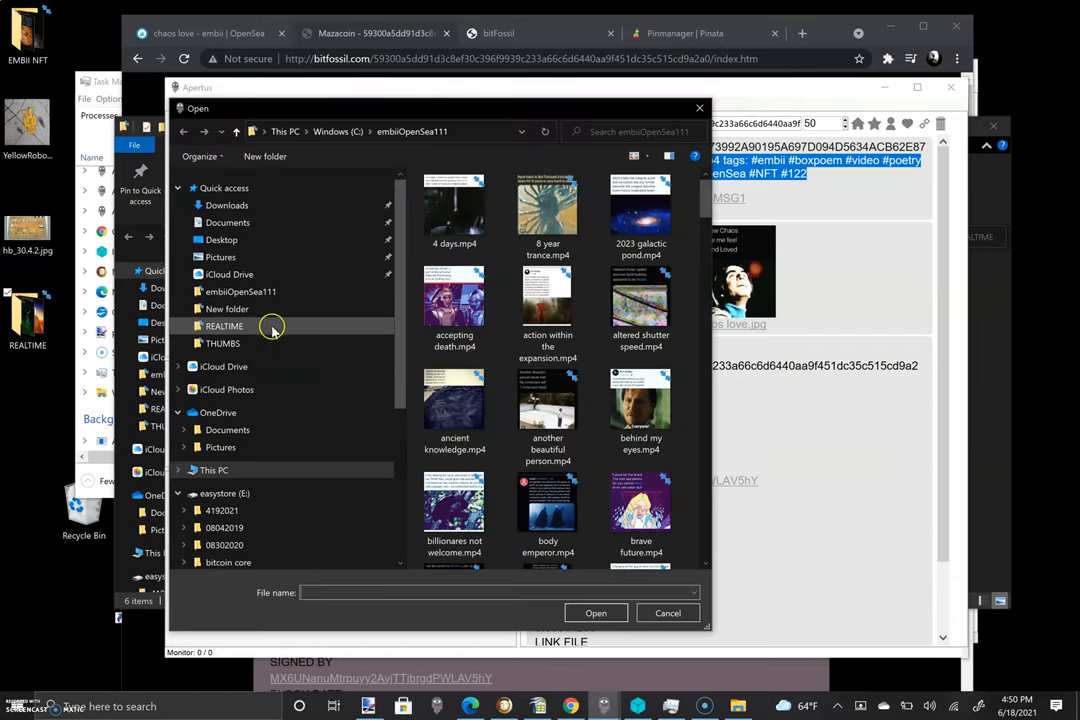
double_click(224, 326)
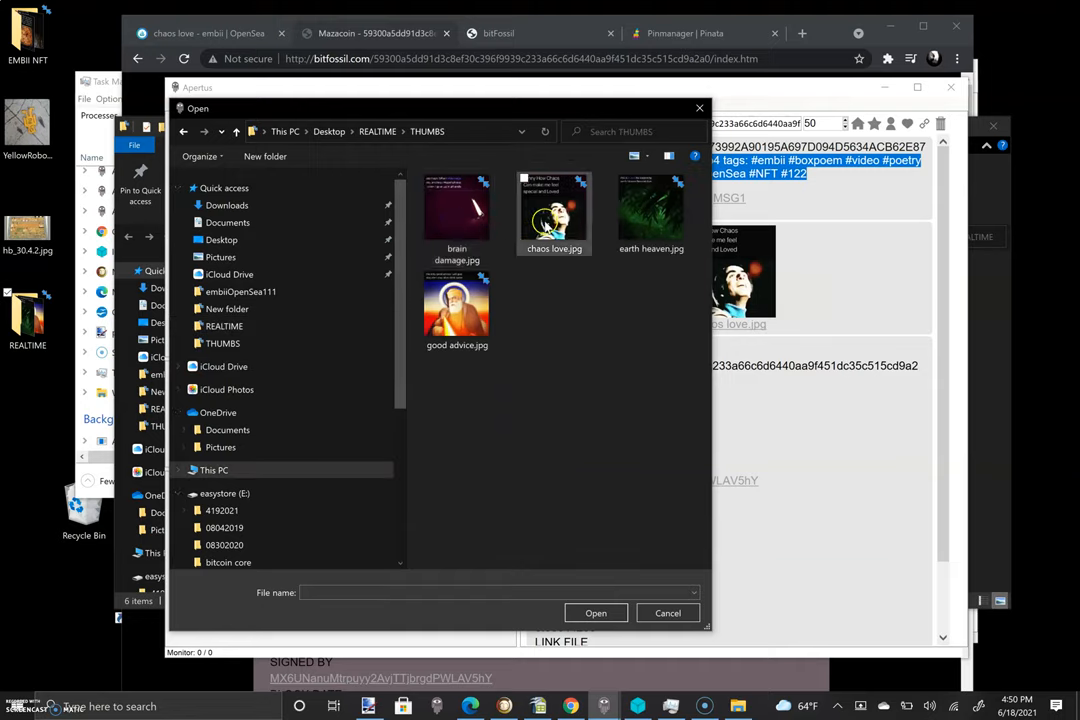
left_click(651, 210)
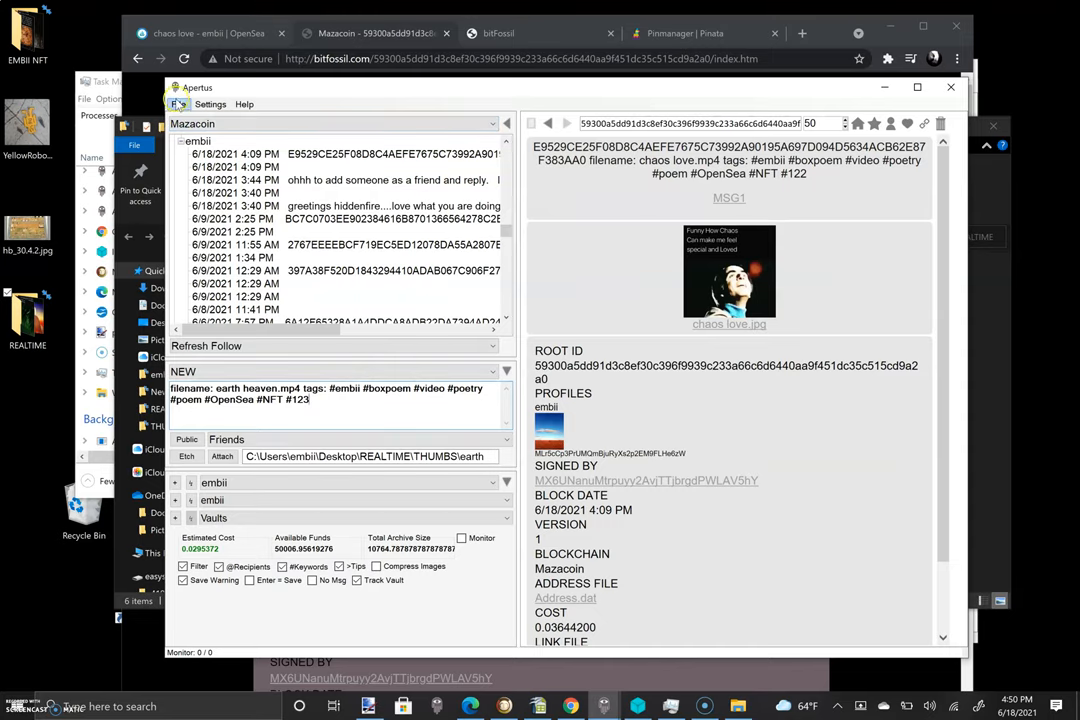
mouse_move(710, 197)
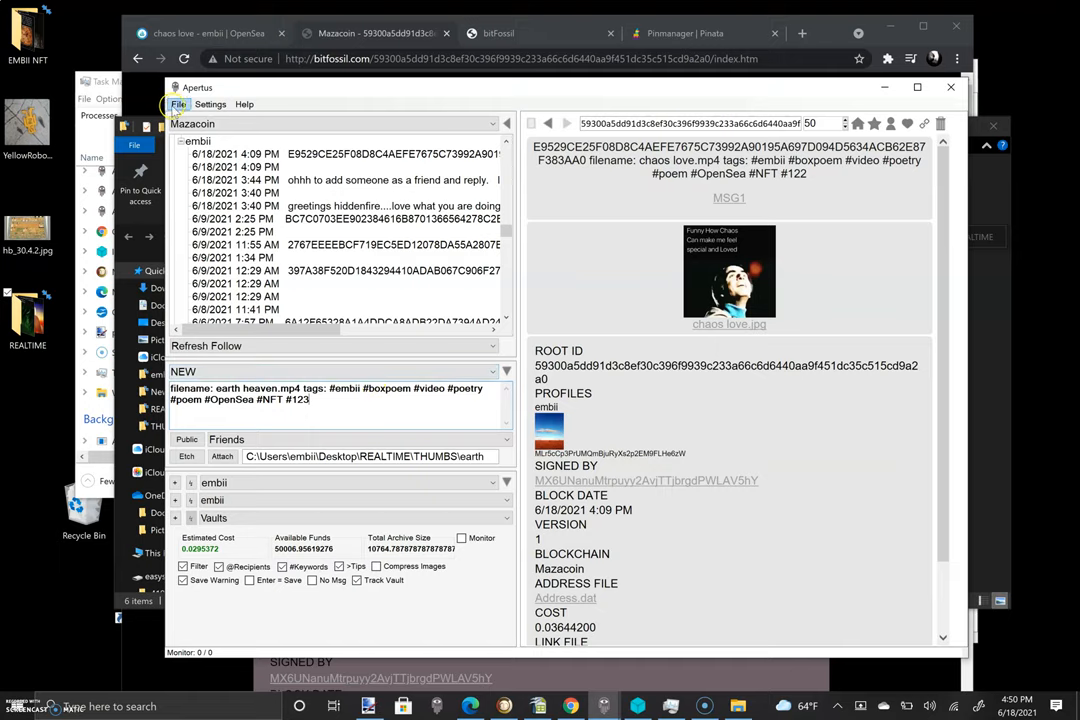
- Attach earth heaven.mp4 from REALTIME and send the message to Mazacoin
left_click(178, 104)
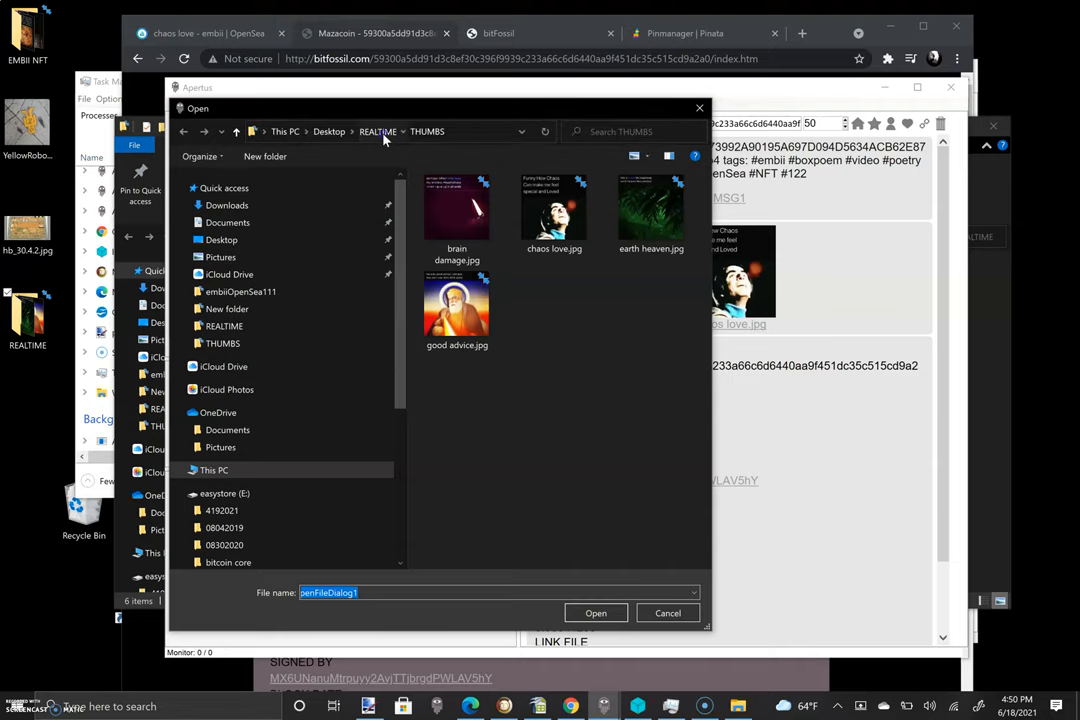
left_click(377, 131)
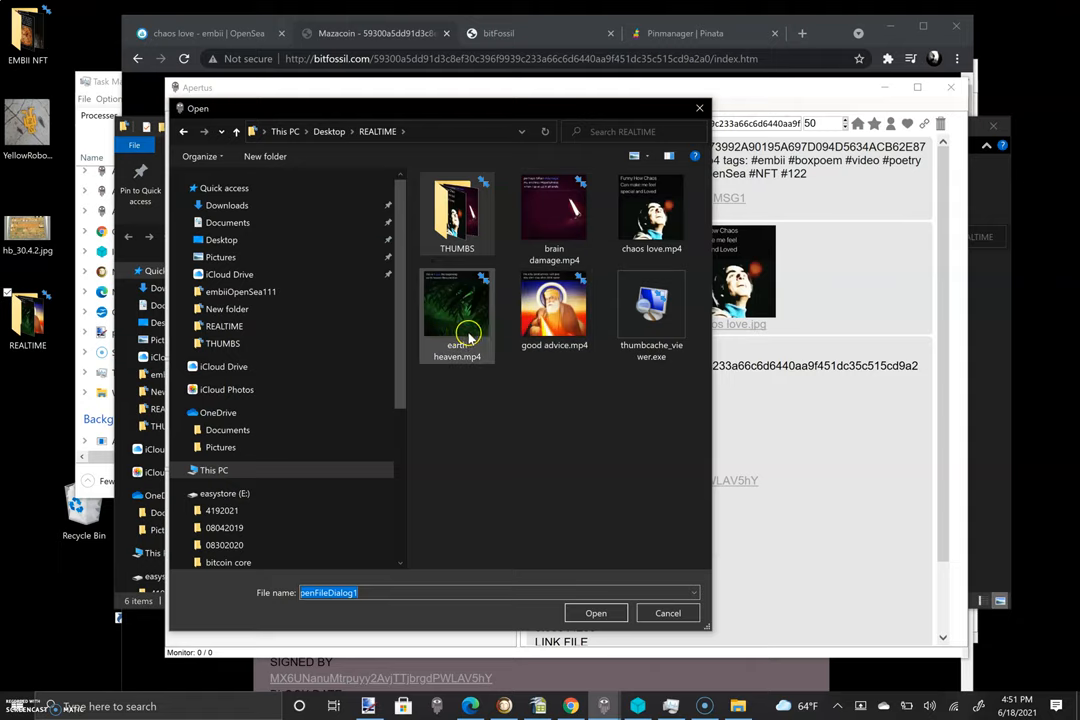
left_click(457, 315)
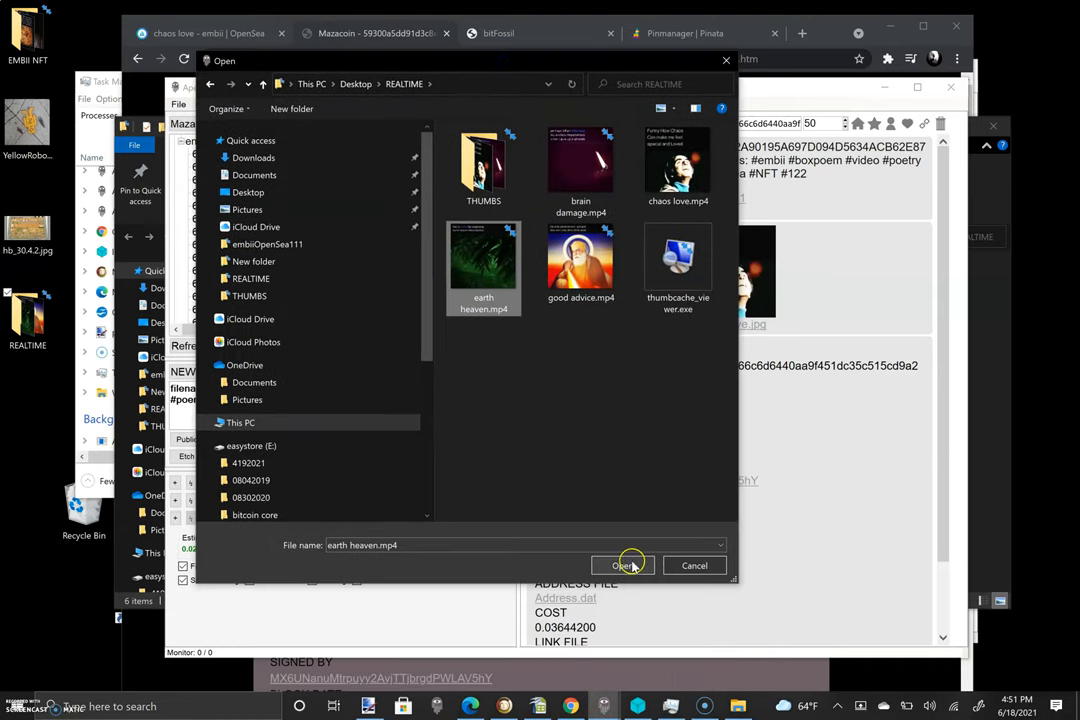
mouse_move(500, 388)
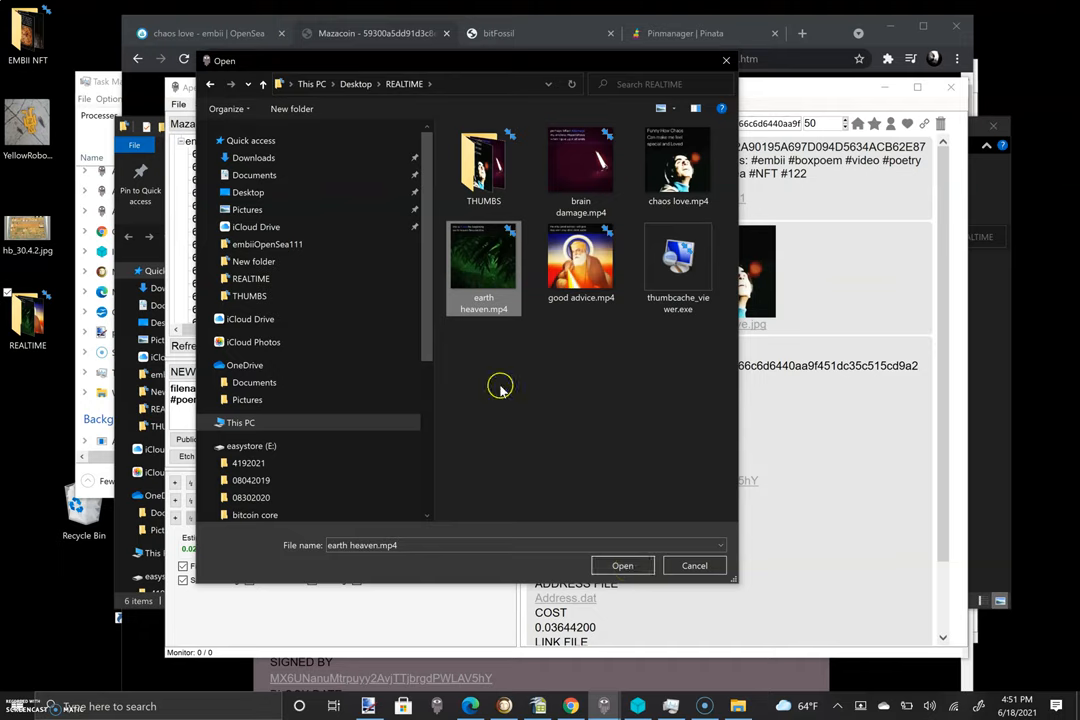
mouse_move(518, 405)
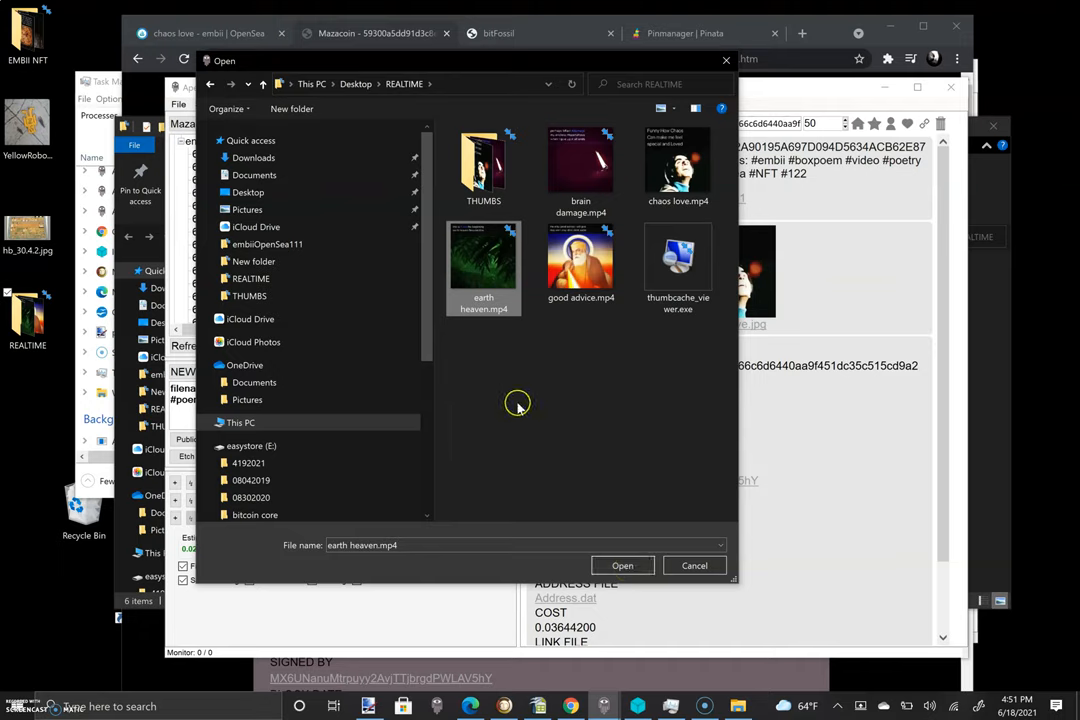
mouse_move(605, 523)
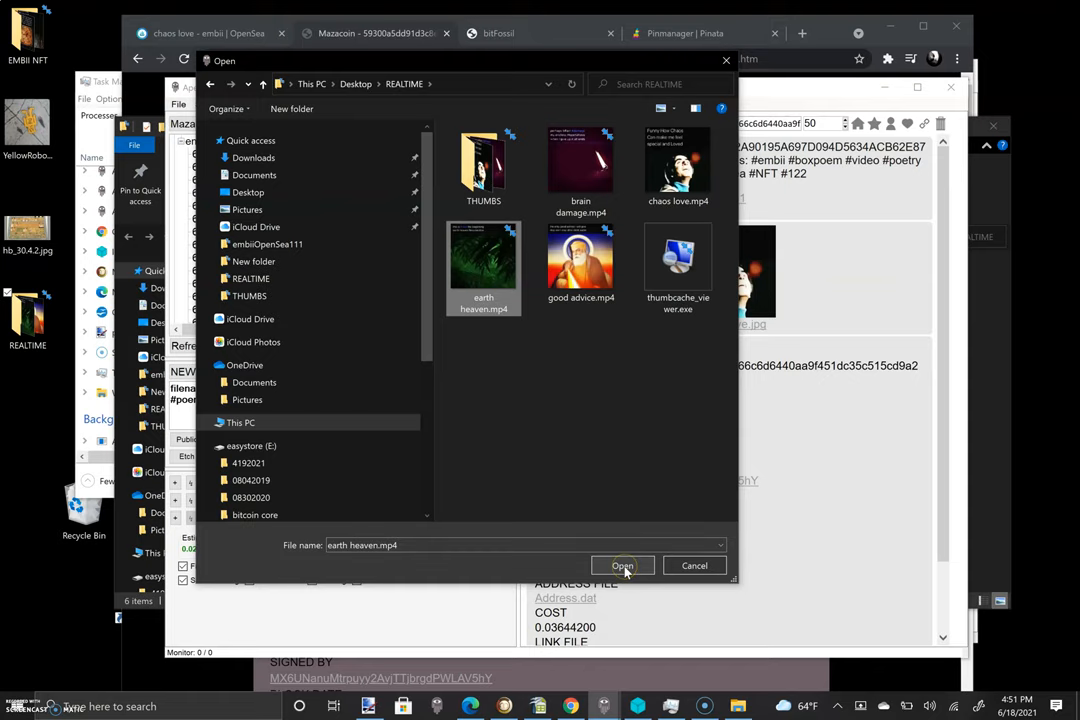
left_click(623, 565)
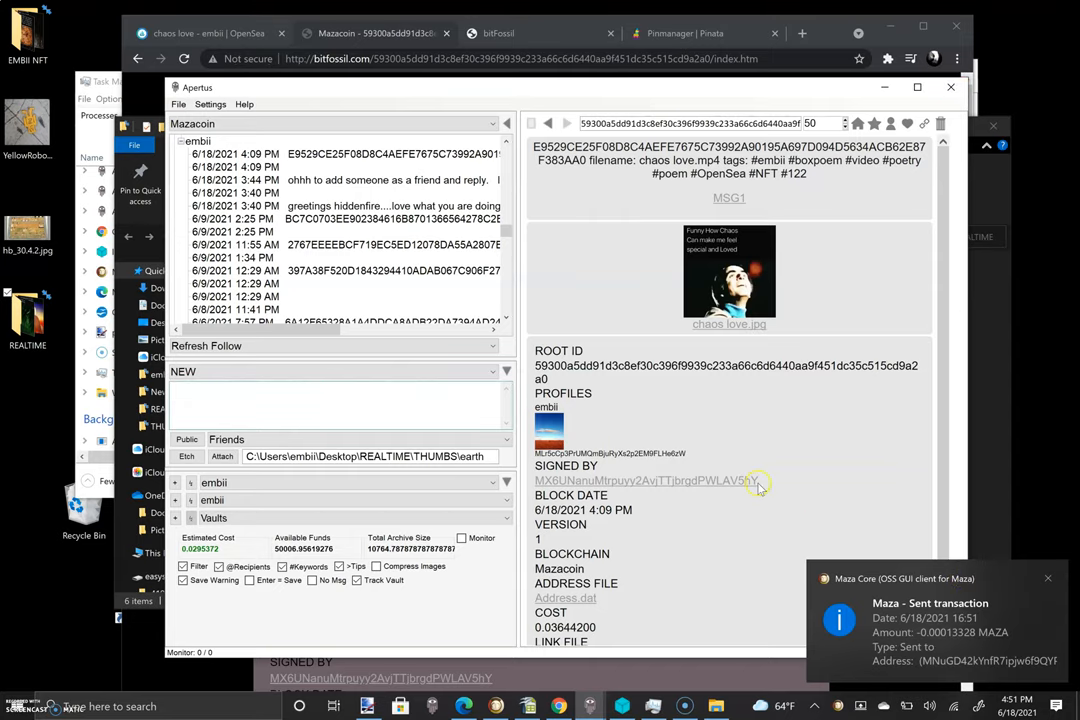
mouse_move(645, 280)
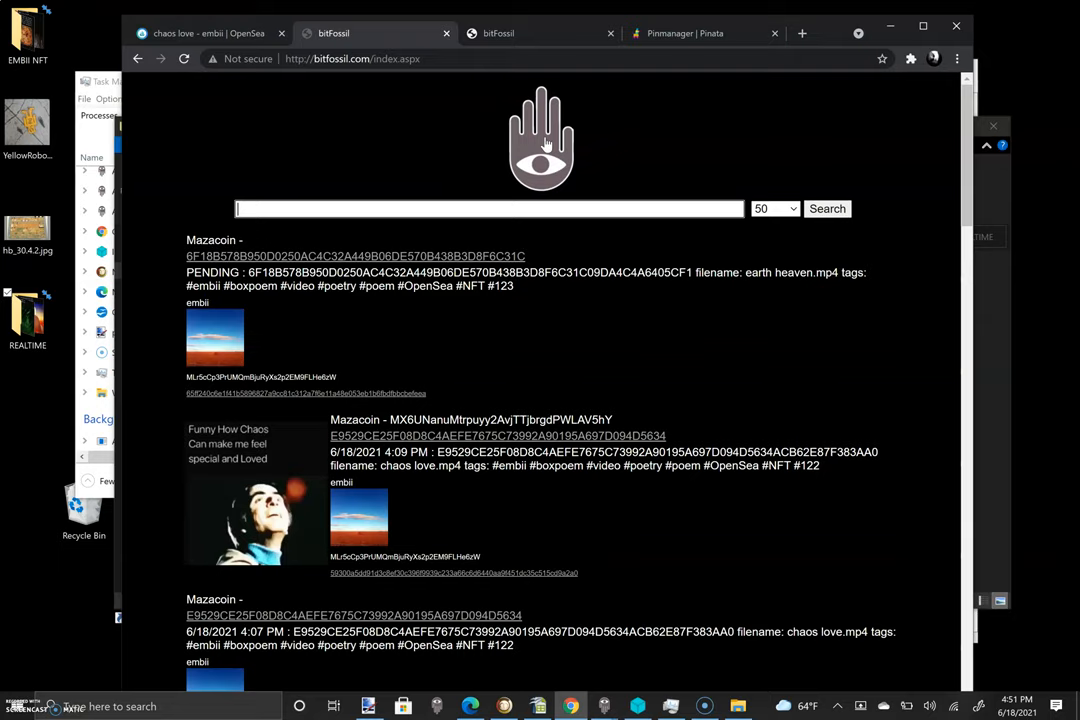
mouse_move(415, 293)
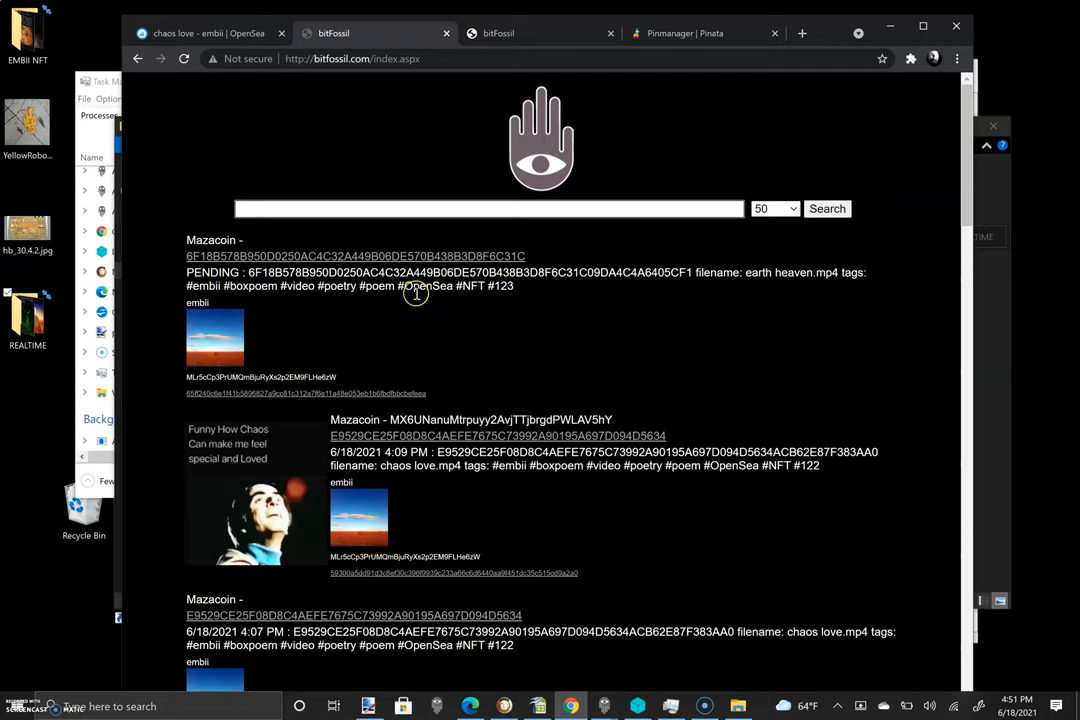
mouse_move(763, 278)
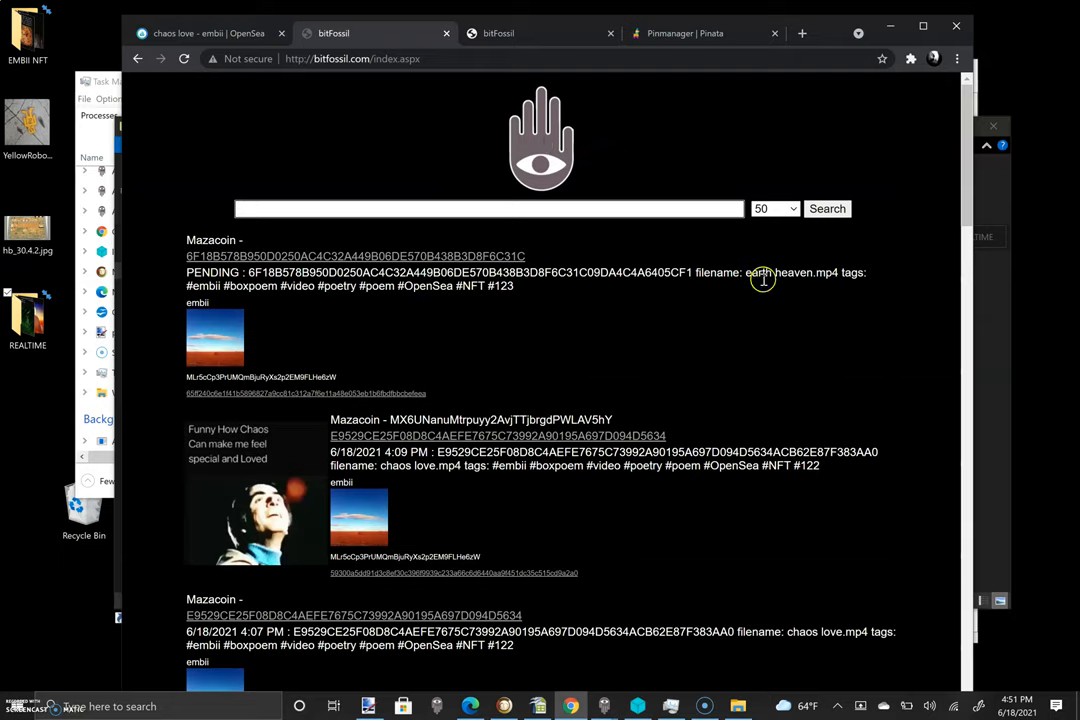
mouse_move(758, 275)
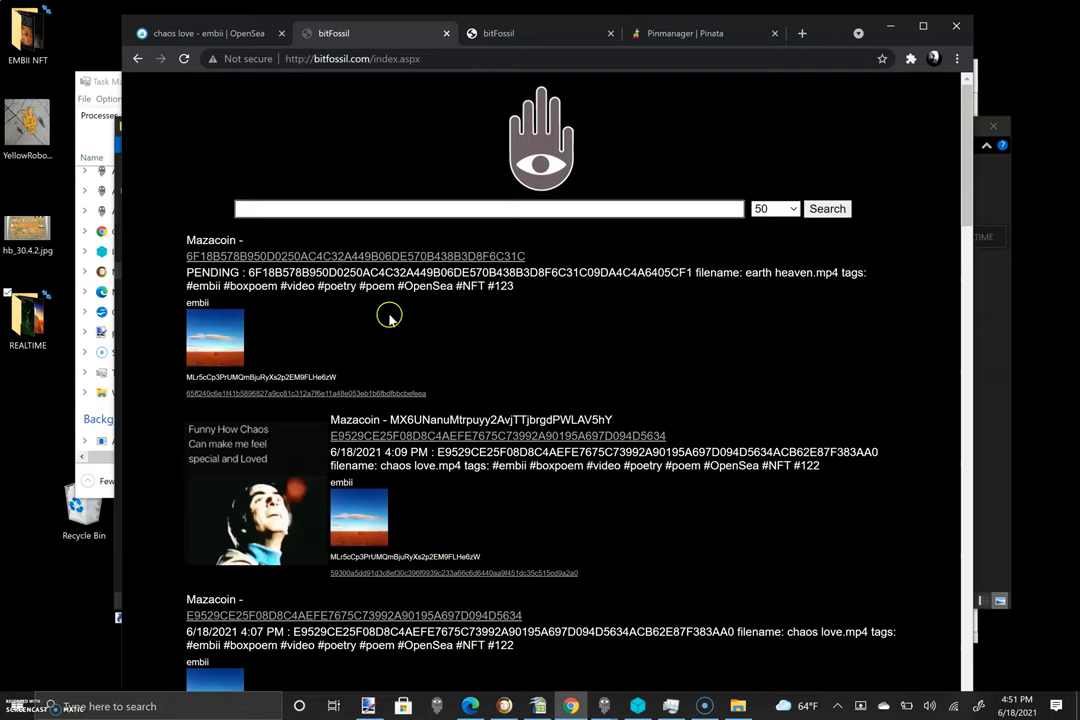
- Reload bitFossil.com until the pending earth heaven.mp4 entry appears
left_click(184, 58)
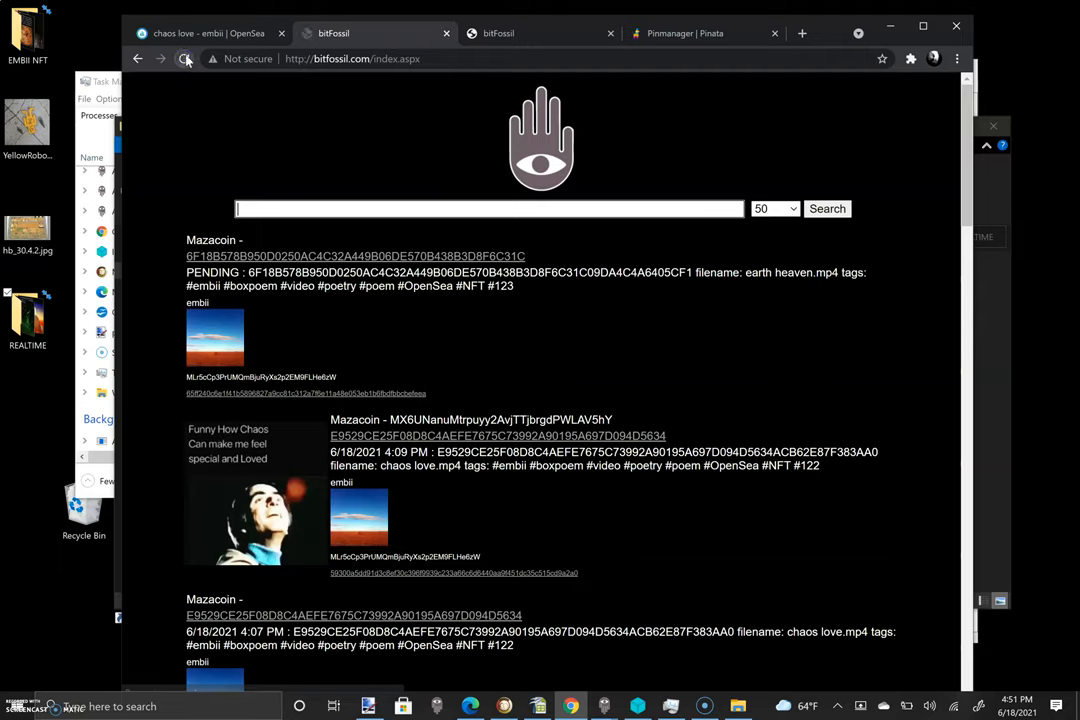
left_click(184, 58)
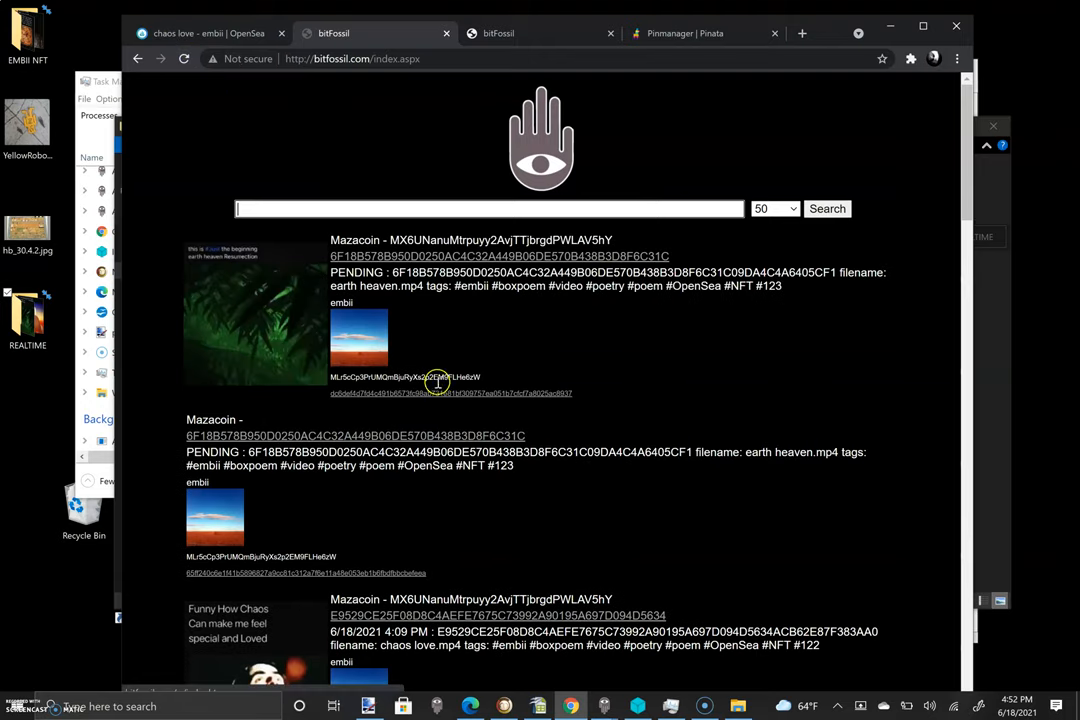
- Open the earth heaven record page, take its URL, and return to OpenSea
left_click(450, 393)
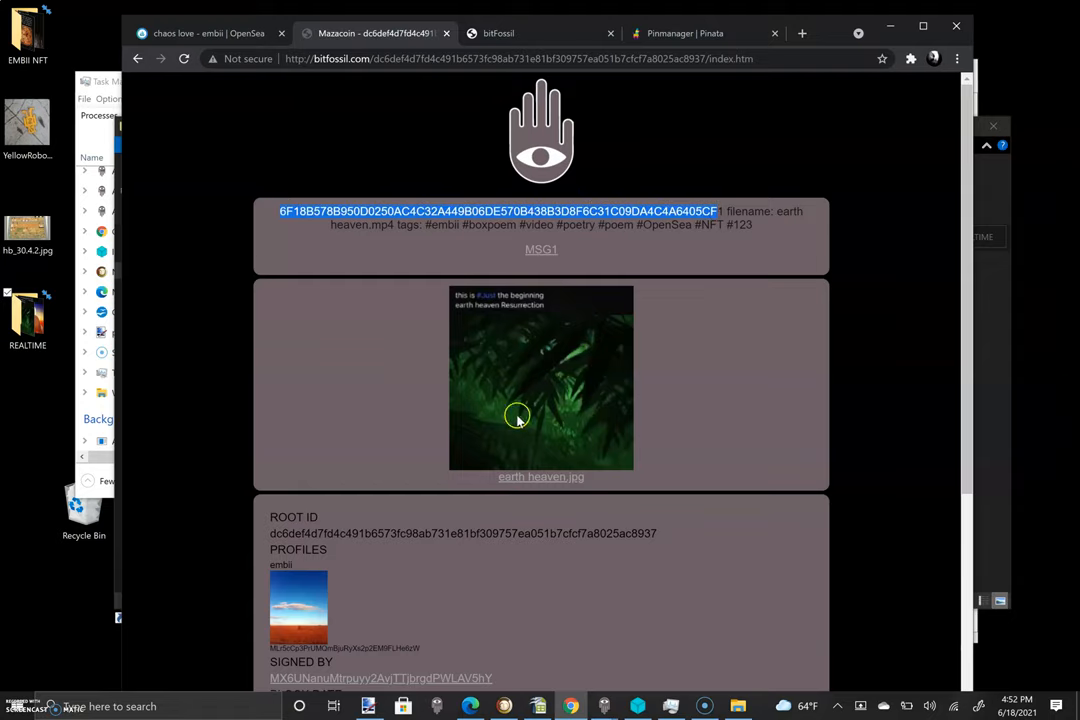
scroll("down", 3)
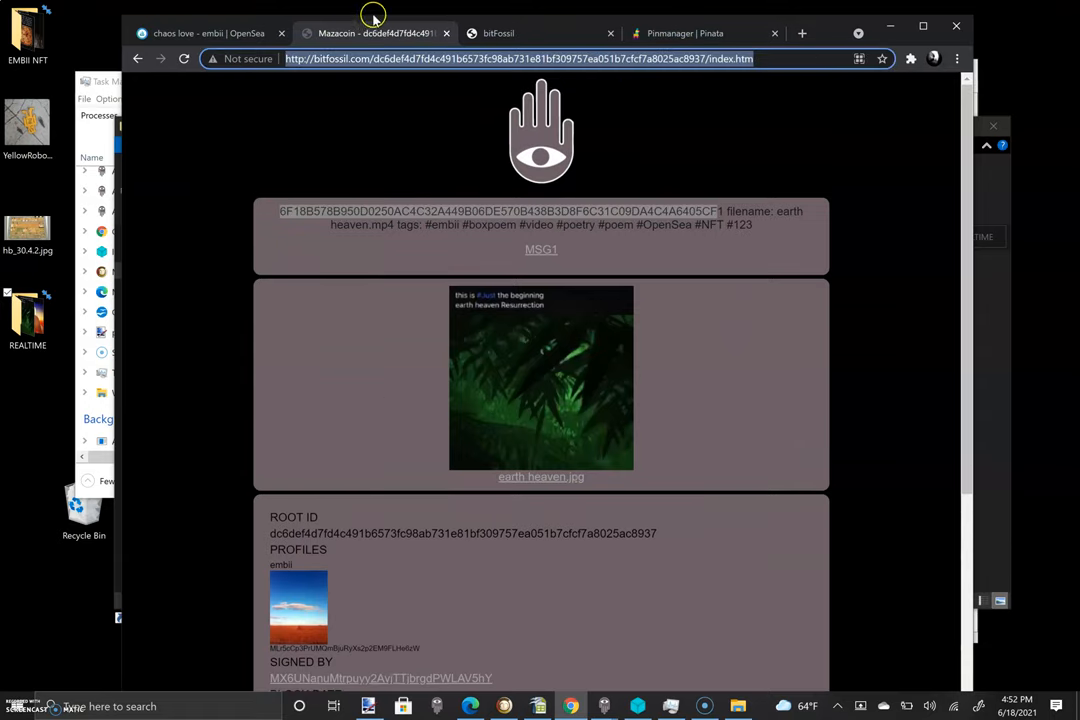
left_click(207, 33)
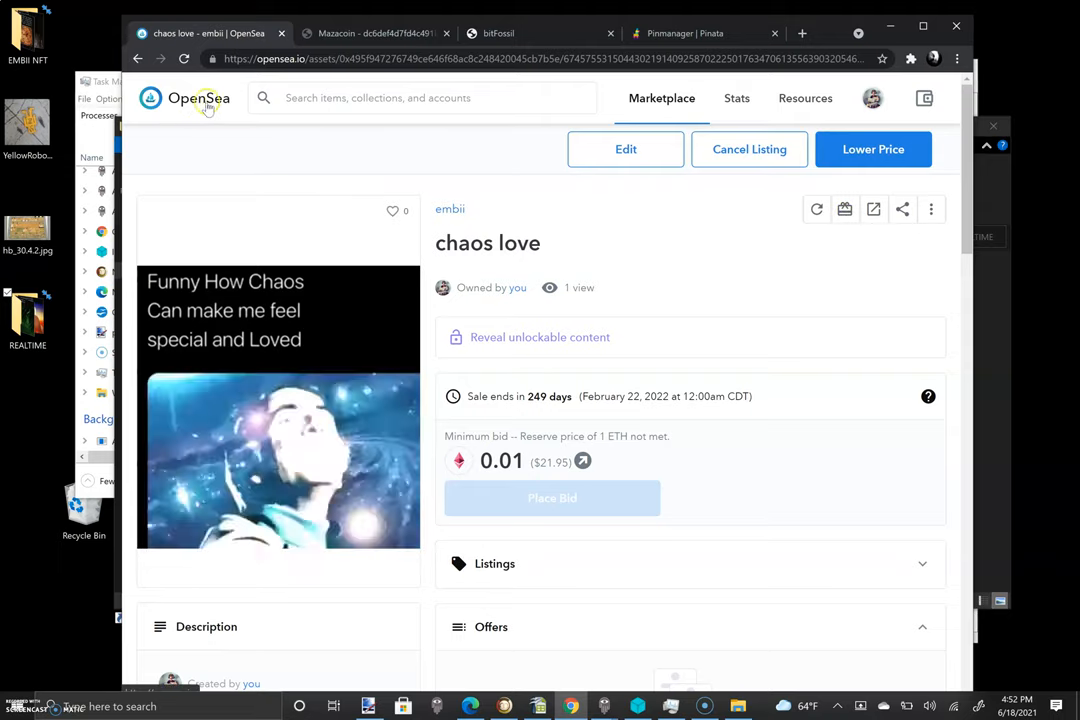
left_click(872, 98)
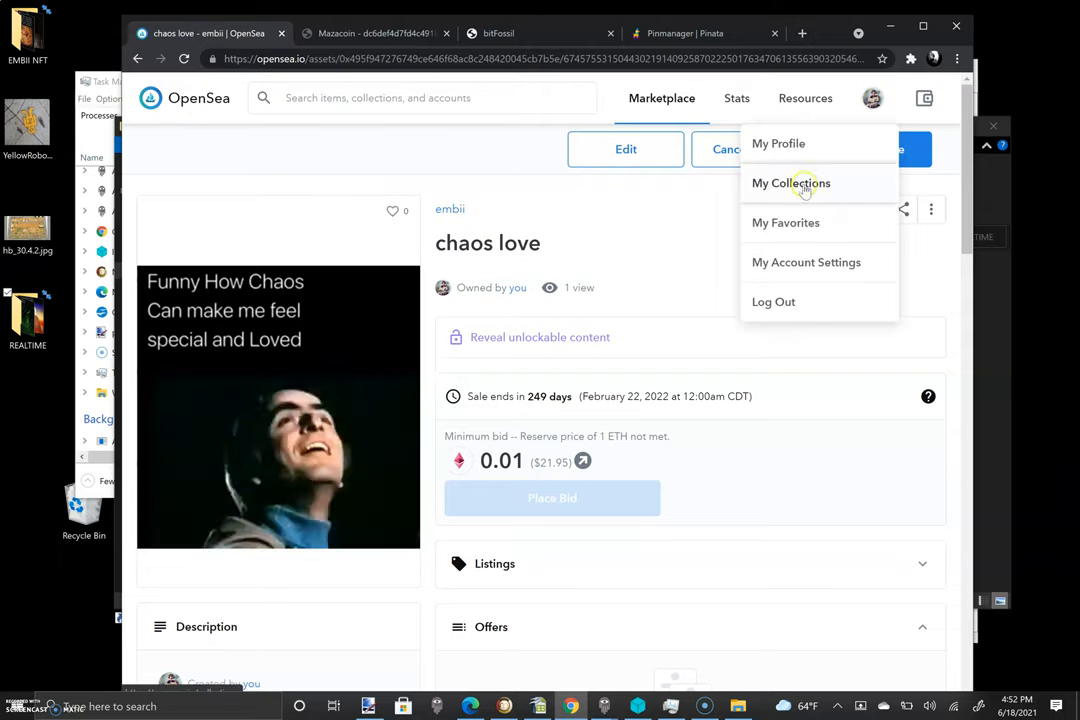
- Open the embii collection from My Collections and enter its item editor
left_click(790, 183)
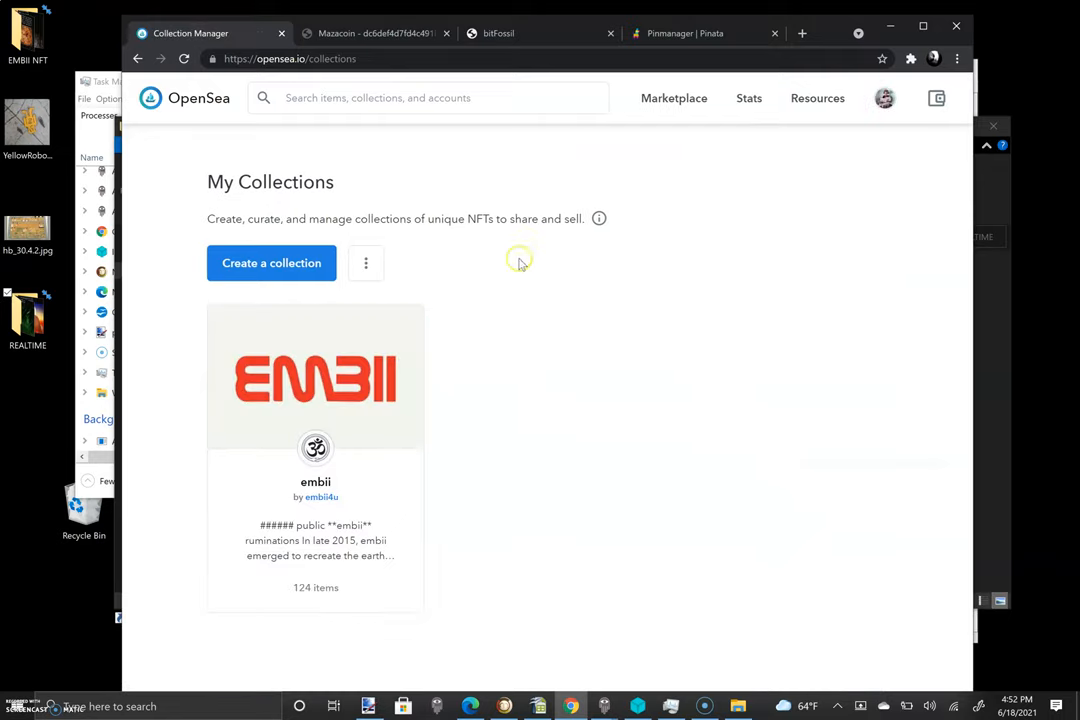
left_click(315, 377)
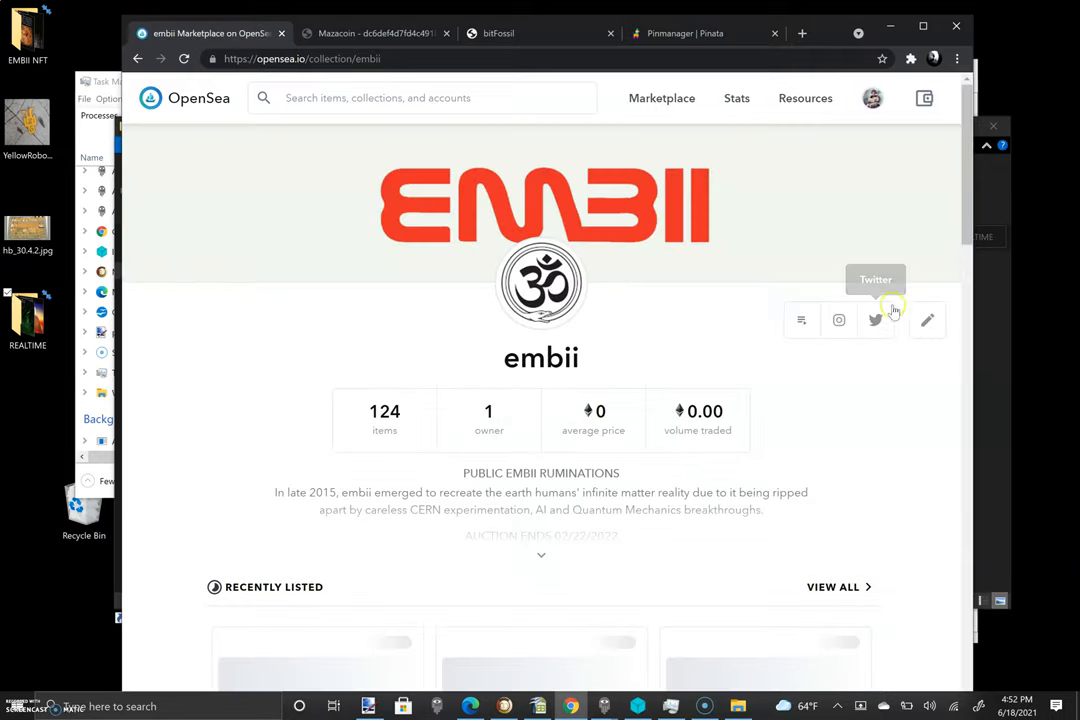
left_click(926, 319)
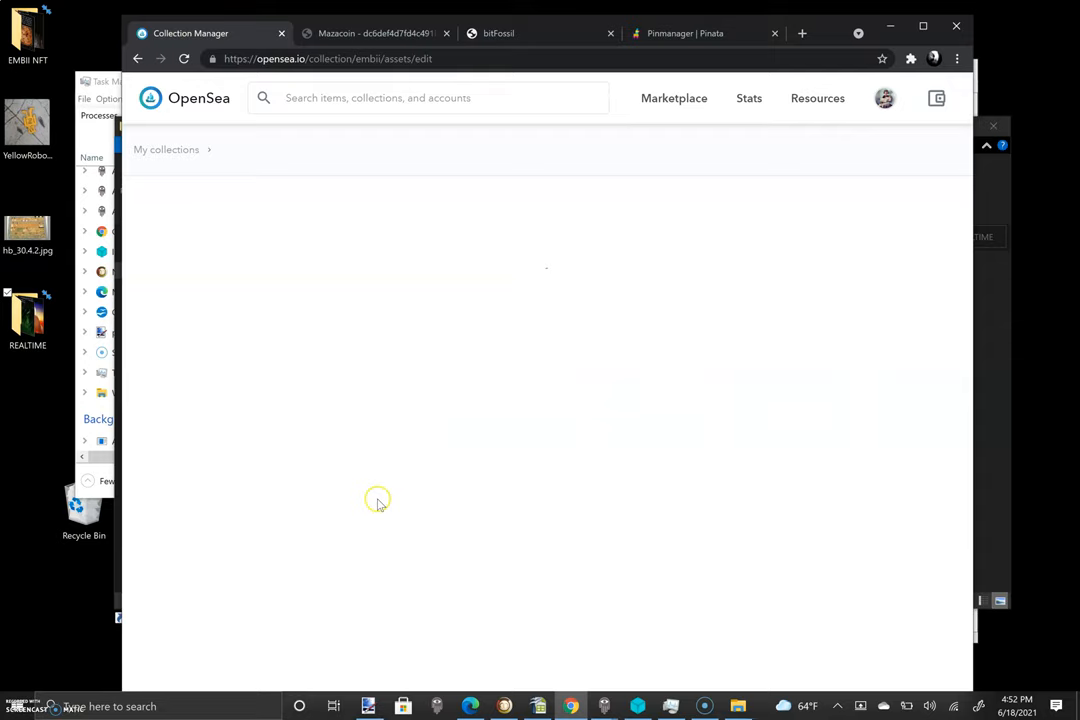
mouse_move(333, 488)
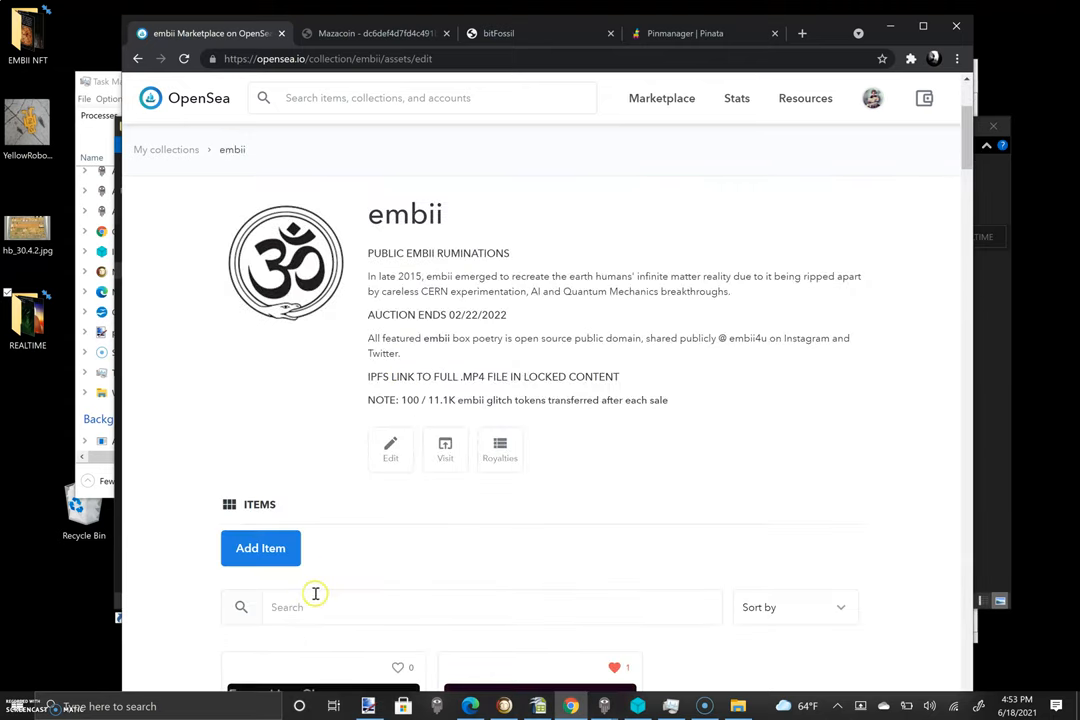
- Add a new embii item with the earth heaven video and earth heaven.jpg preview
left_click(260, 548)
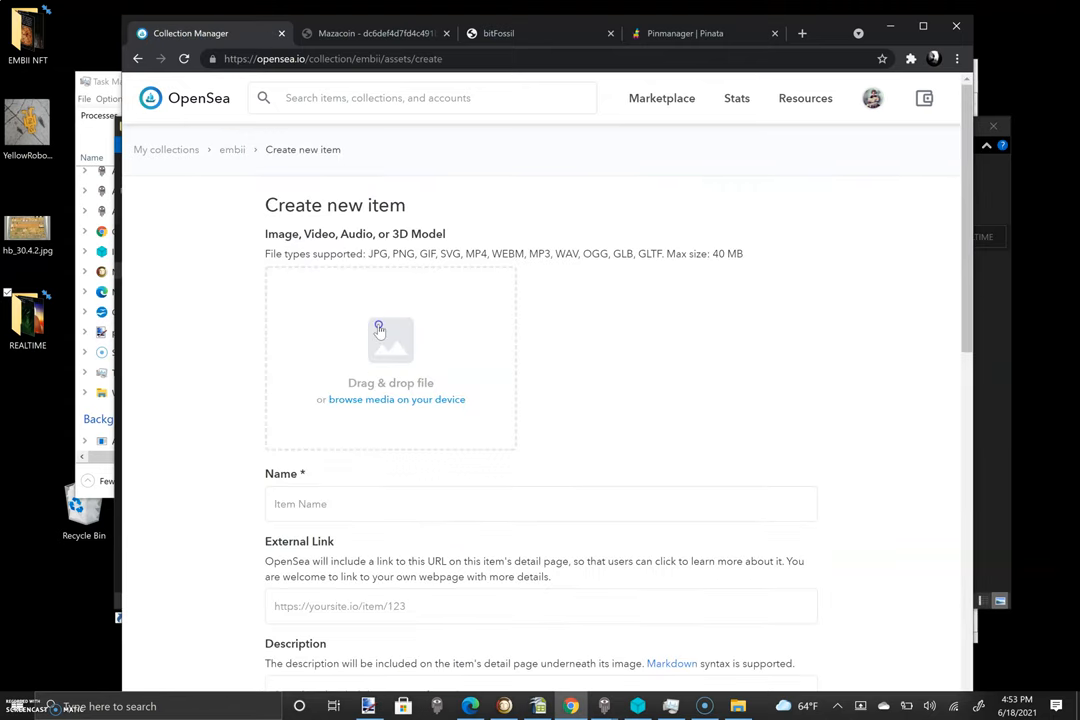
left_click(390, 345)
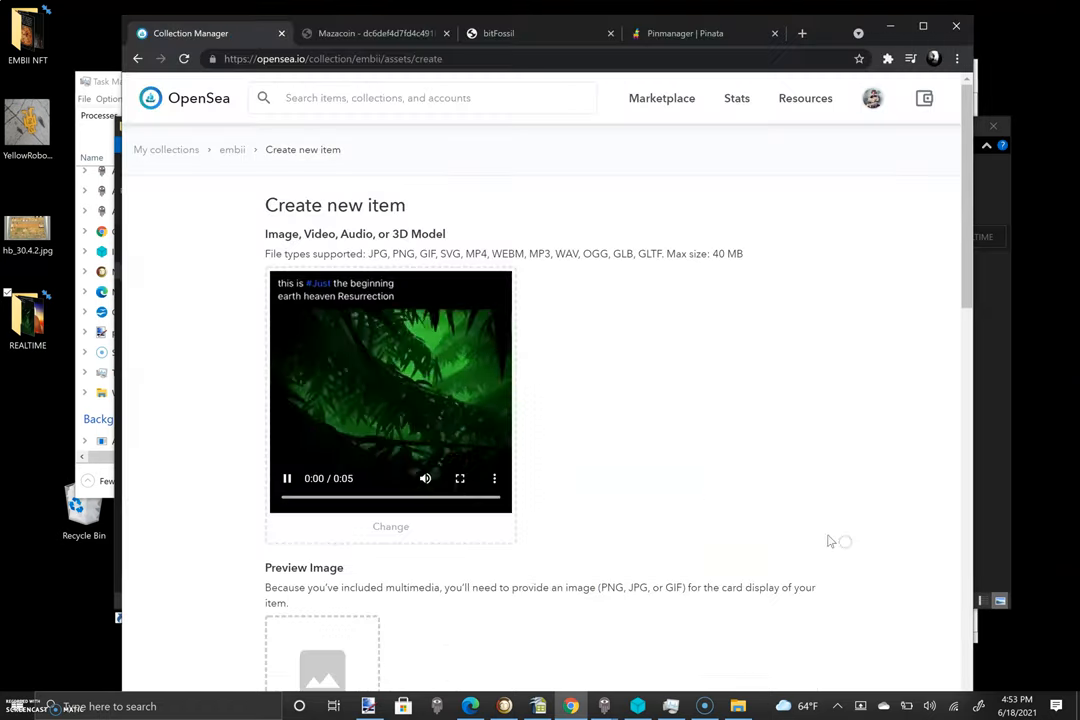
scroll("down", 3)
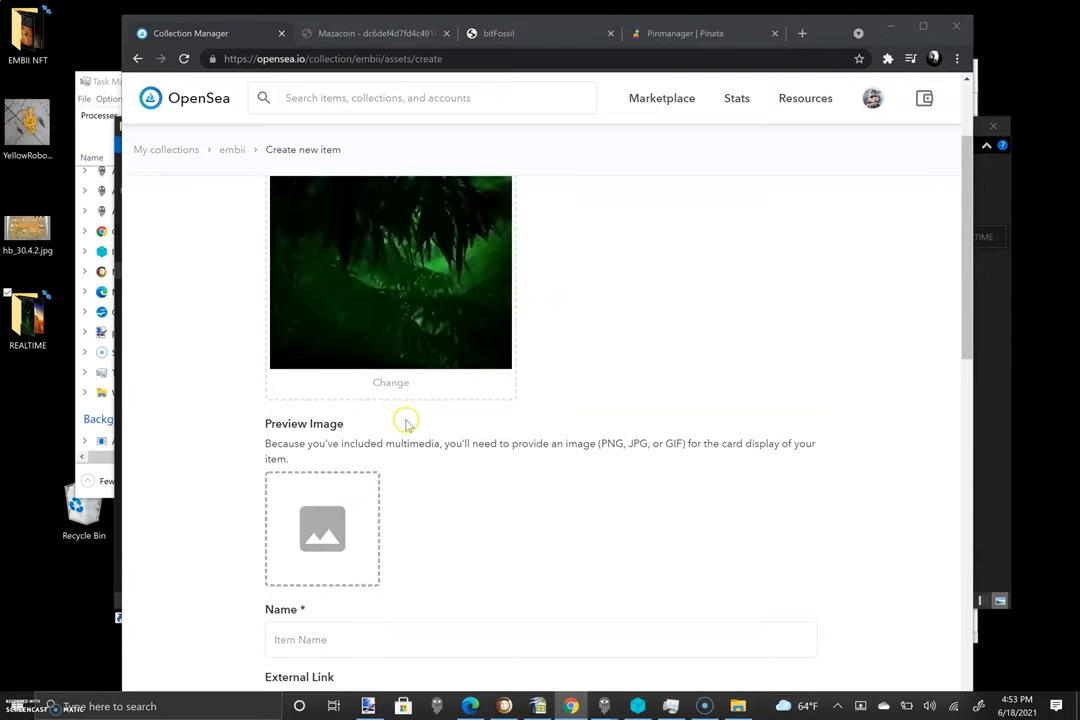
left_click(322, 528)
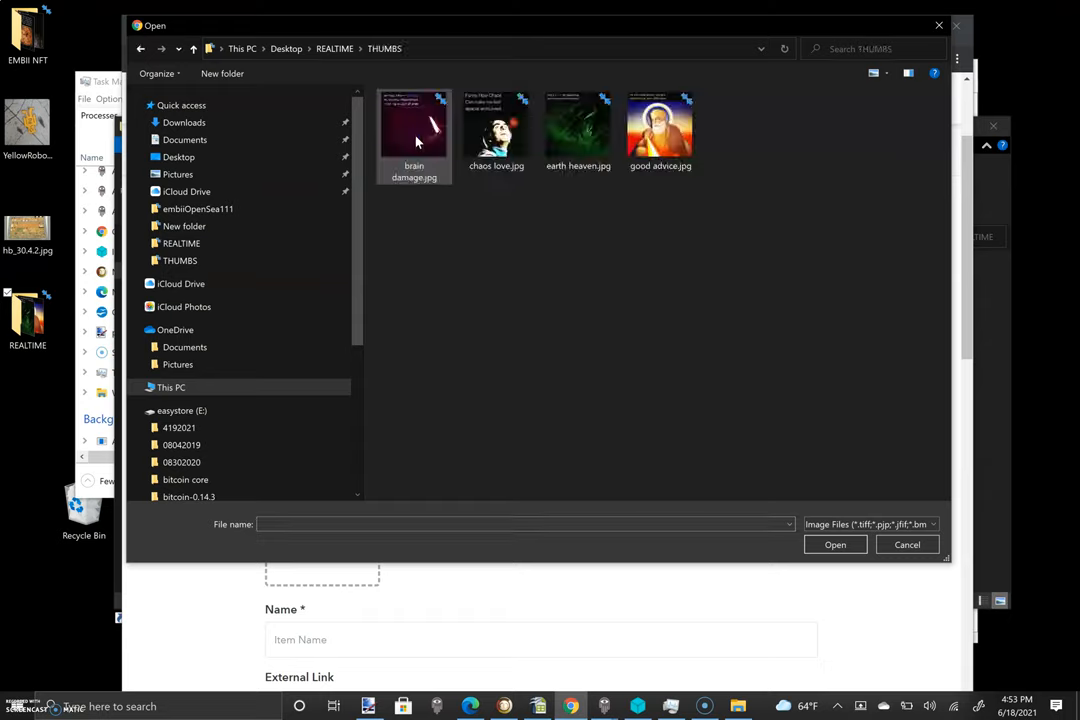
left_click(578, 128)
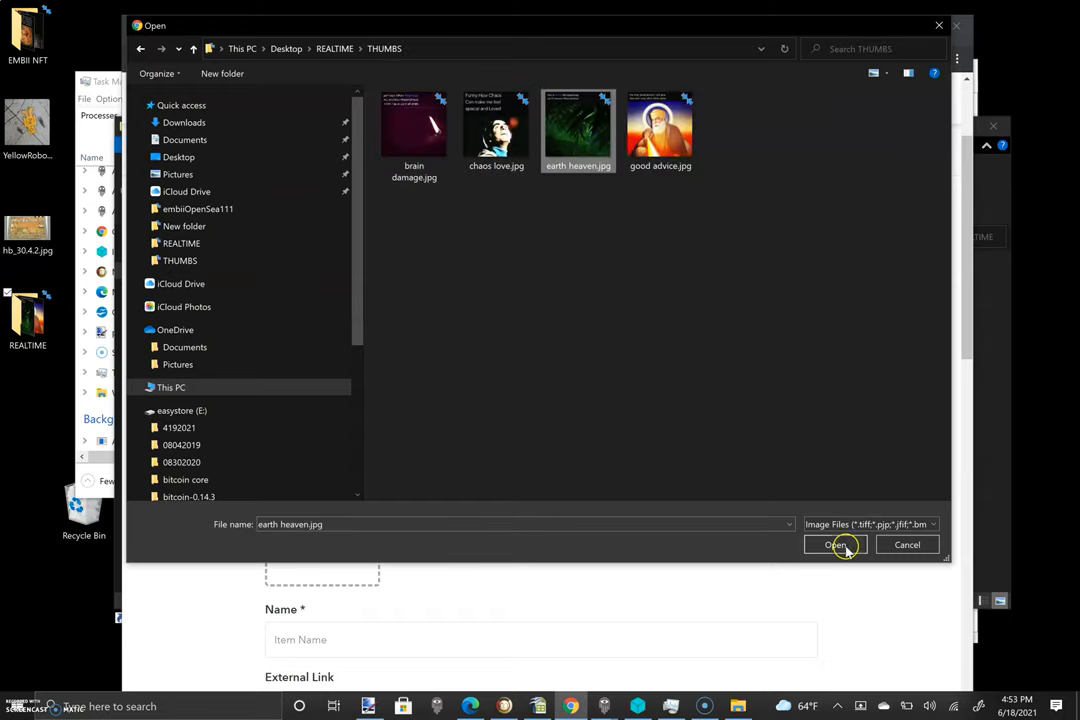
left_click(834, 544)
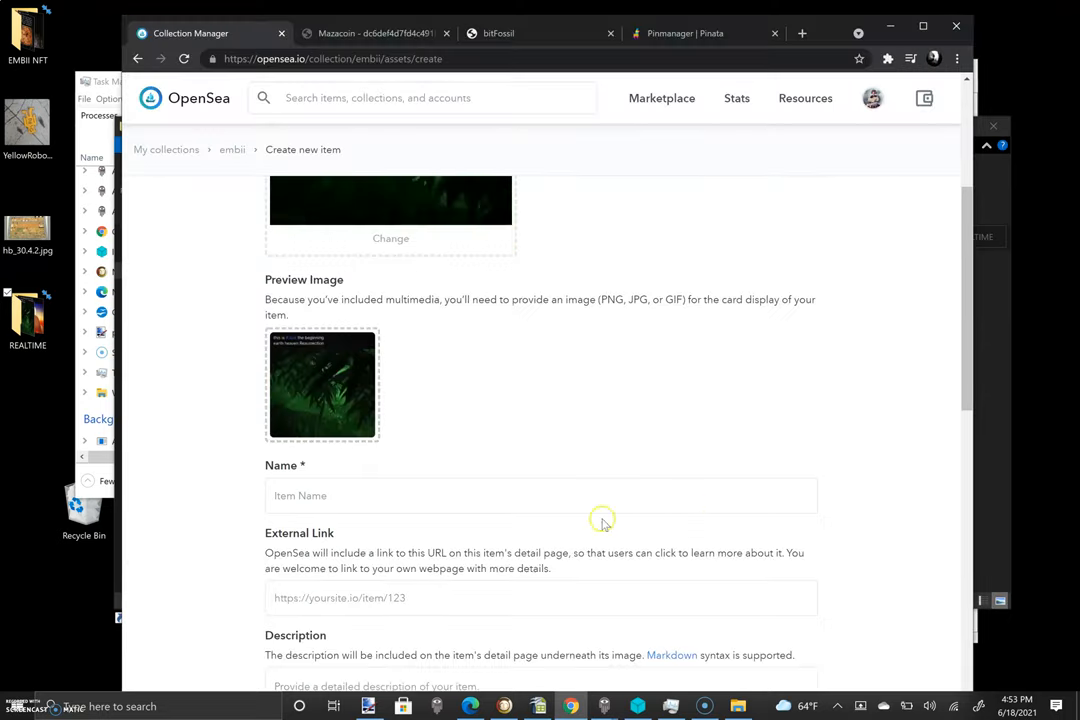
- Name the item 'earth heaven' and set its external link to the bitFossil record URL
left_click(540, 495)
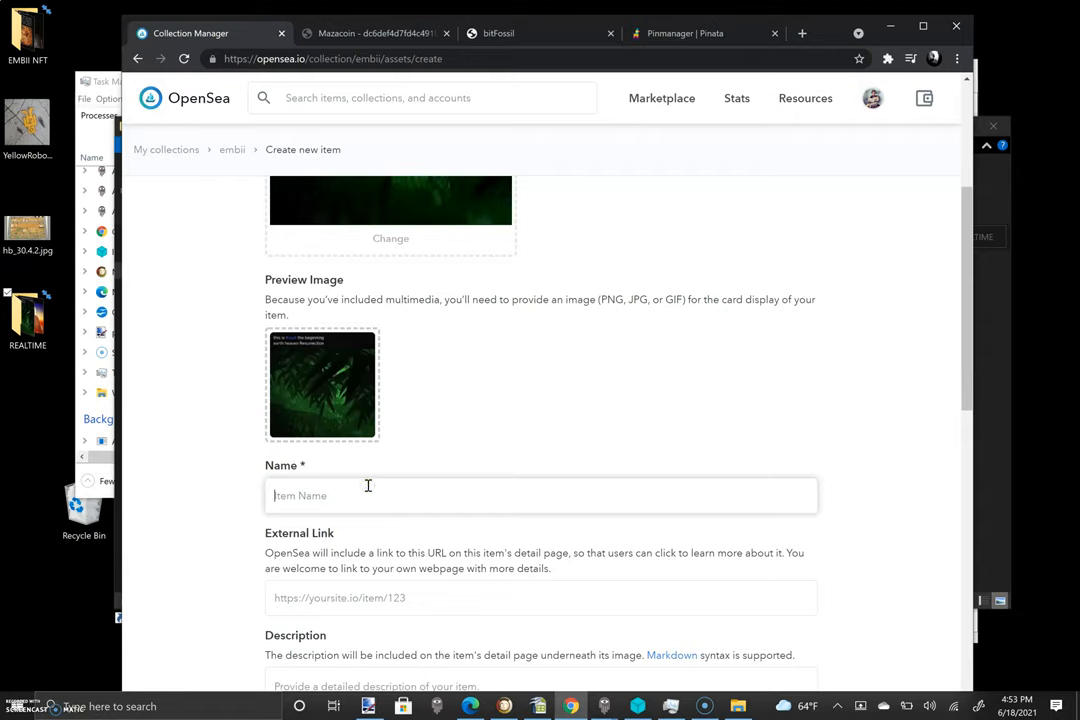
type("earth heaven")
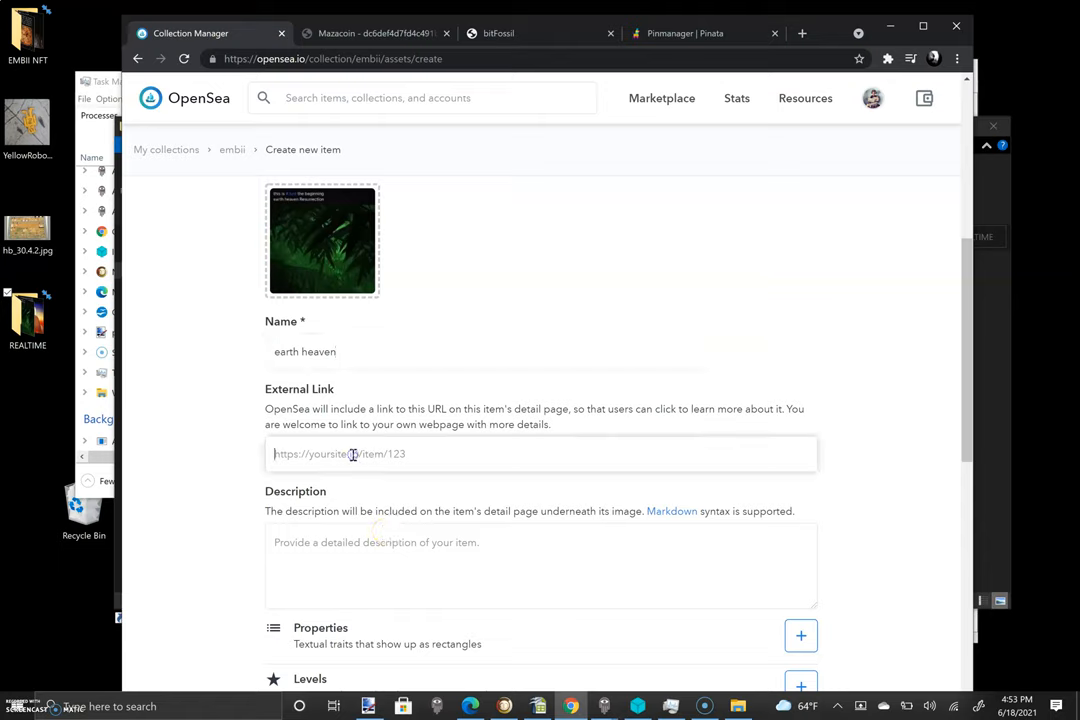
type("http://bitfossil.com/dc6def4d7fd4c491b6573fc98ab731e81bf309757ea051b7cfcf7a8025ac8137/index.htm")
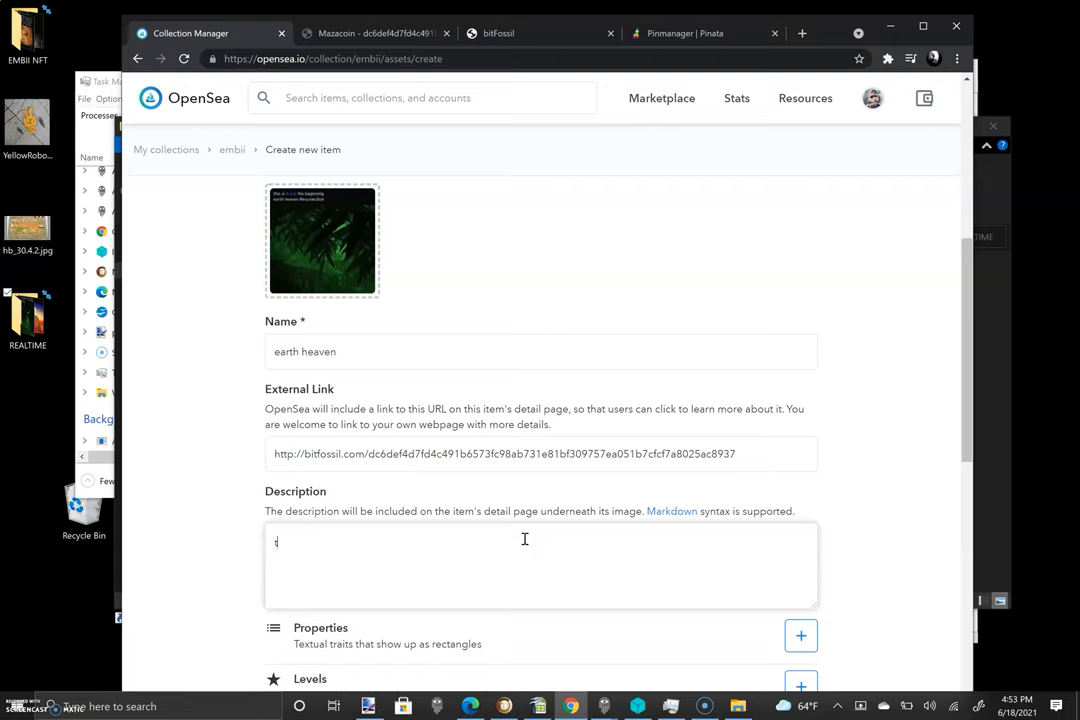
- Write the two-line description 'This is #Just the beginning' ending 'earth heaven Resurrection'
type("his")
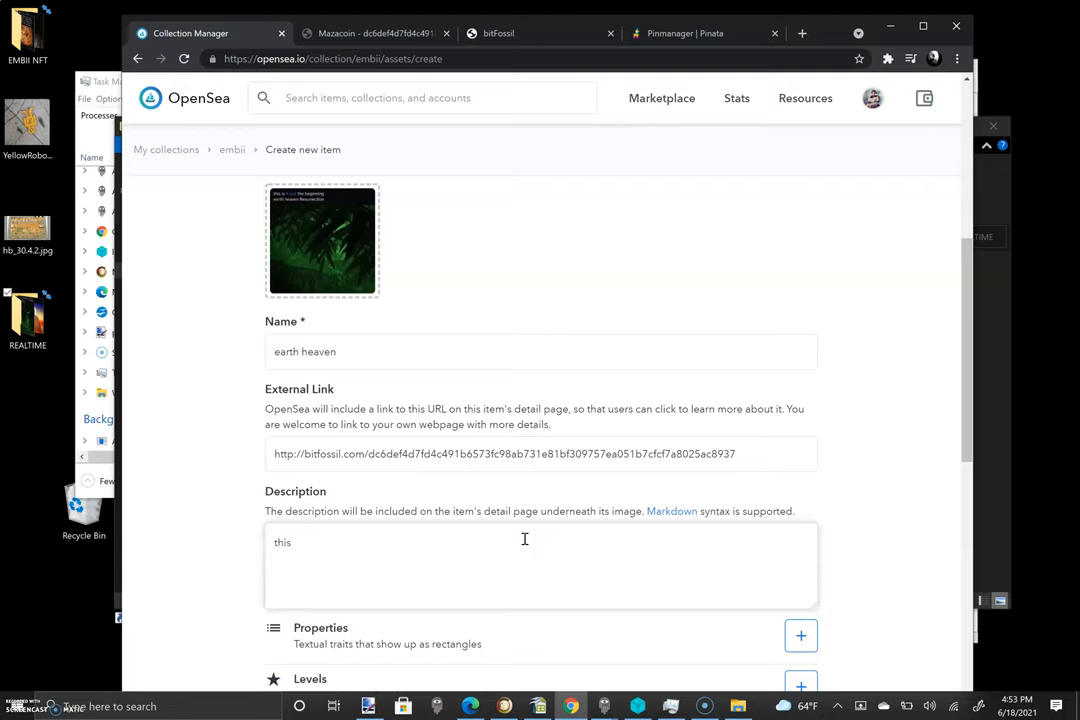
type("is")
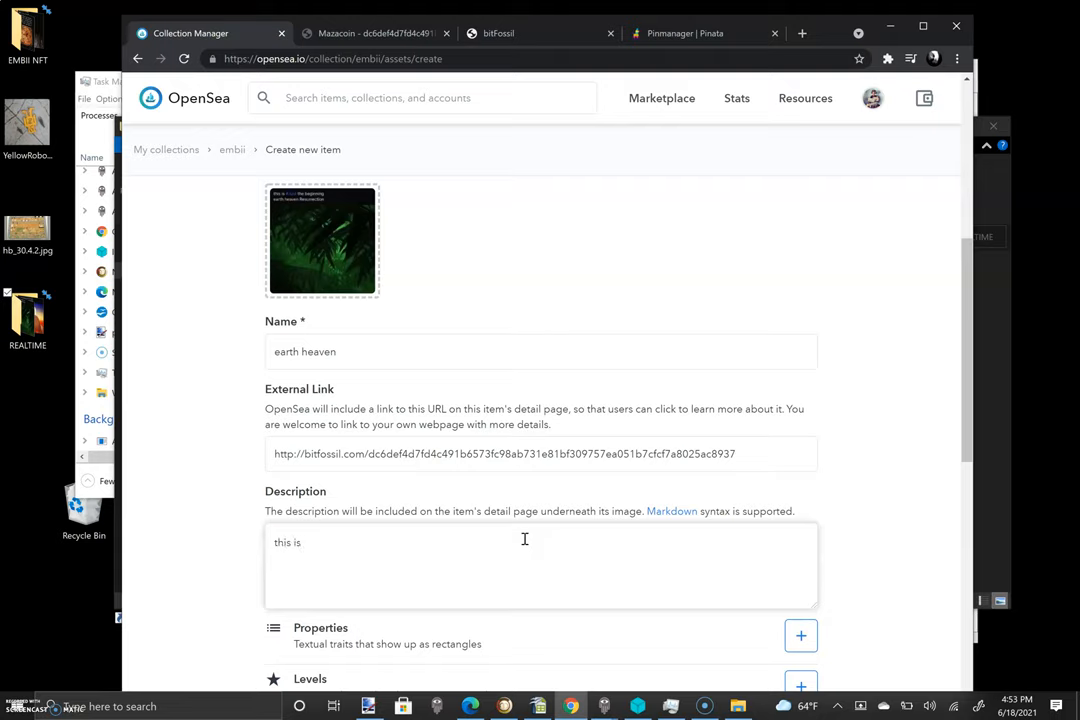
type("#Just the")
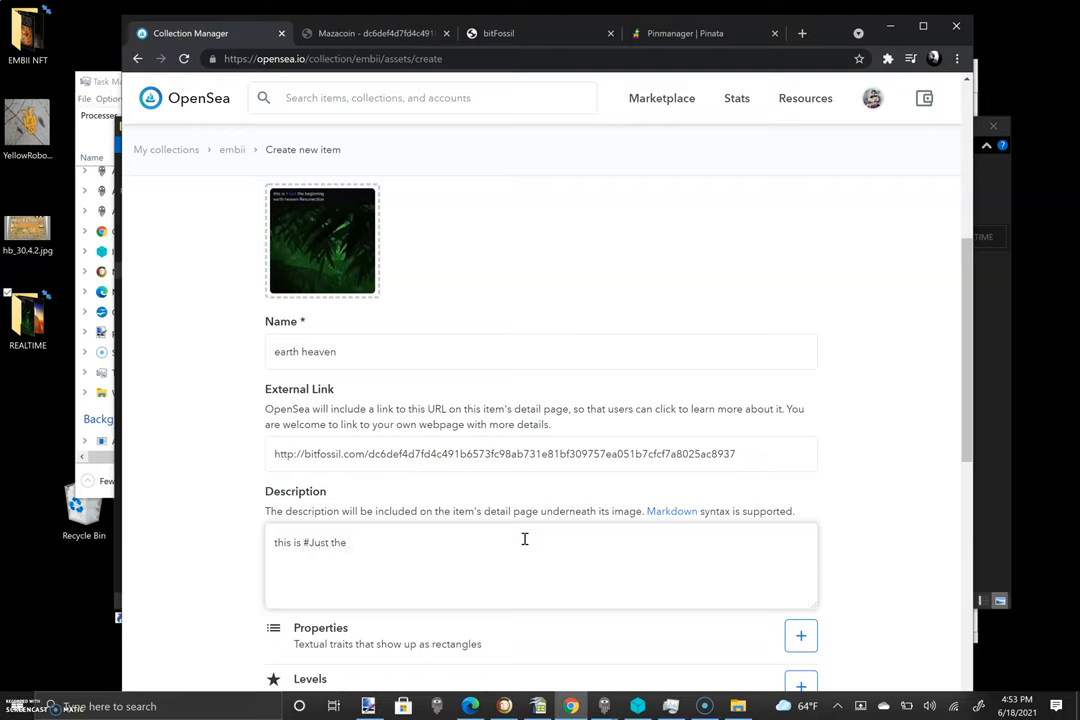
type("b")
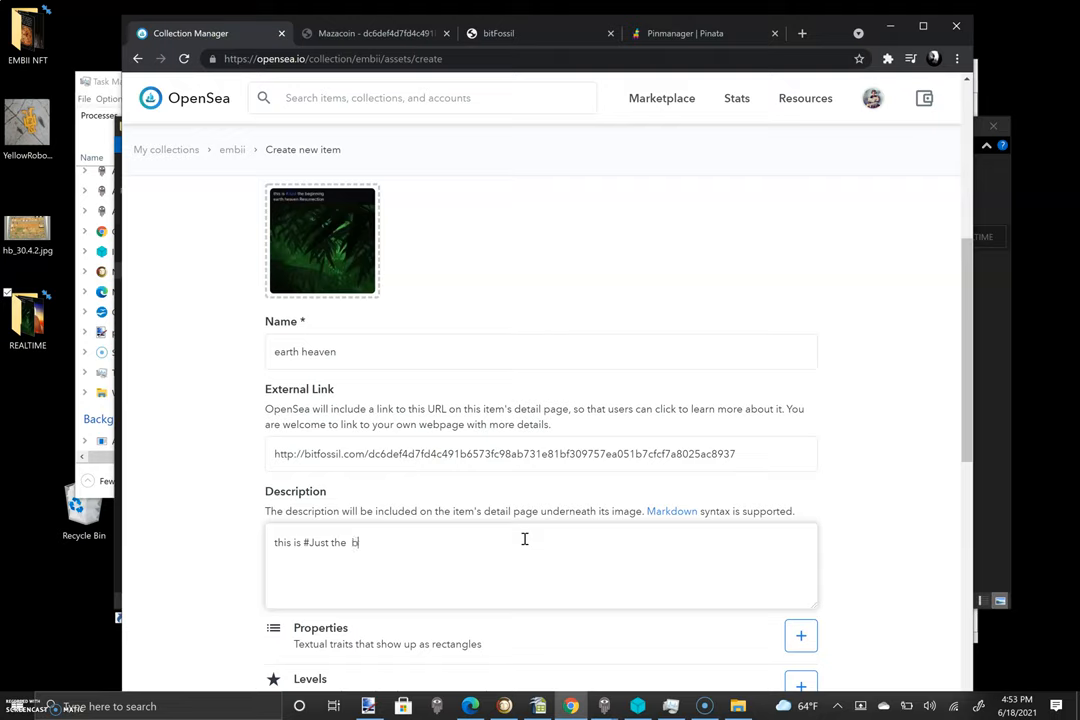
type("eginnin")
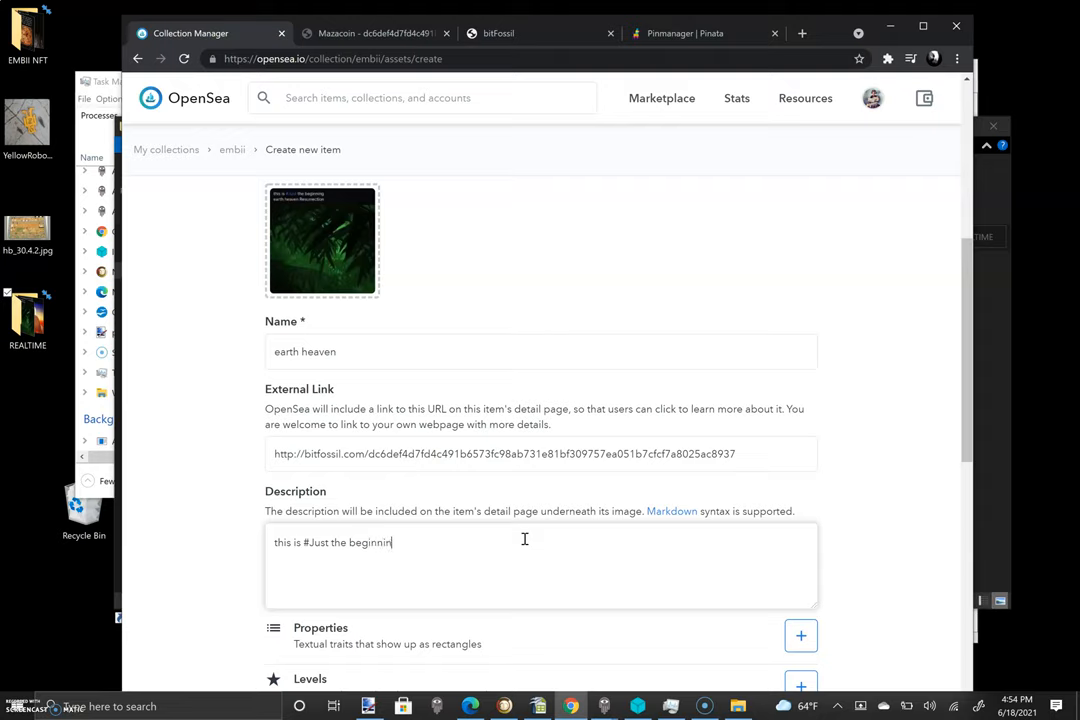
key("enter")
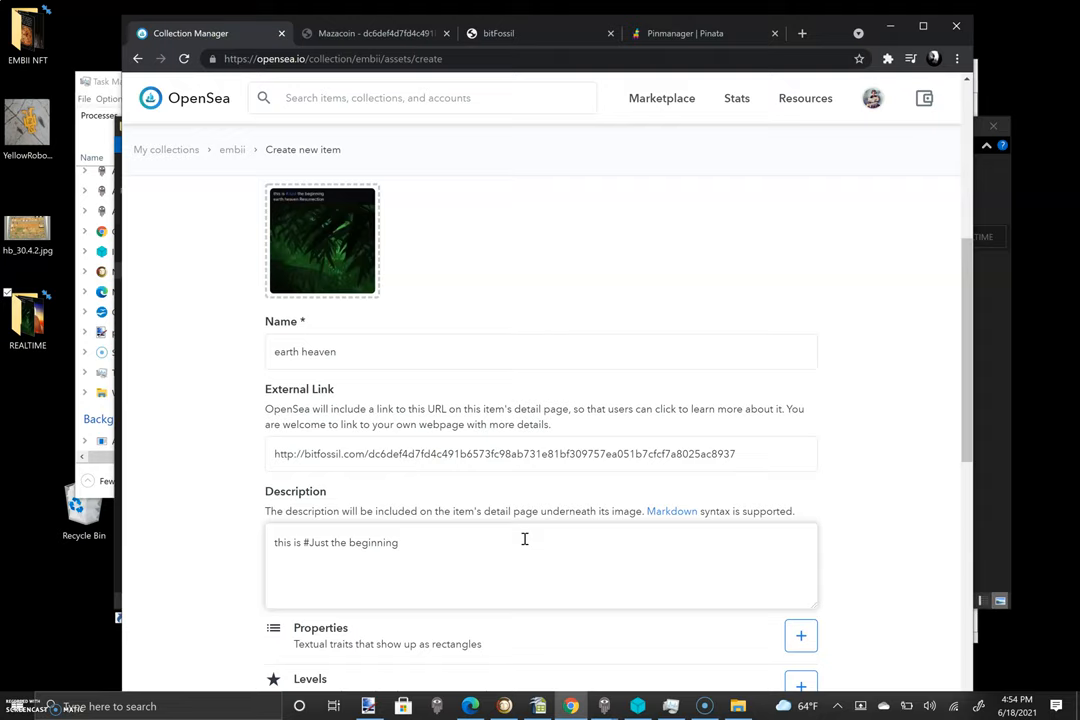
type("e")
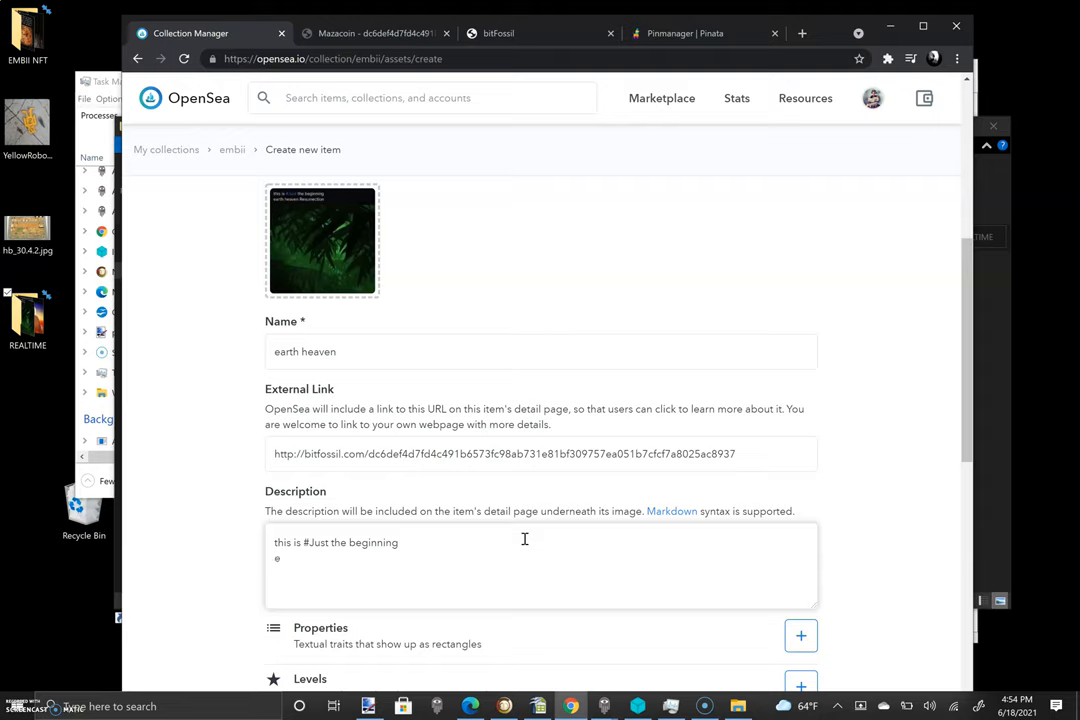
type("arth")
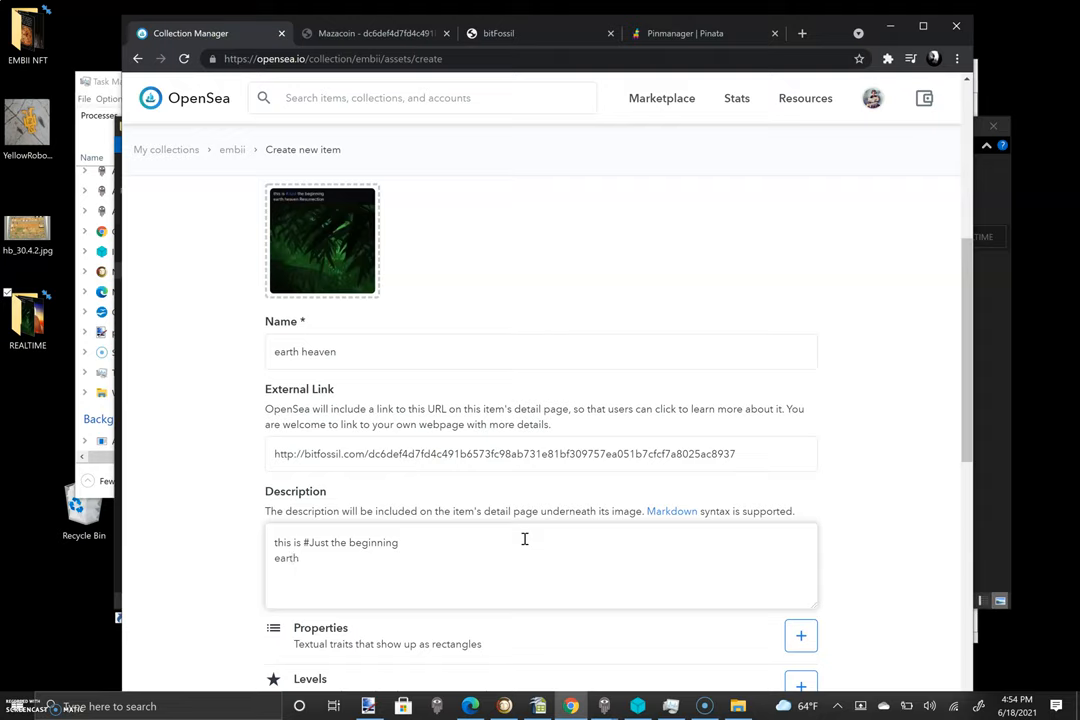
type("heave")
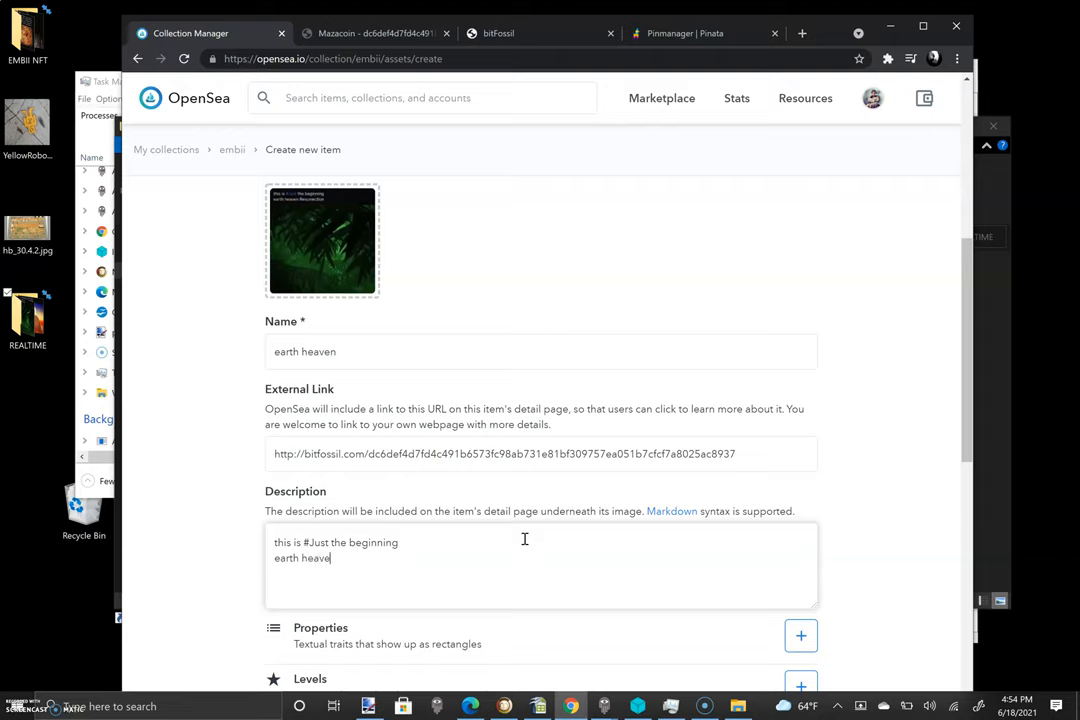
type("n")
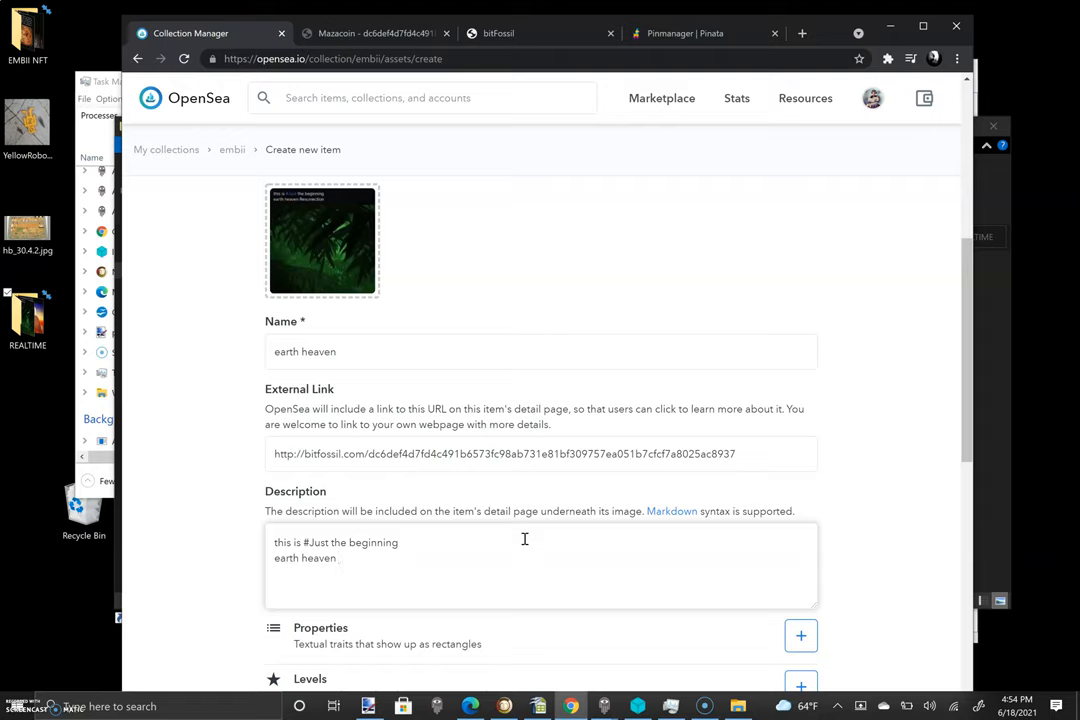
type("Resur")
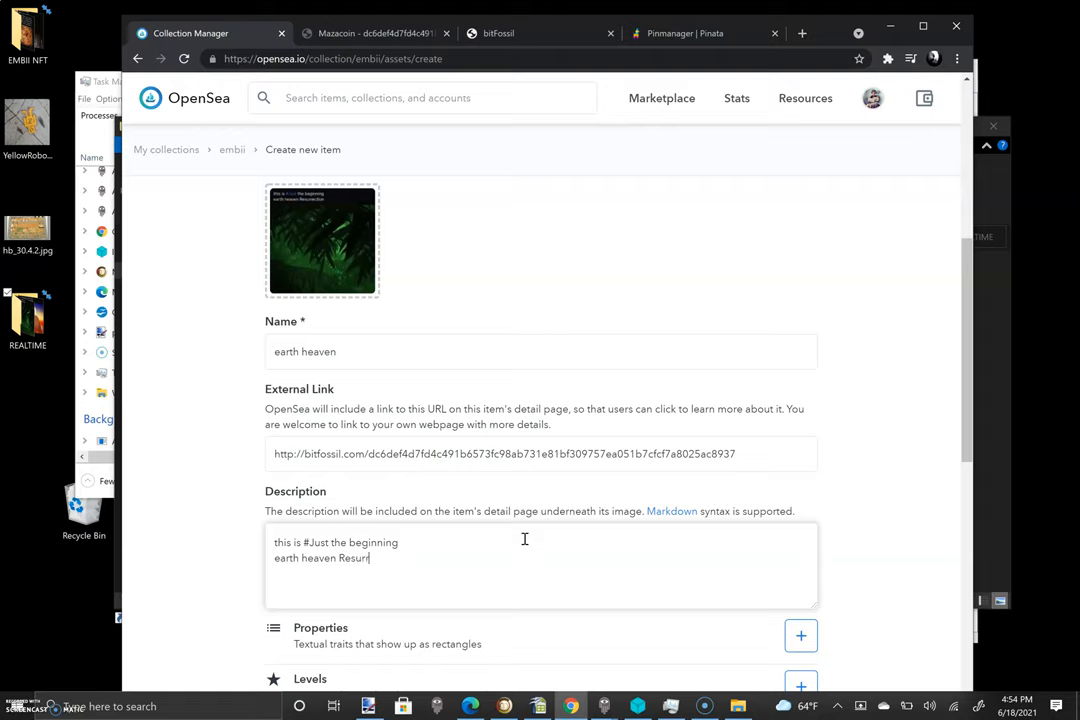
type("re")
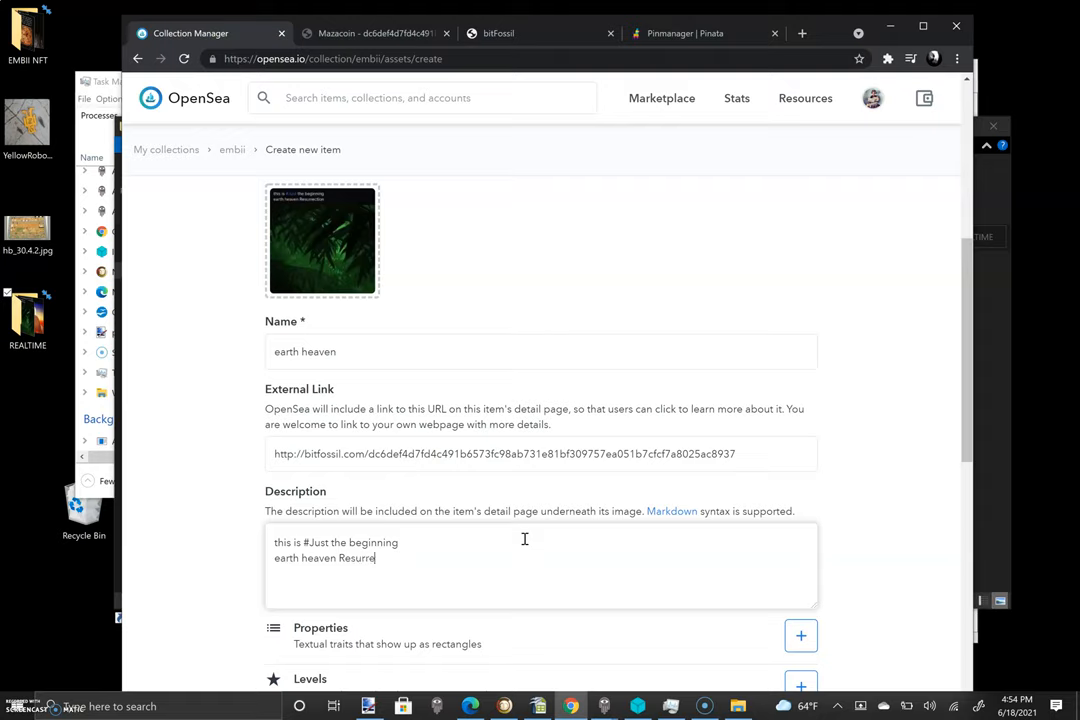
type("tion")
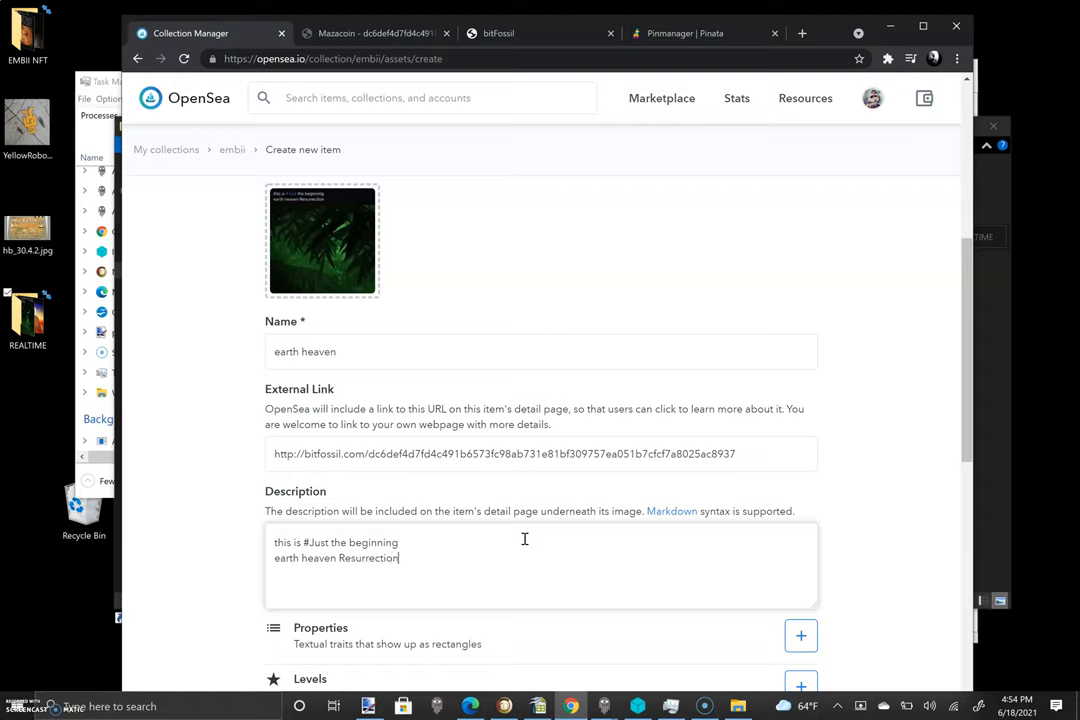
- Scroll down the earth heaven item form and switch on Unlockable Content
scroll("down", 3)
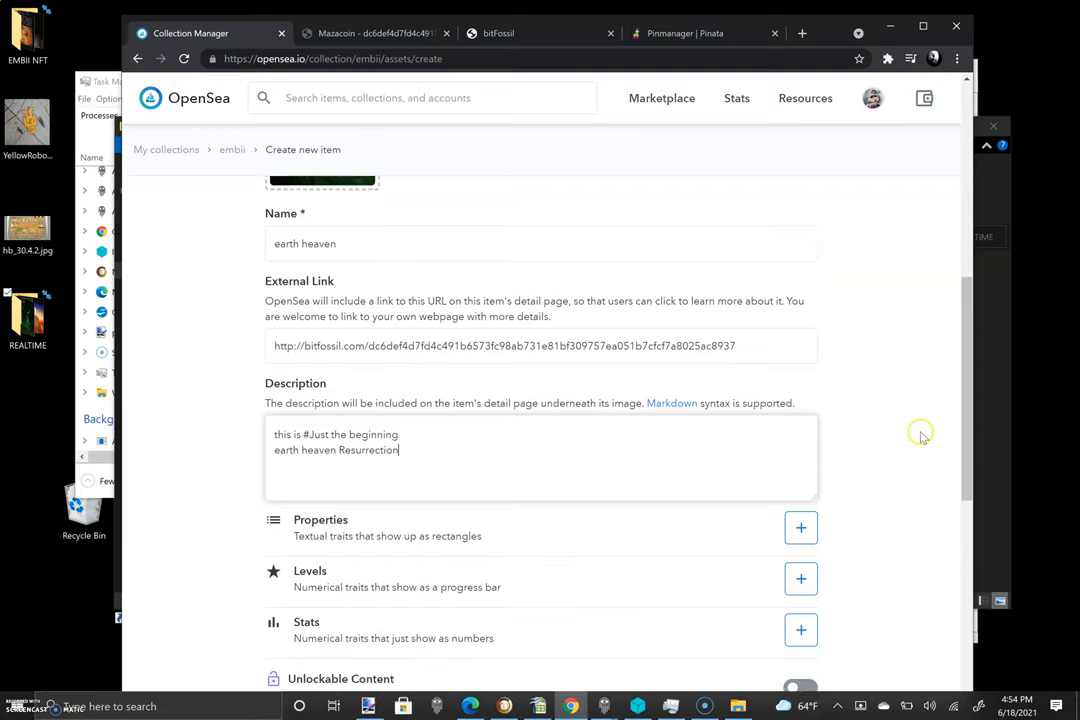
scroll("down", 3)
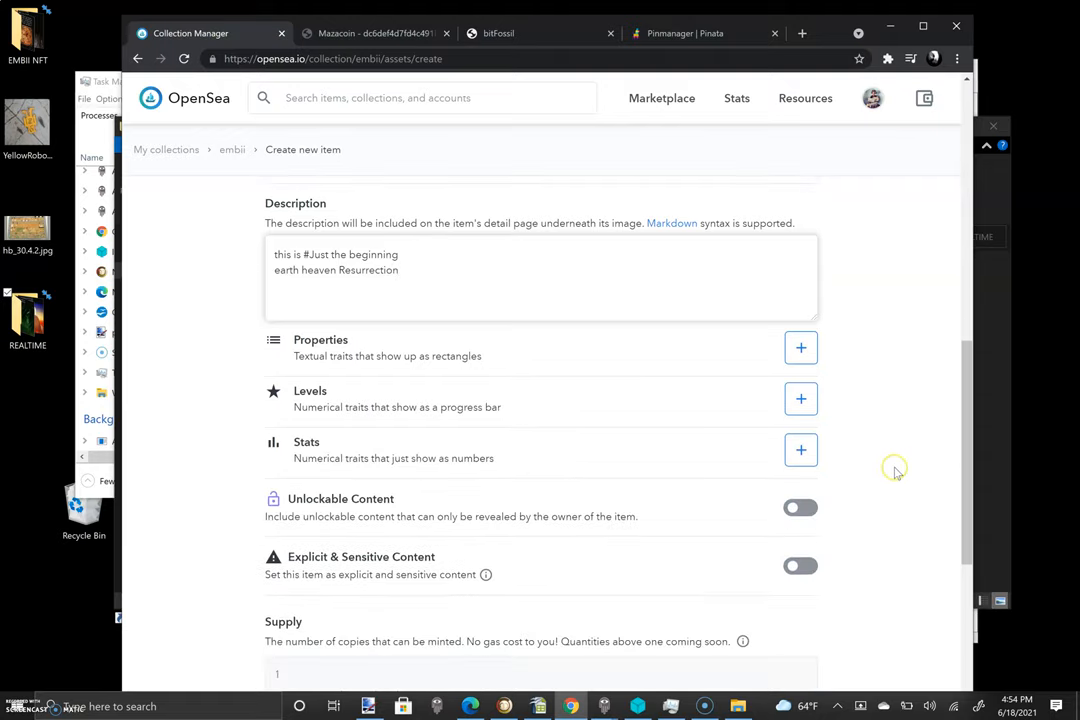
scroll("down", 3)
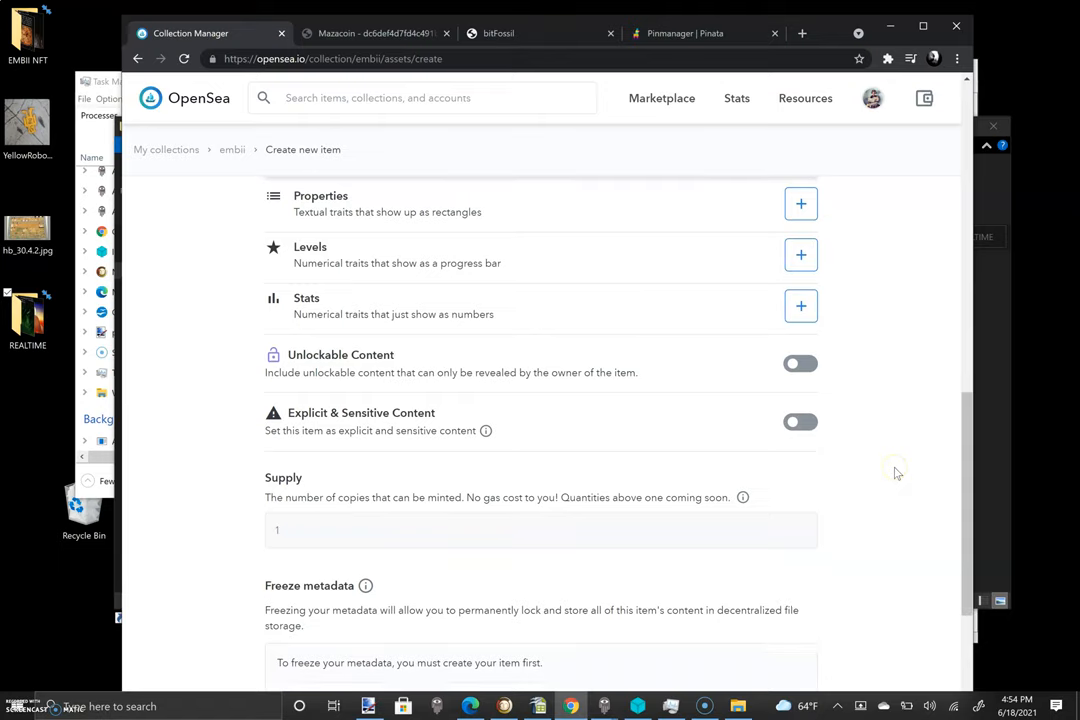
scroll("up", 3)
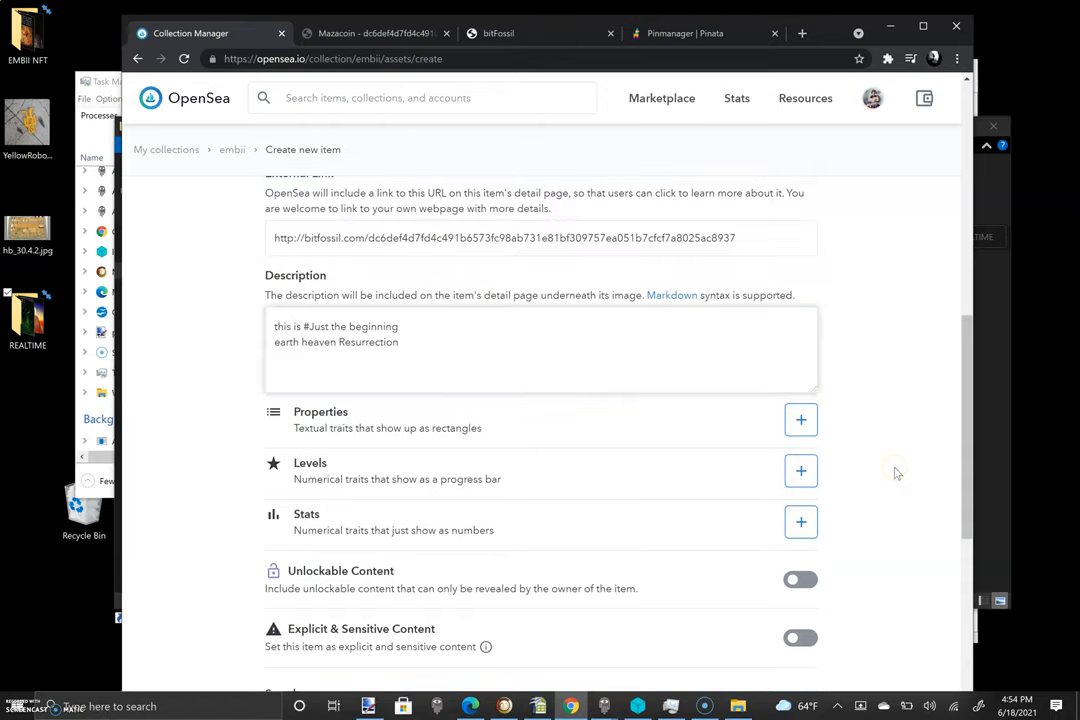
scroll("down", 3)
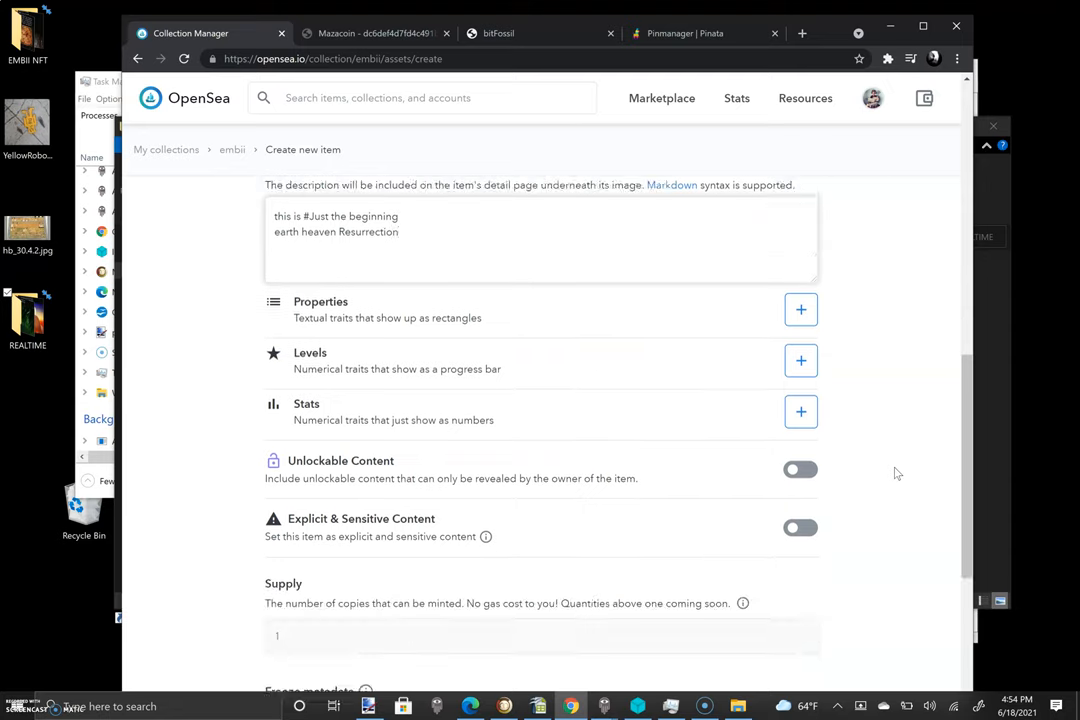
scroll("down", 3)
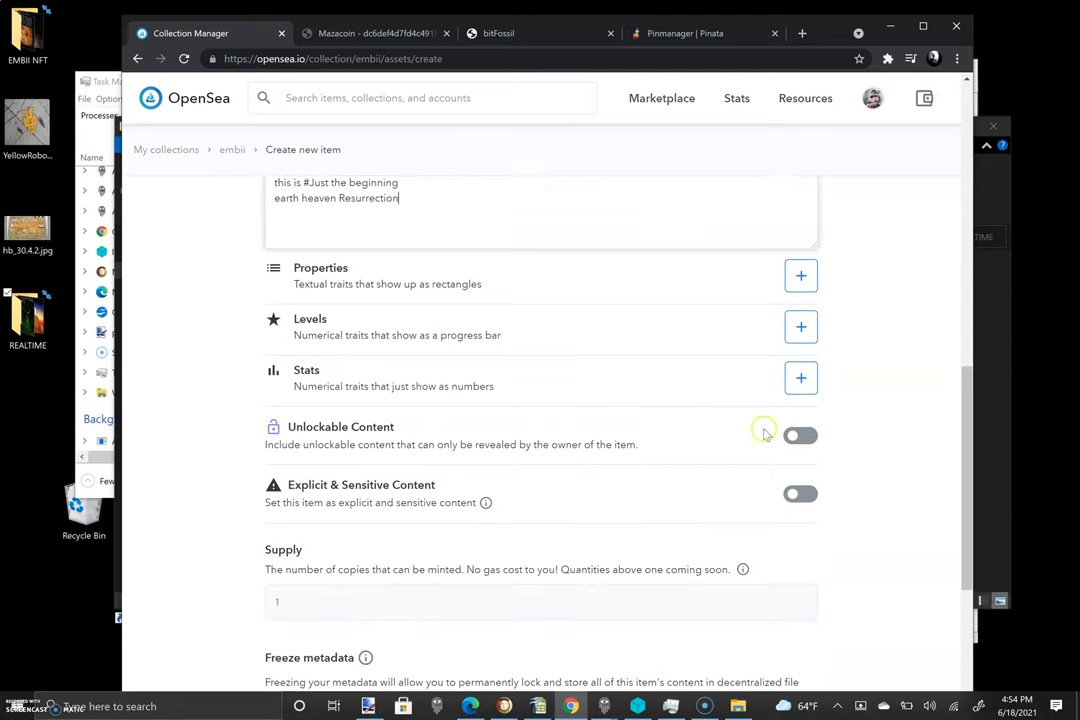
left_click(800, 435)
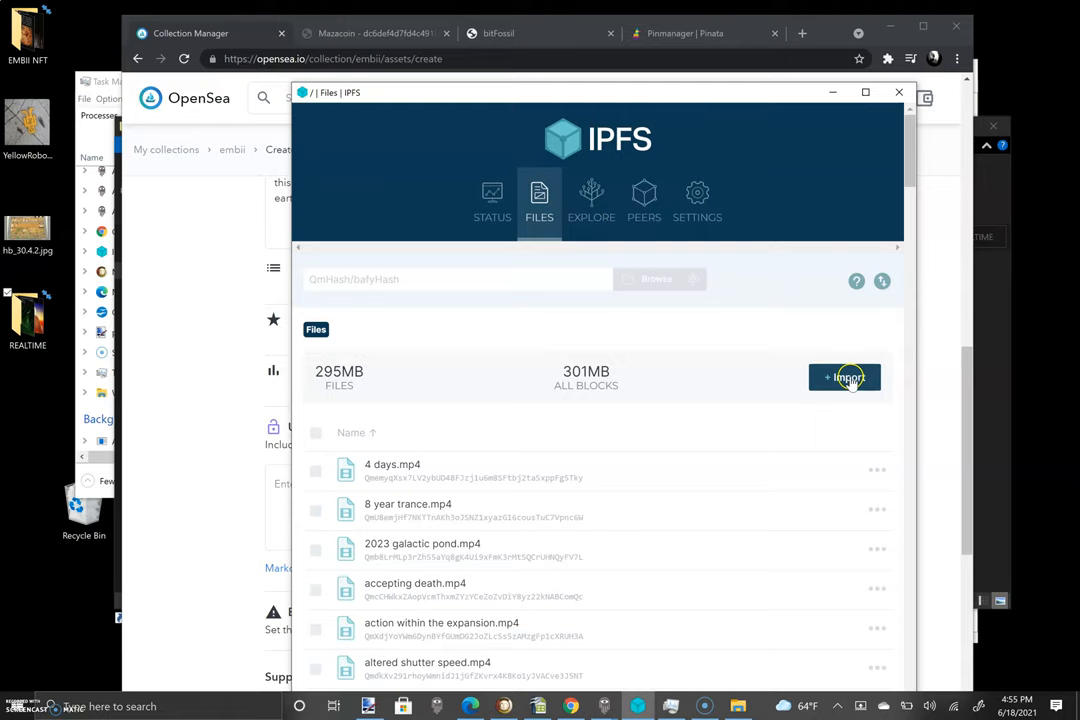
- Import earth heaven.mp4 from the REALTIME folder into IPFS Desktop's Files and scroll to it
left_click(844, 377)
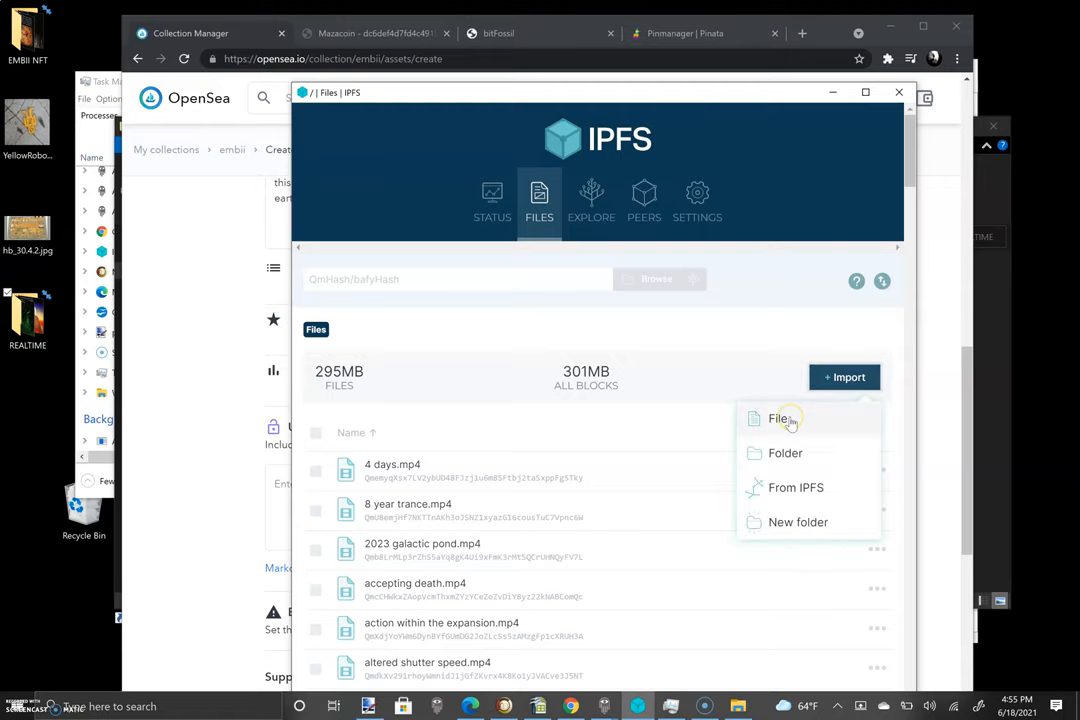
left_click(779, 418)
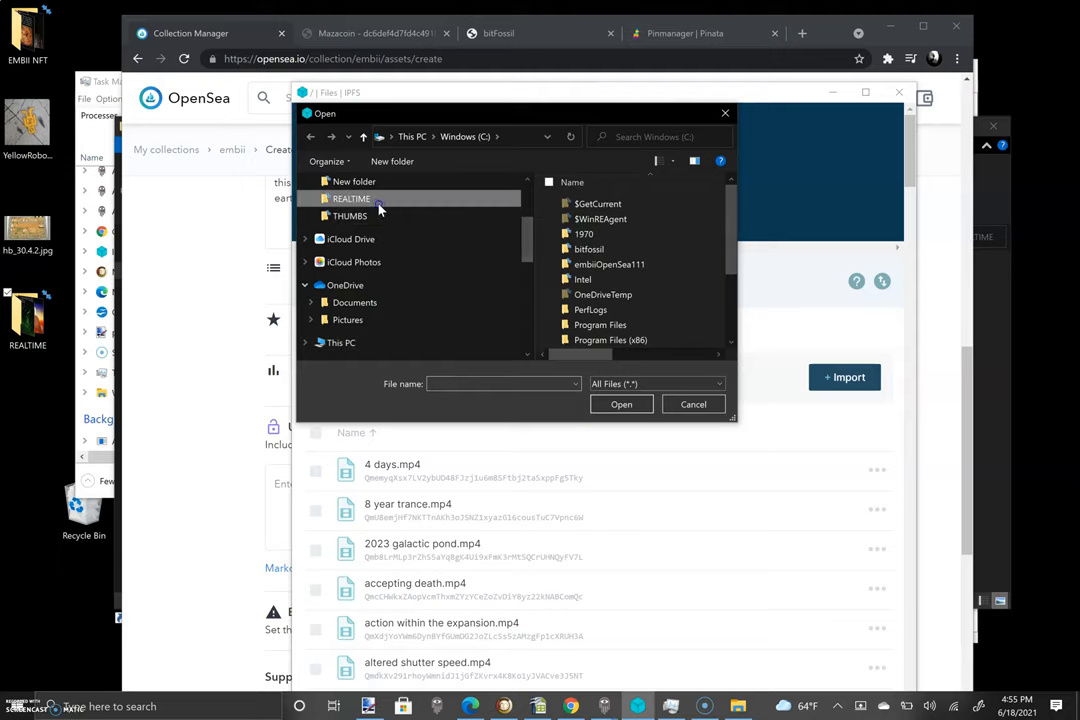
double_click(351, 198)
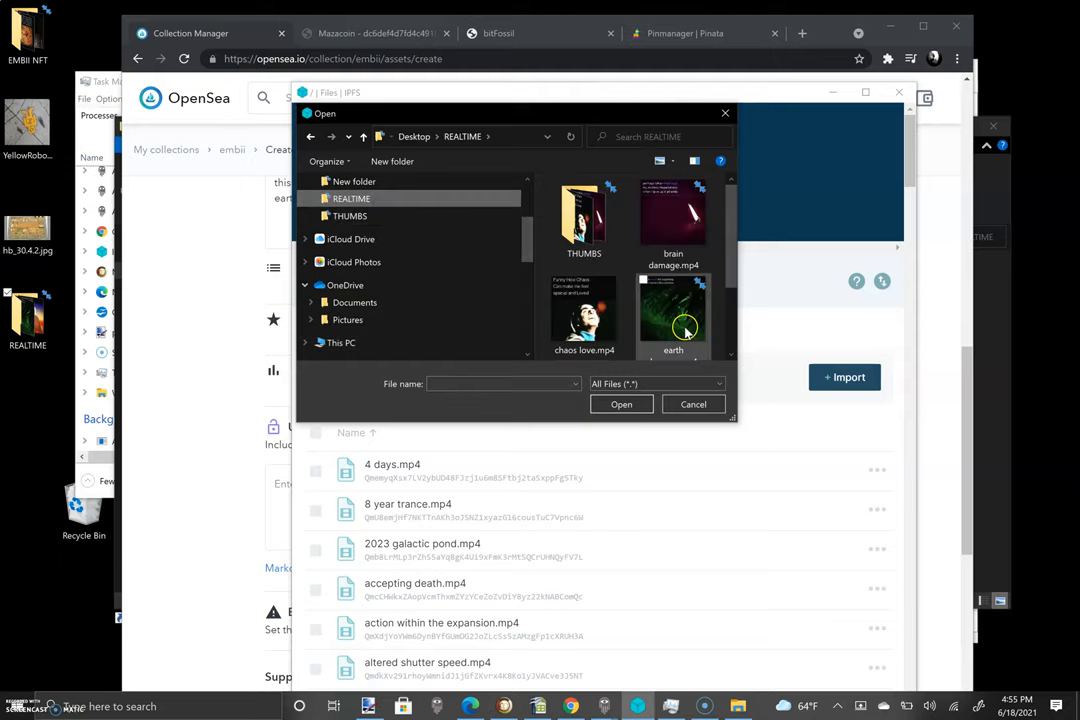
left_click(673, 310)
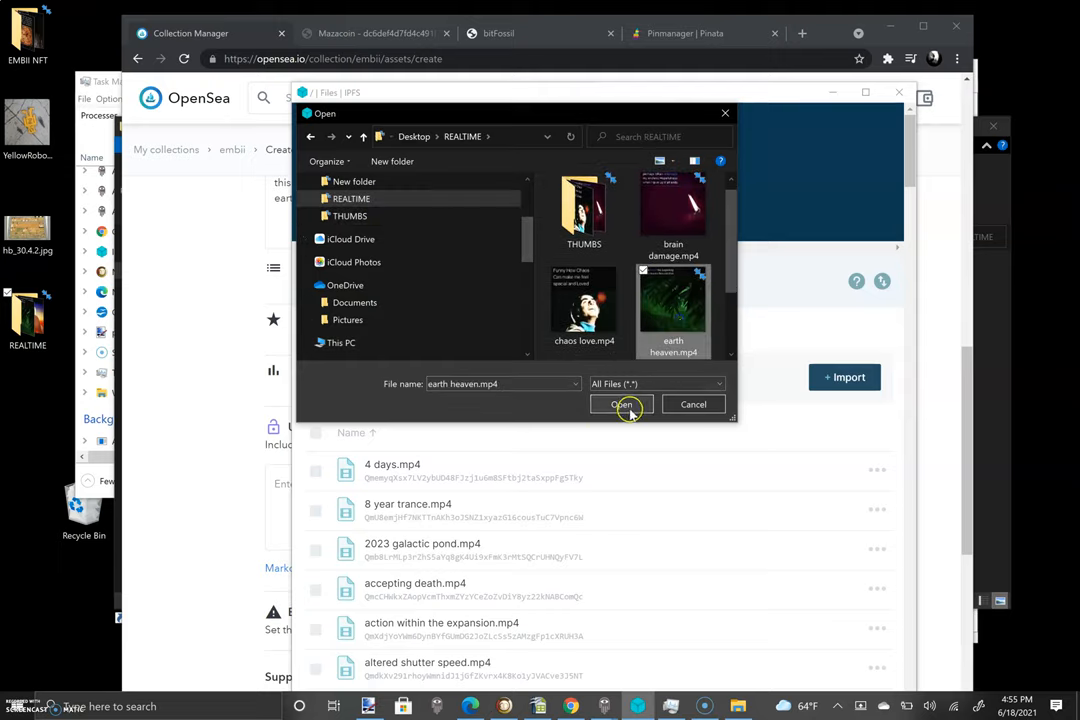
left_click(622, 404)
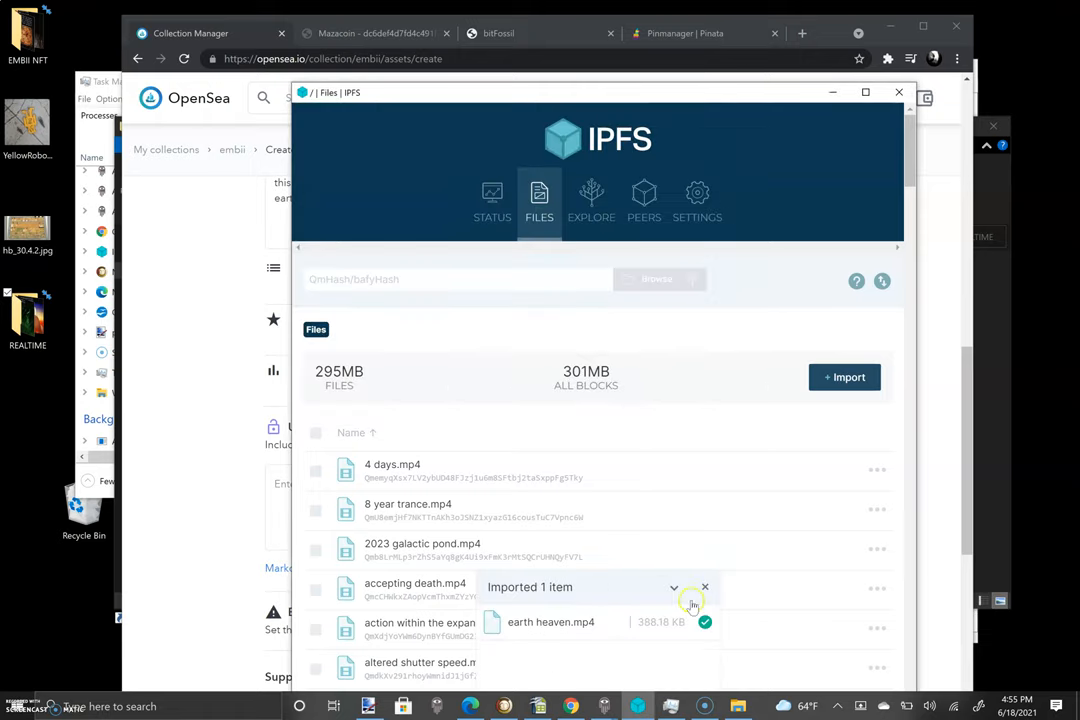
scroll("down", 3)
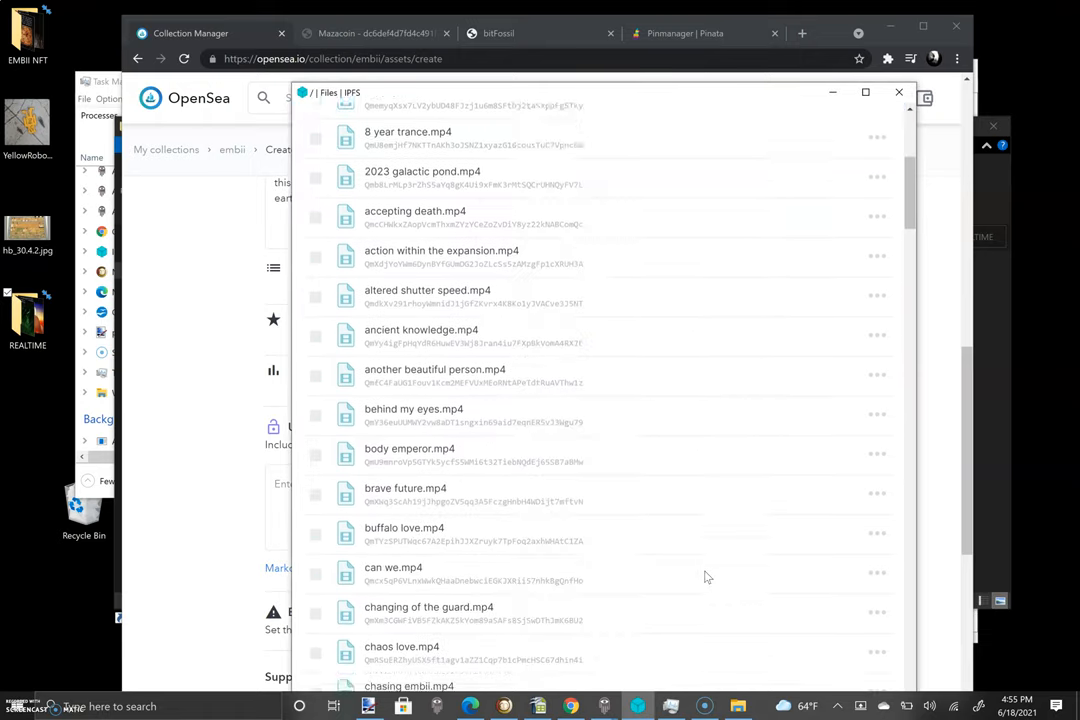
scroll("down", 3)
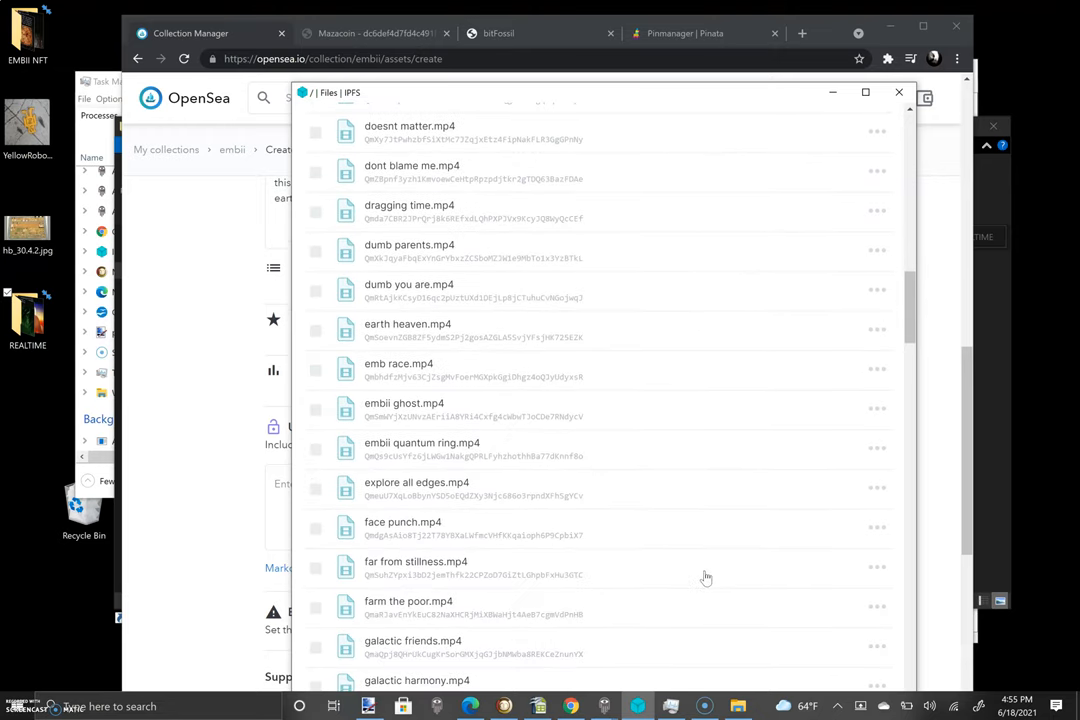
mouse_move(882, 328)
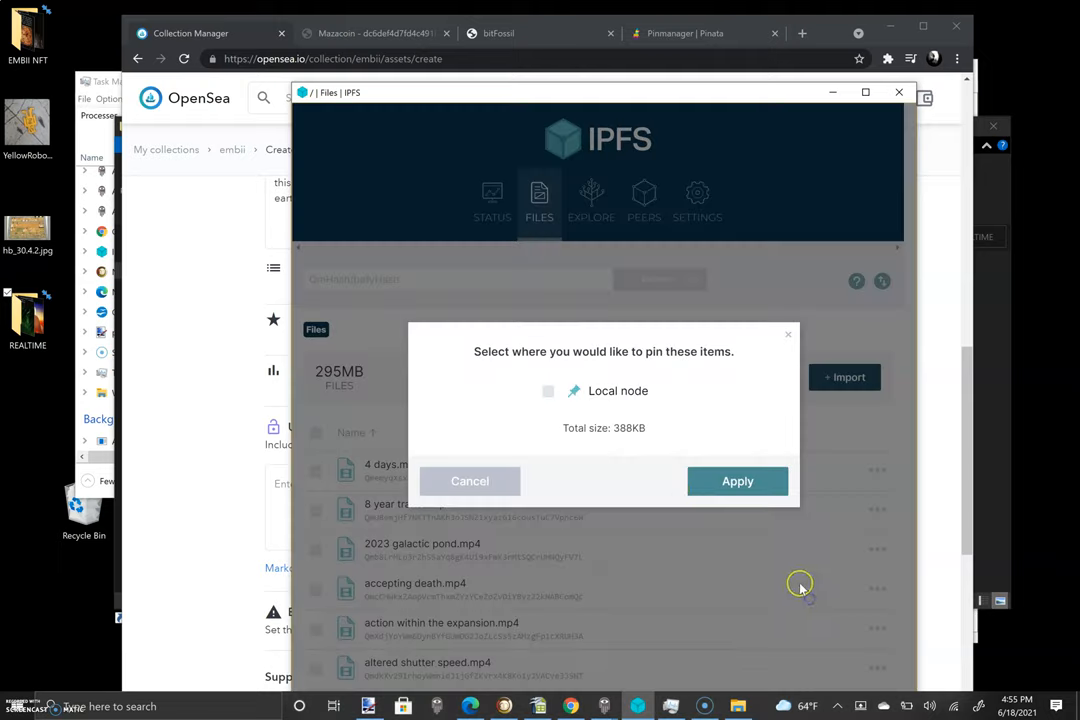
- Pin earth heaven.mp4 to the local node and apply the change
left_click(547, 391)
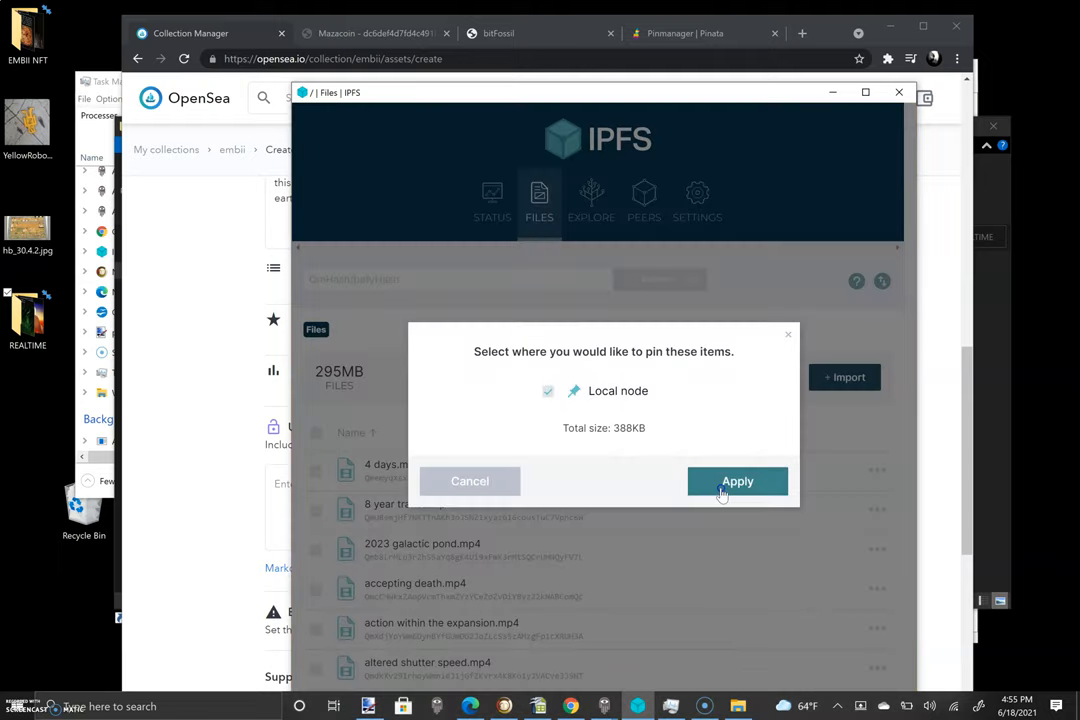
left_click(737, 481)
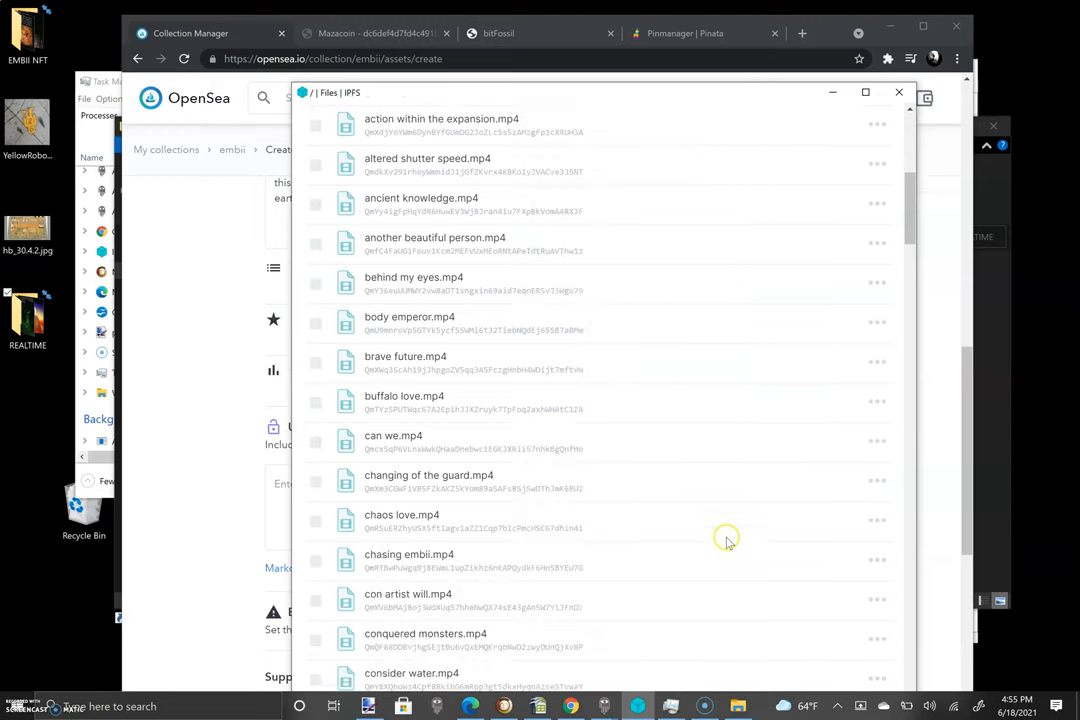
scroll("down", 3)
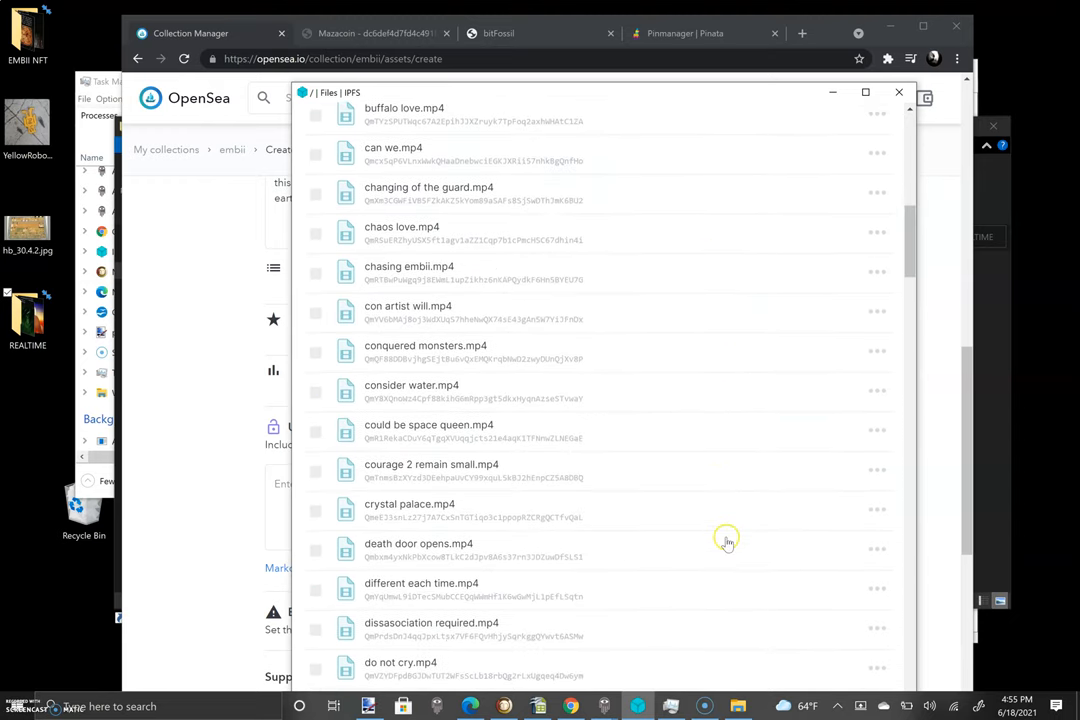
- Copy the public ipfs.io share link for earth heaven.mp4
scroll("down", 3)
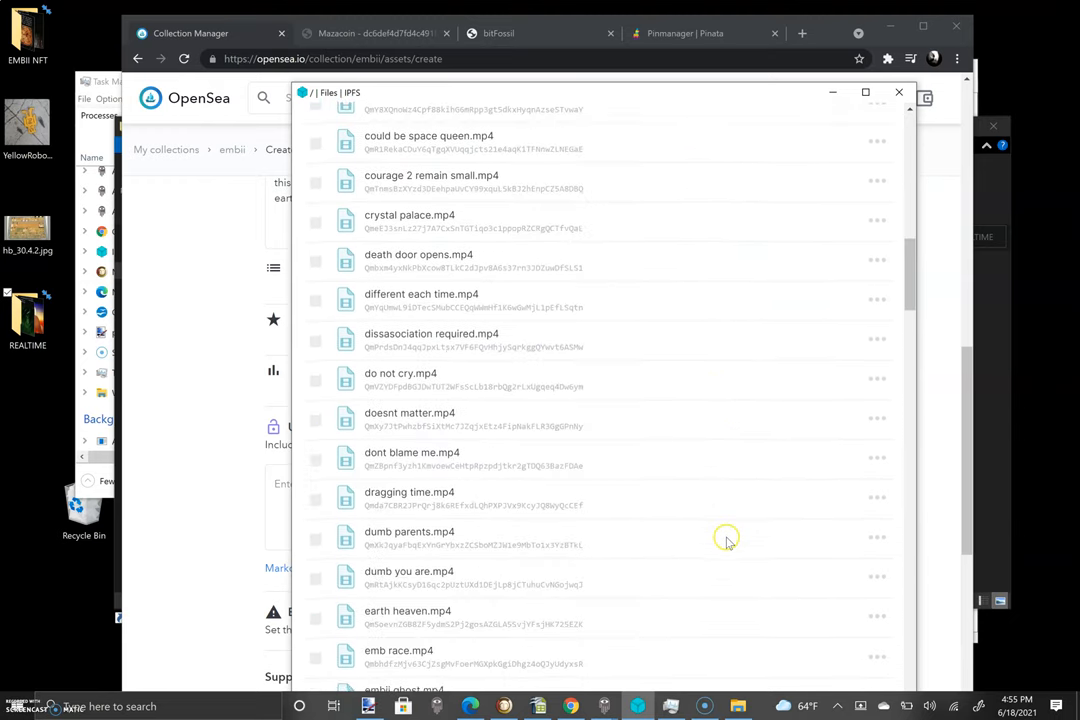
scroll("down", 3)
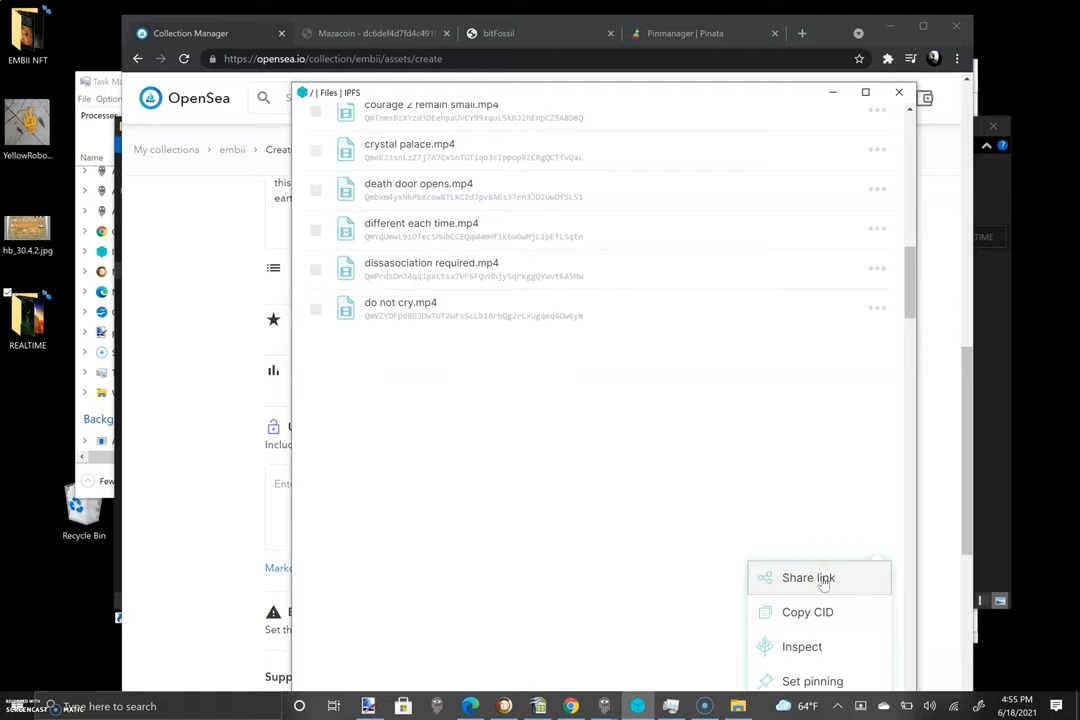
mouse_move(823, 583)
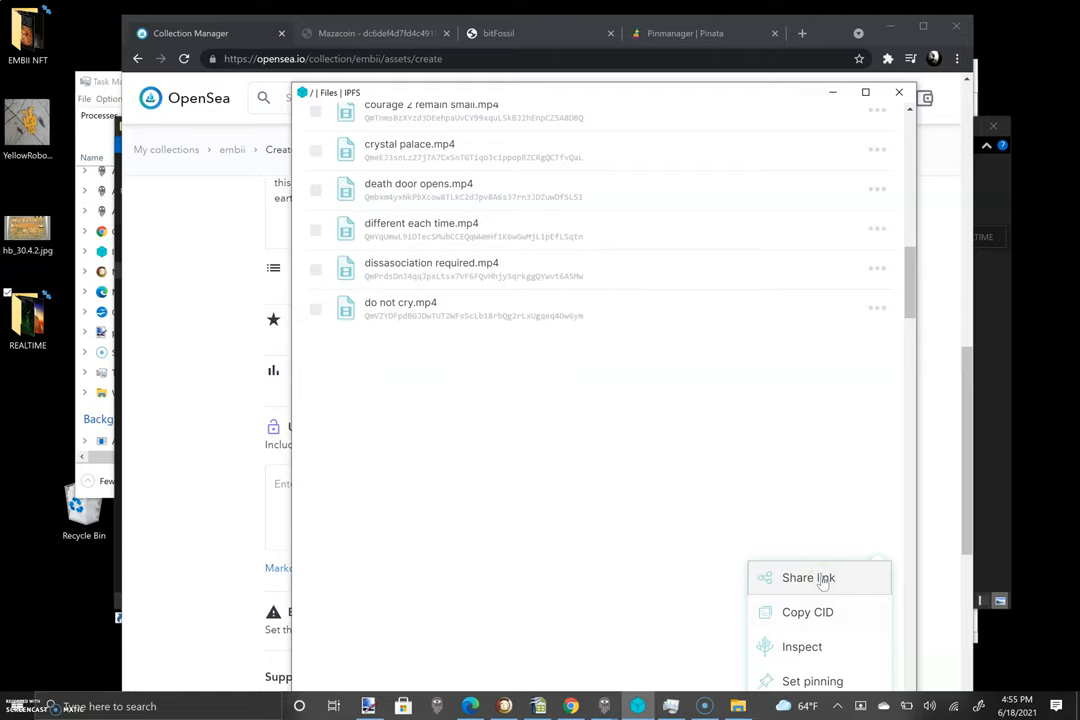
left_click(808, 577)
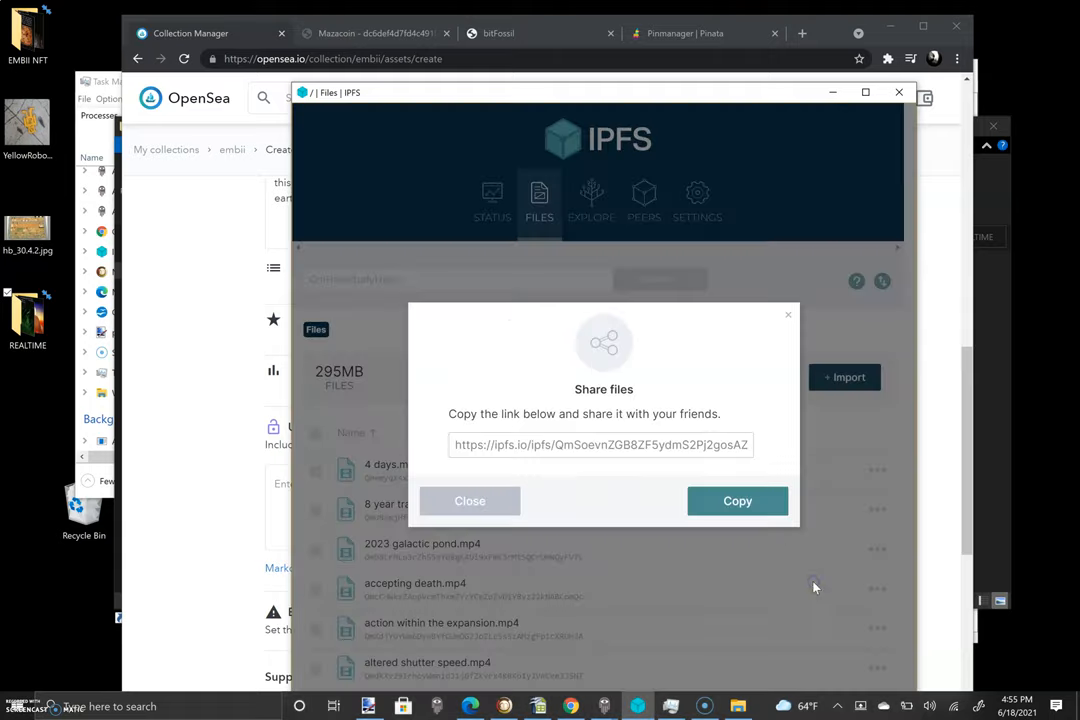
left_click(469, 501)
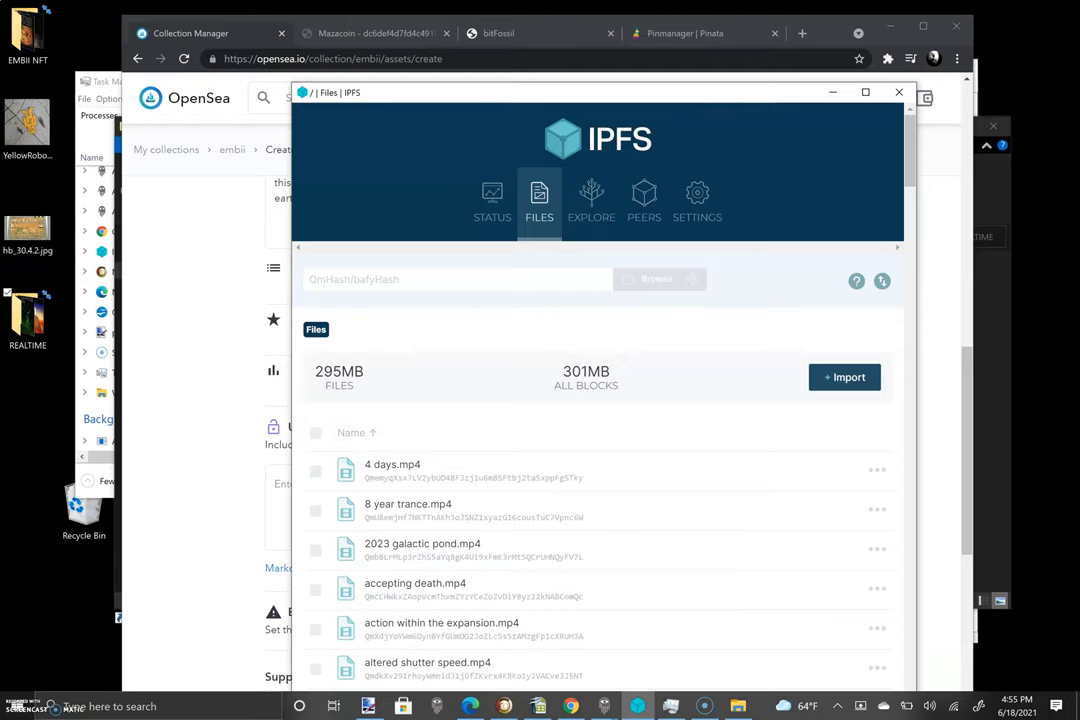
- Submit the video's CID to Pinata for pinning under the name 'earth heaven'
left_click(685, 33)
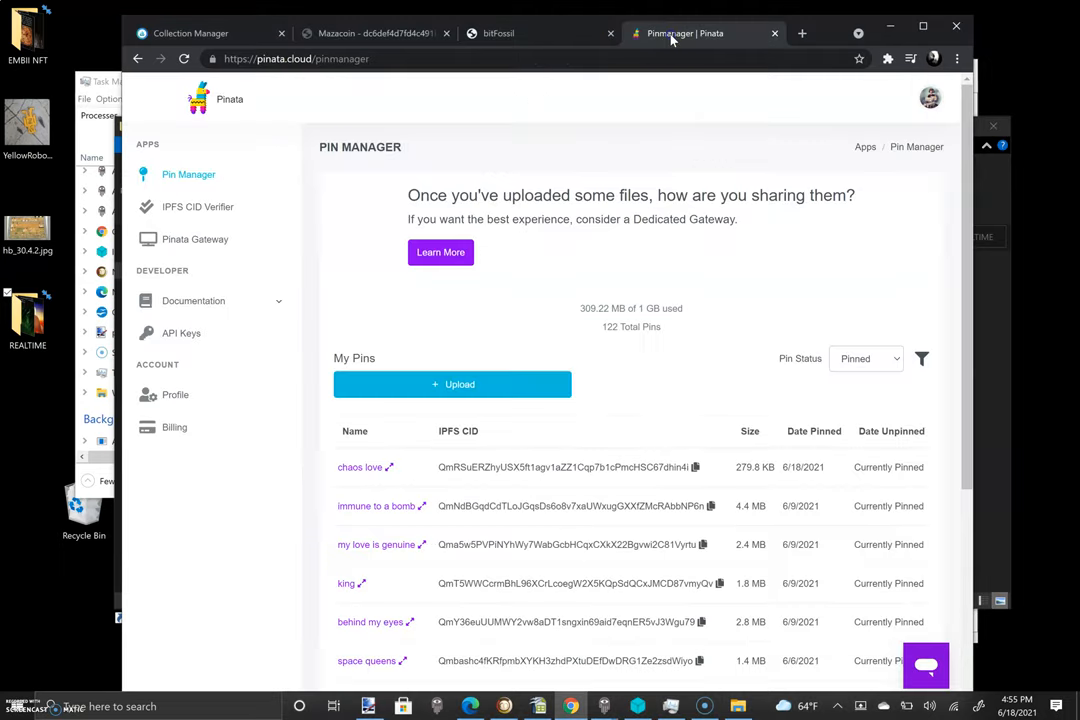
mouse_move(666, 303)
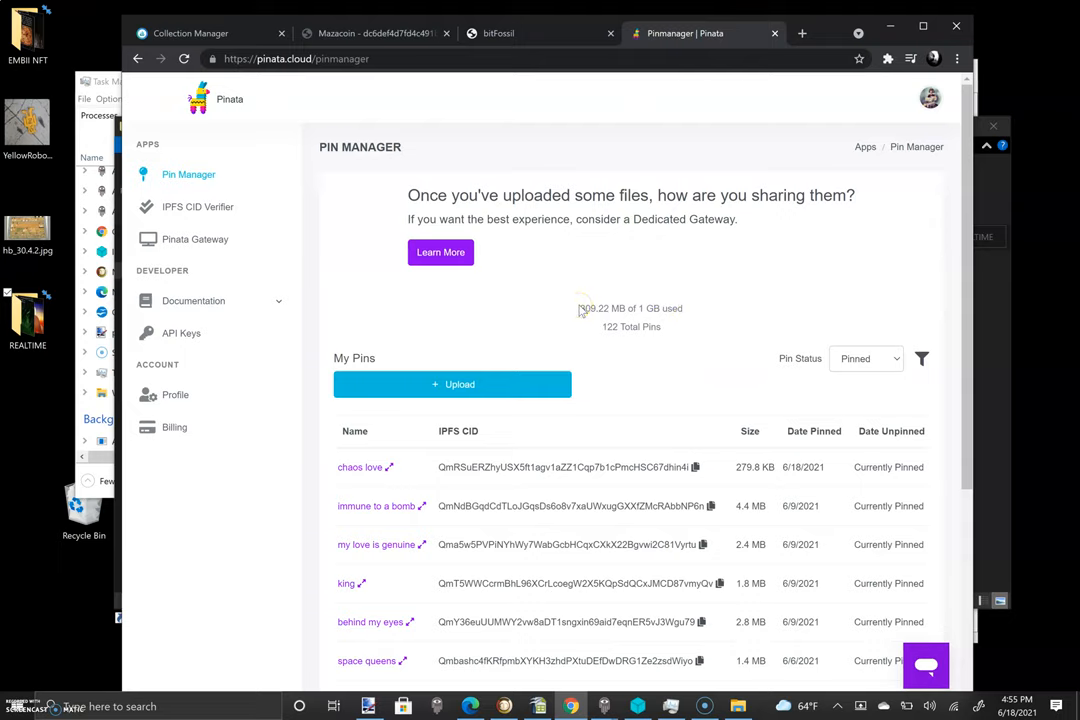
mouse_move(727, 540)
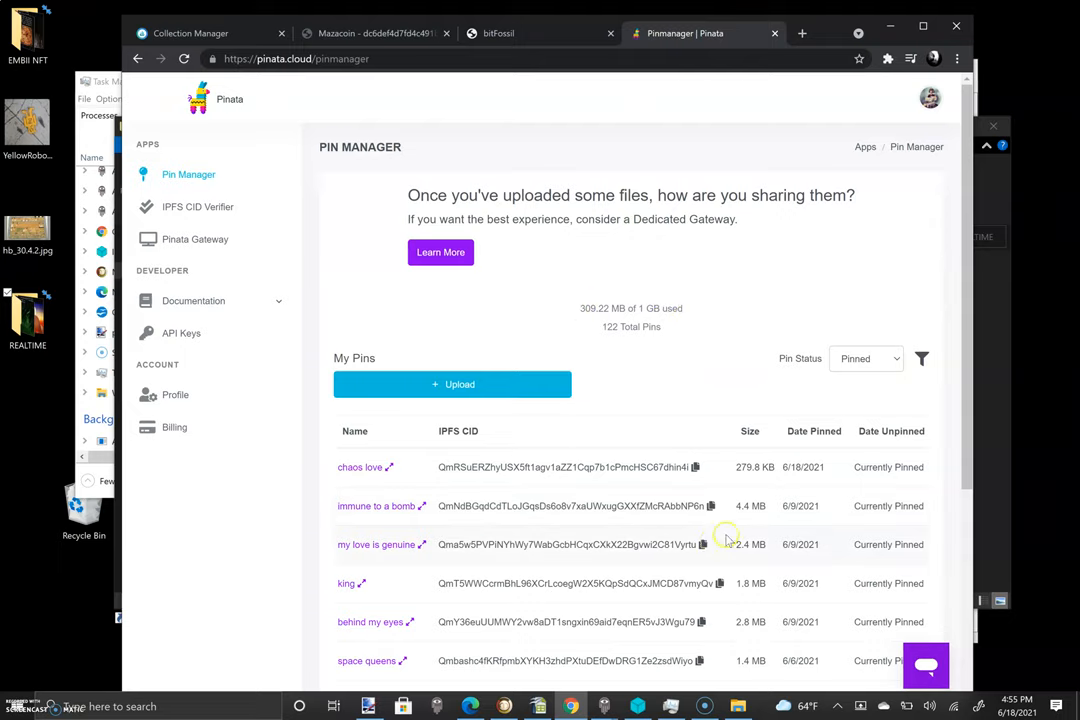
mouse_move(647, 402)
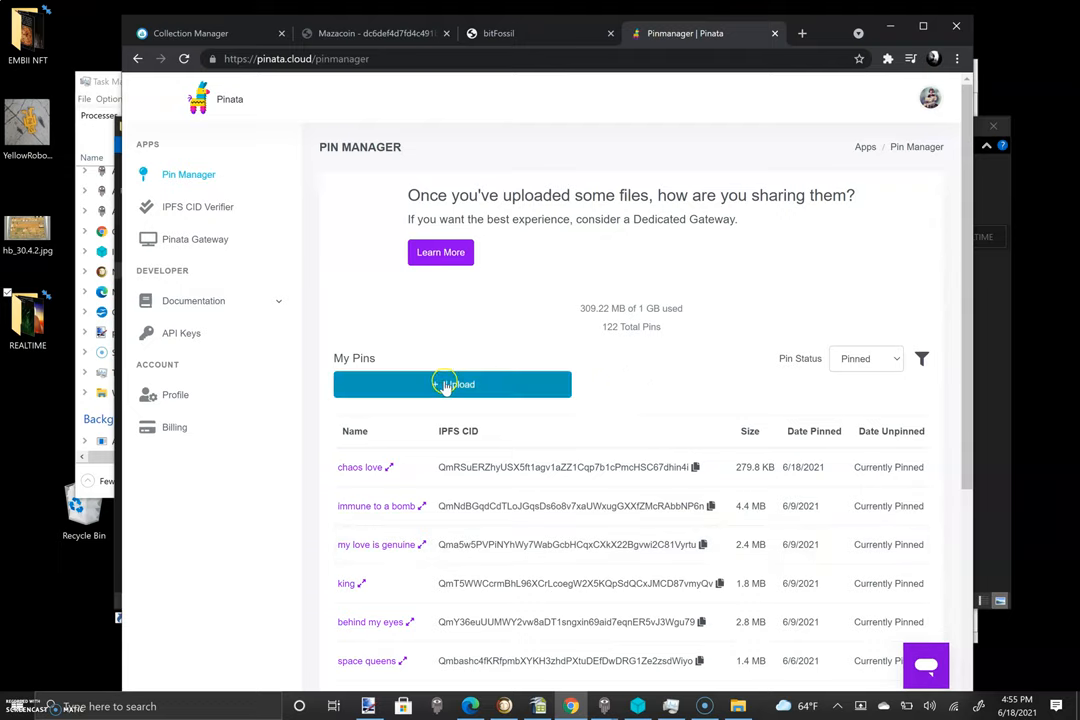
left_click(452, 384)
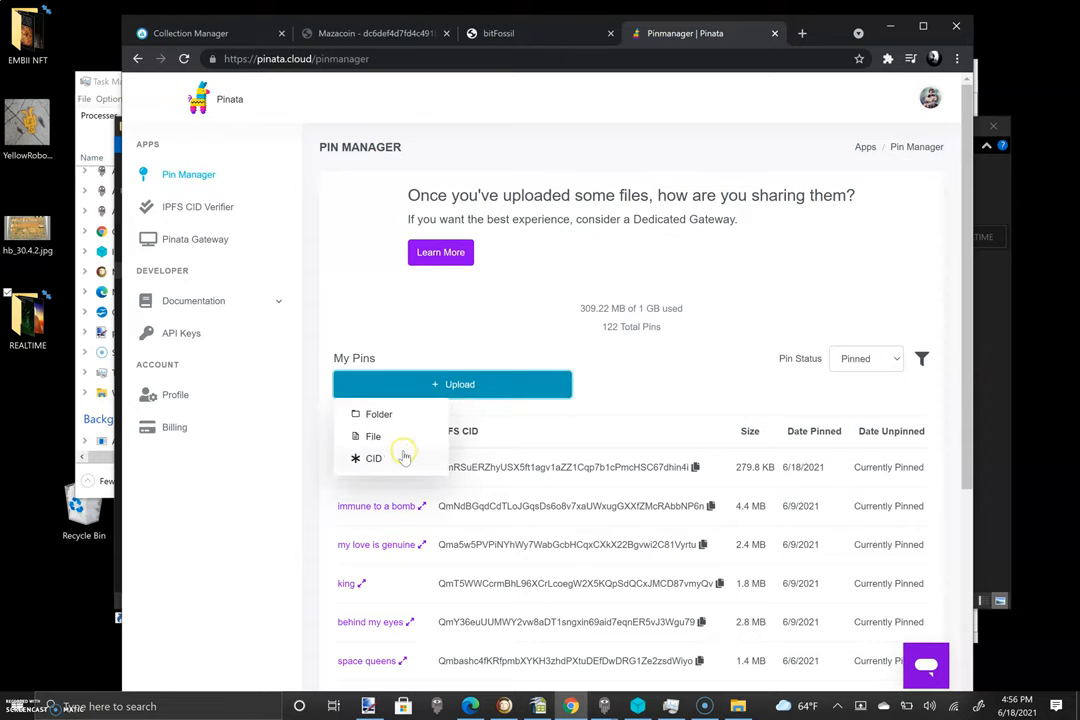
left_click(374, 458)
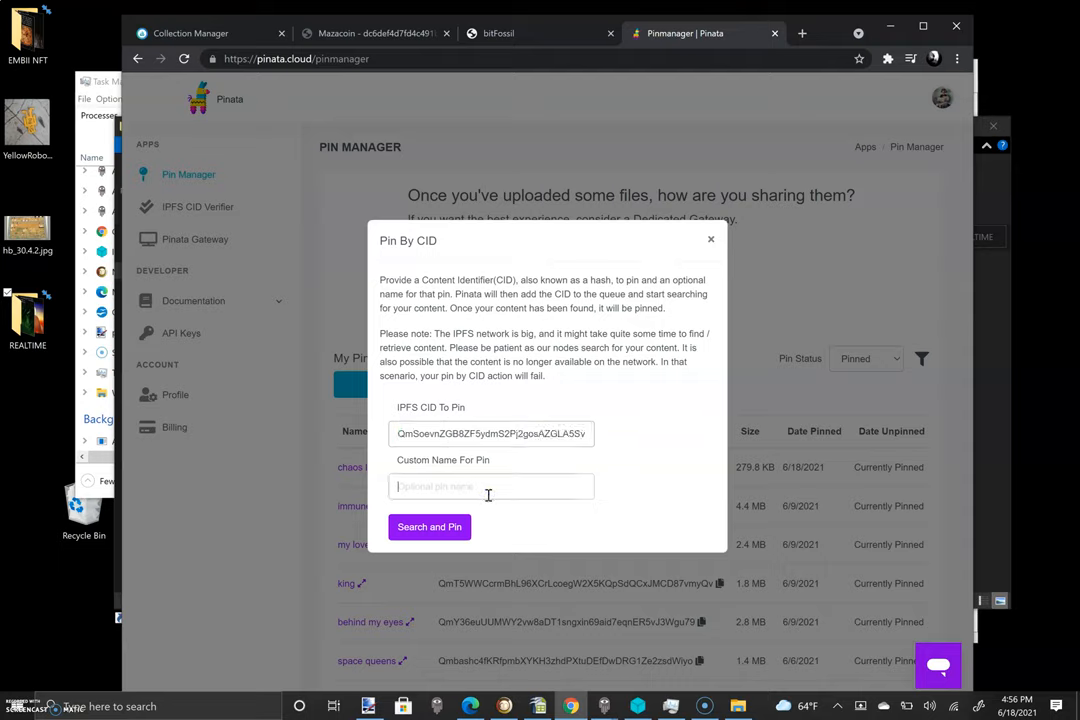
type("earth")
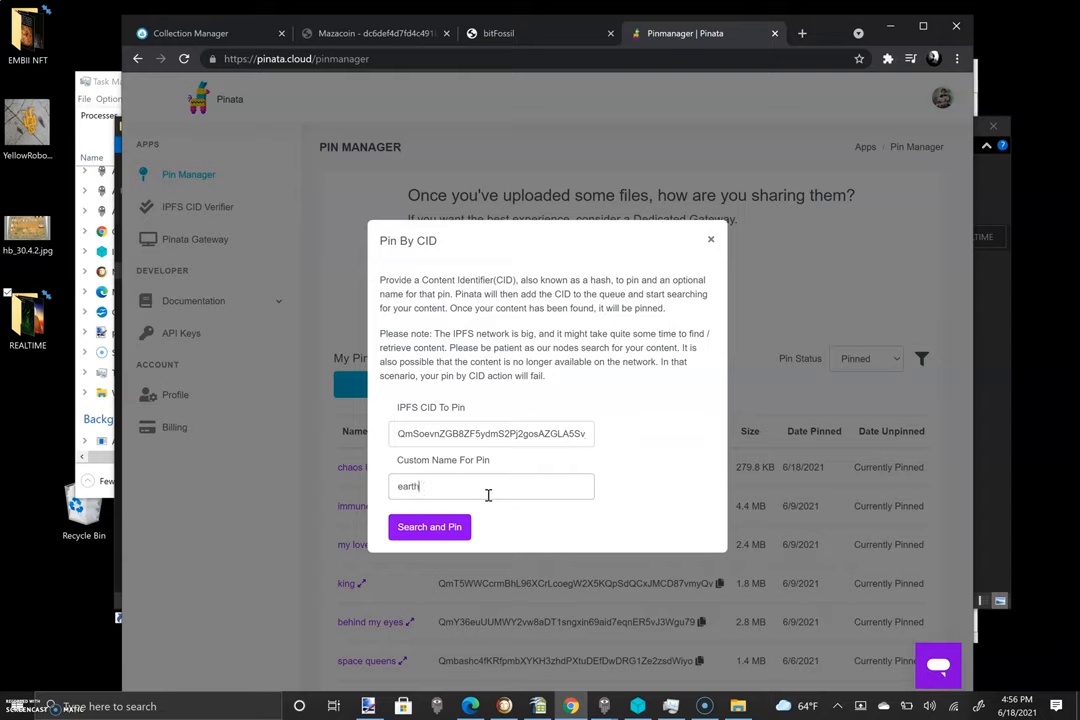
type("heaven")
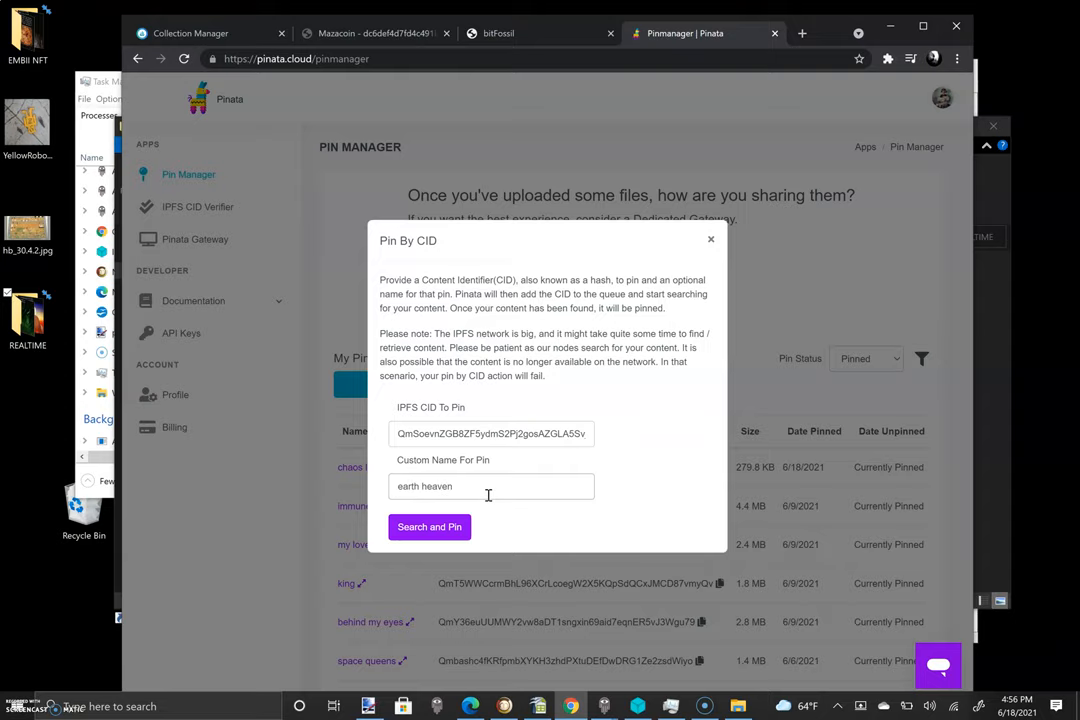
left_click(429, 527)
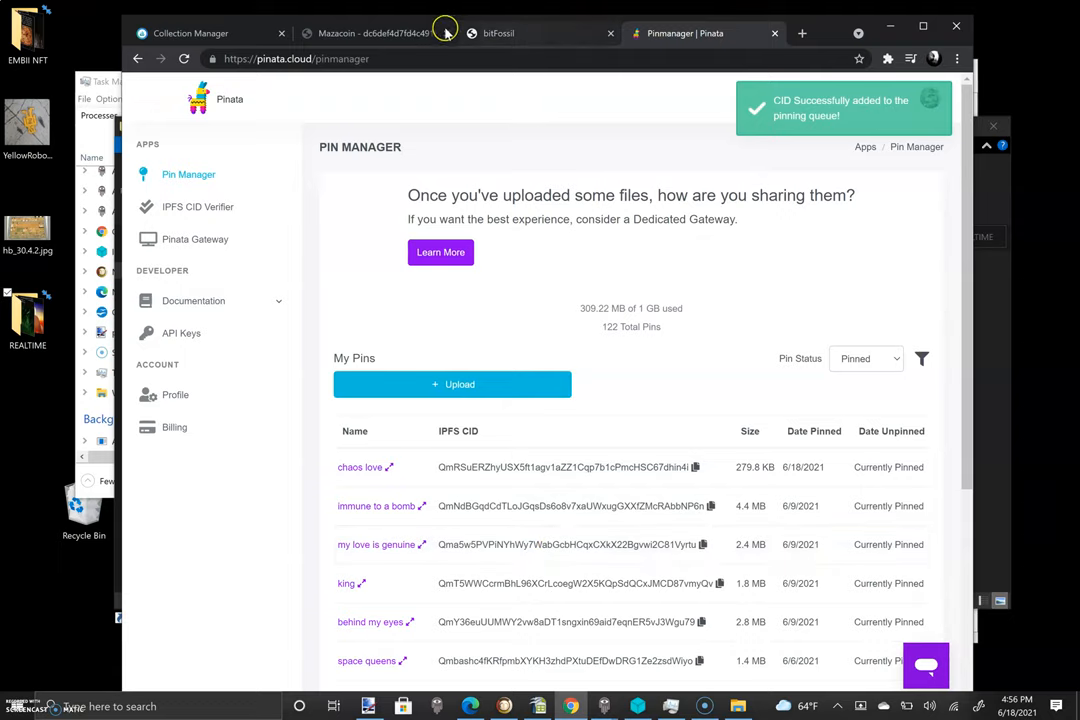
- Paste the video's ipfs.io link into Unlockable Content and trim its filename suffix
left_click(190, 33)
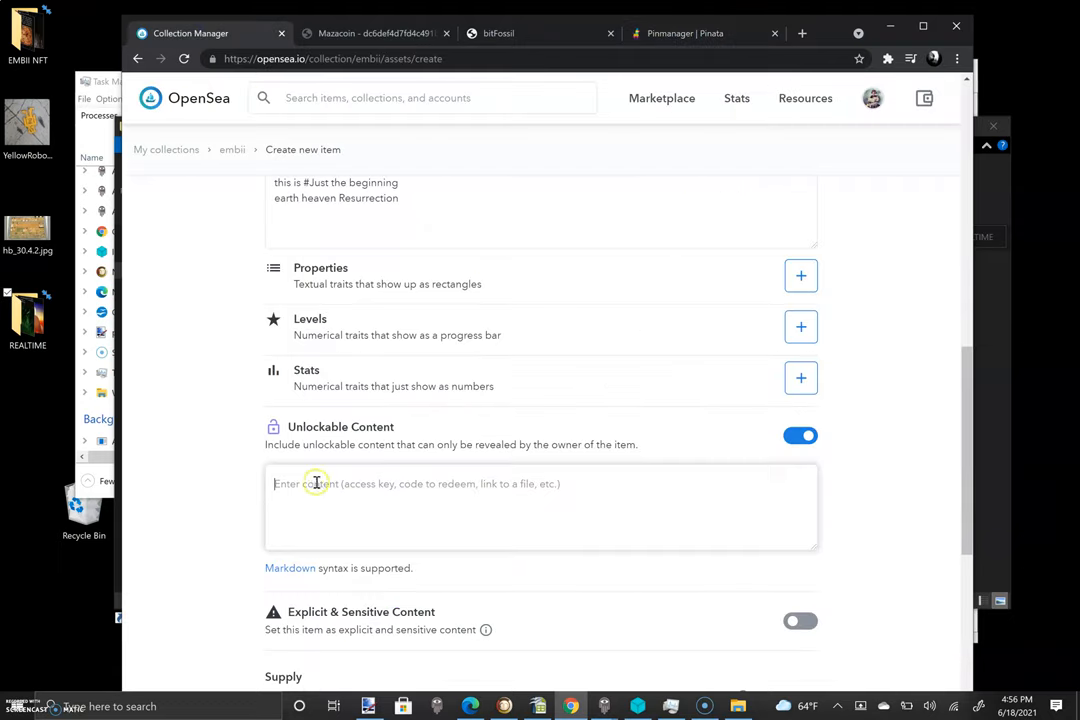
type("https://ipfs.io/ipfs/QmSoevnZGB8ZF5ydmS2Pj2gosAZGLA5SvjYFsjHK725EZK?filename=earth%20heaven.mp4")
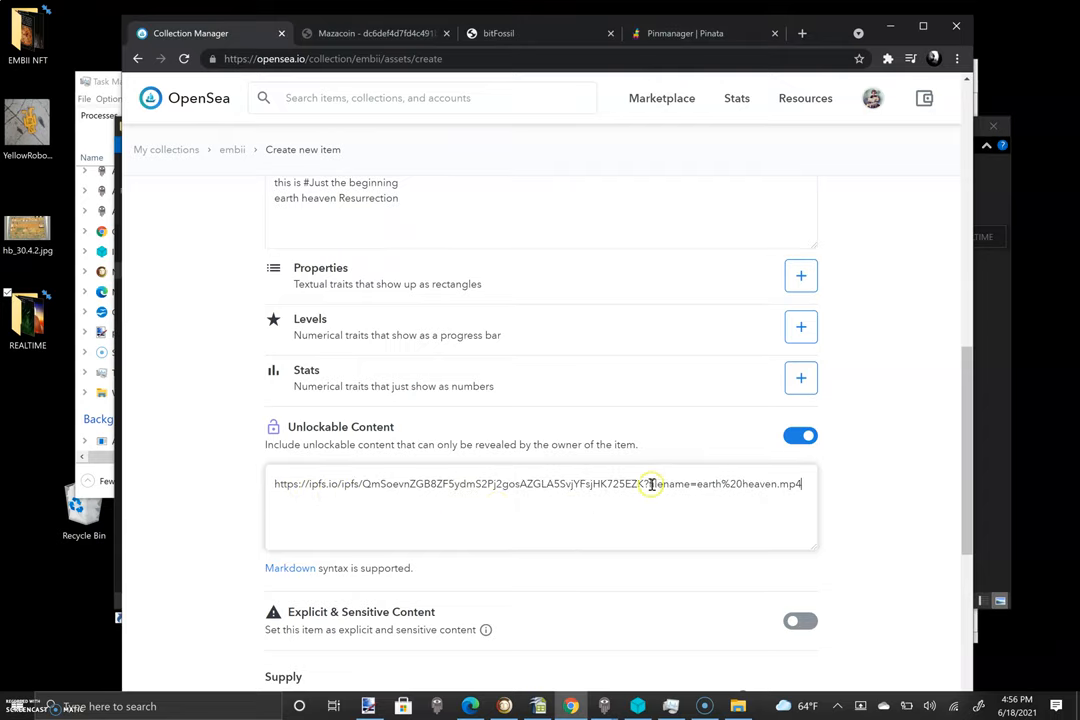
left_click_drag(651, 484, 800, 484)
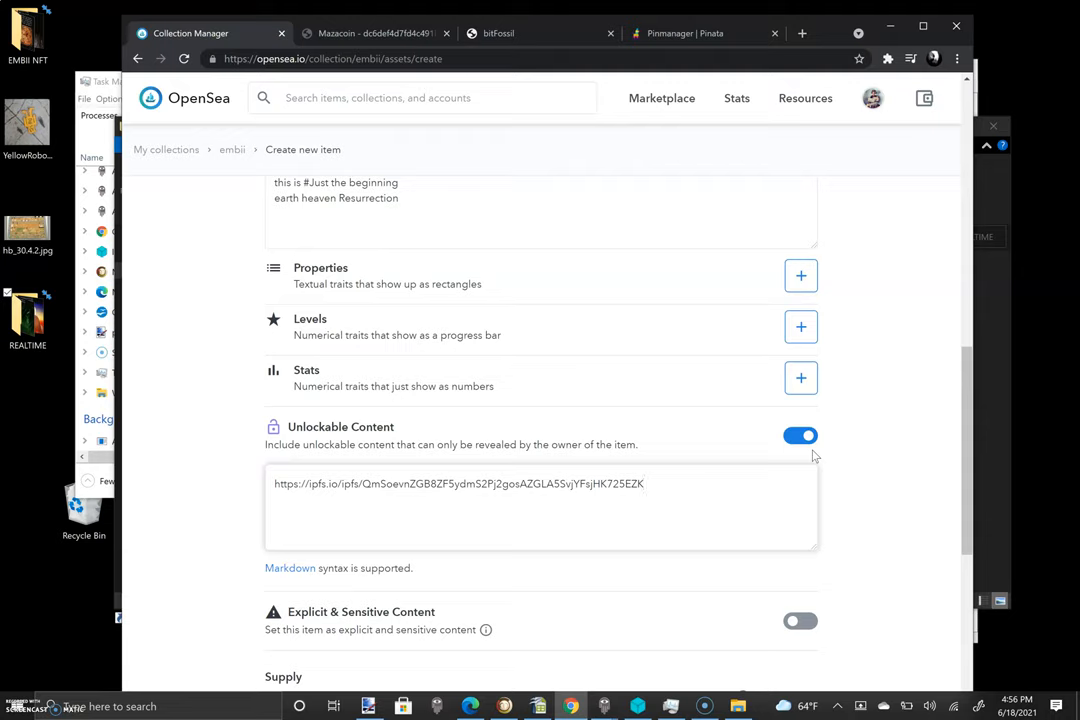
scroll("down", 3)
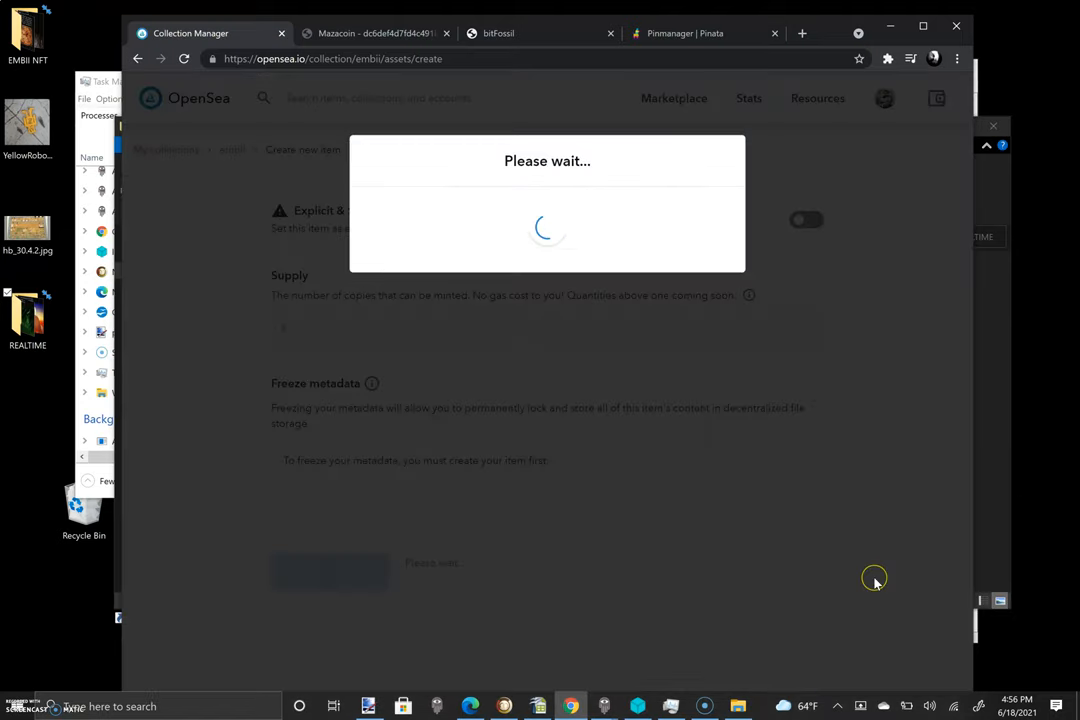
mouse_move(876, 584)
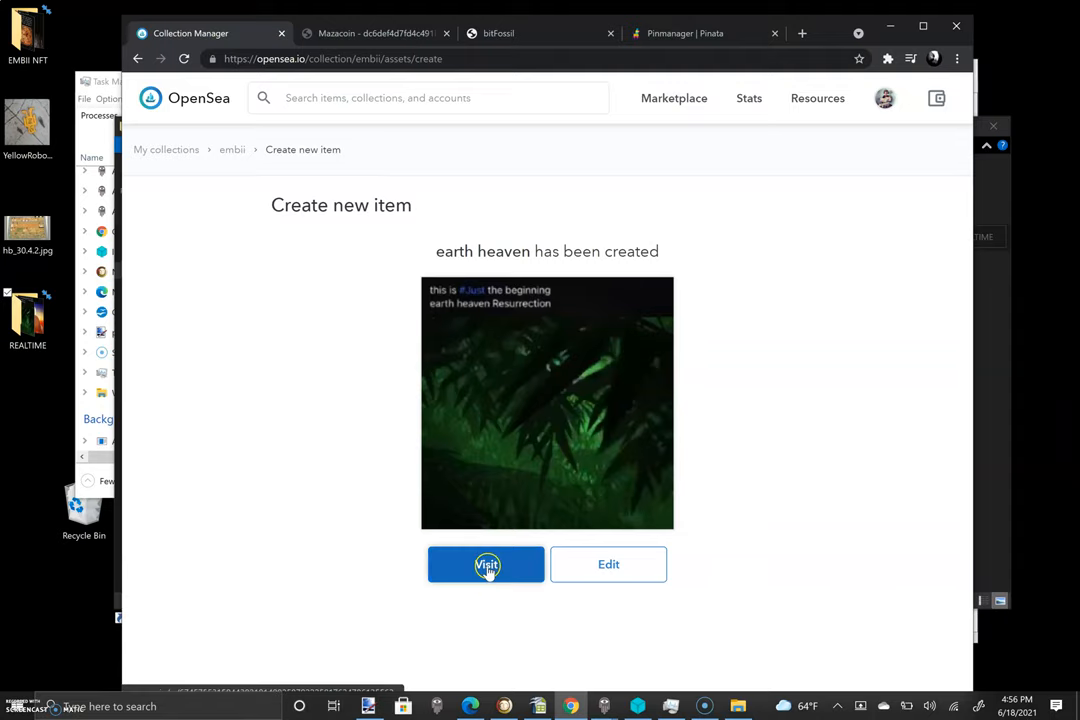
- Open the new earth heaven item and set up an auction expiring in 8 months
left_click(486, 564)
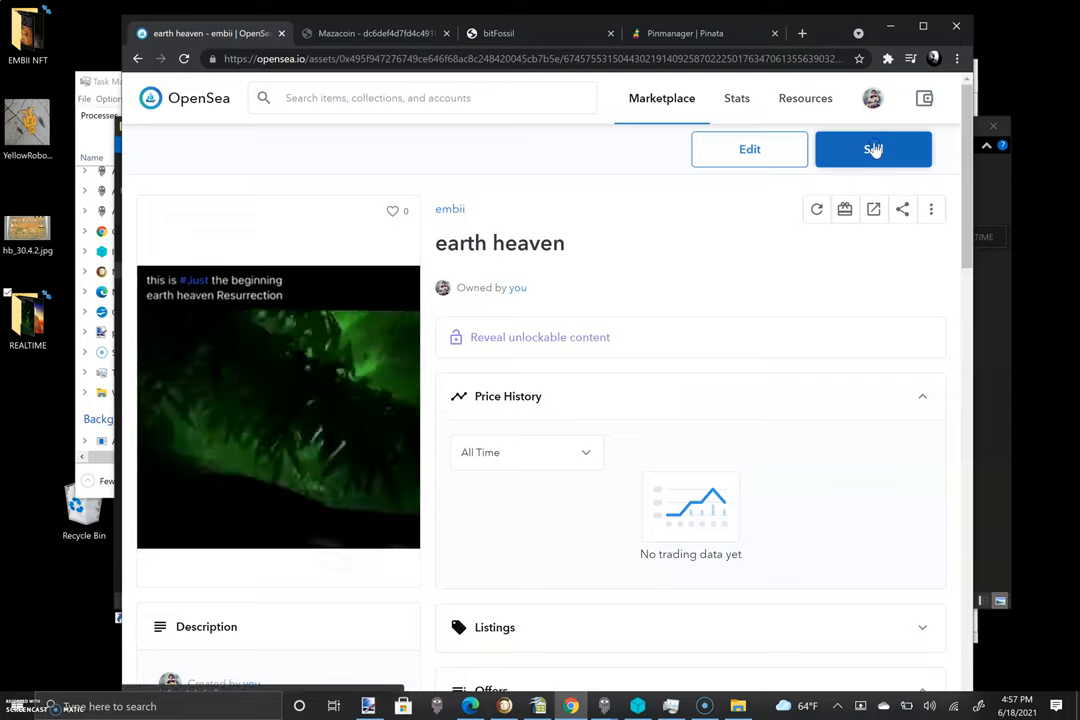
left_click(872, 149)
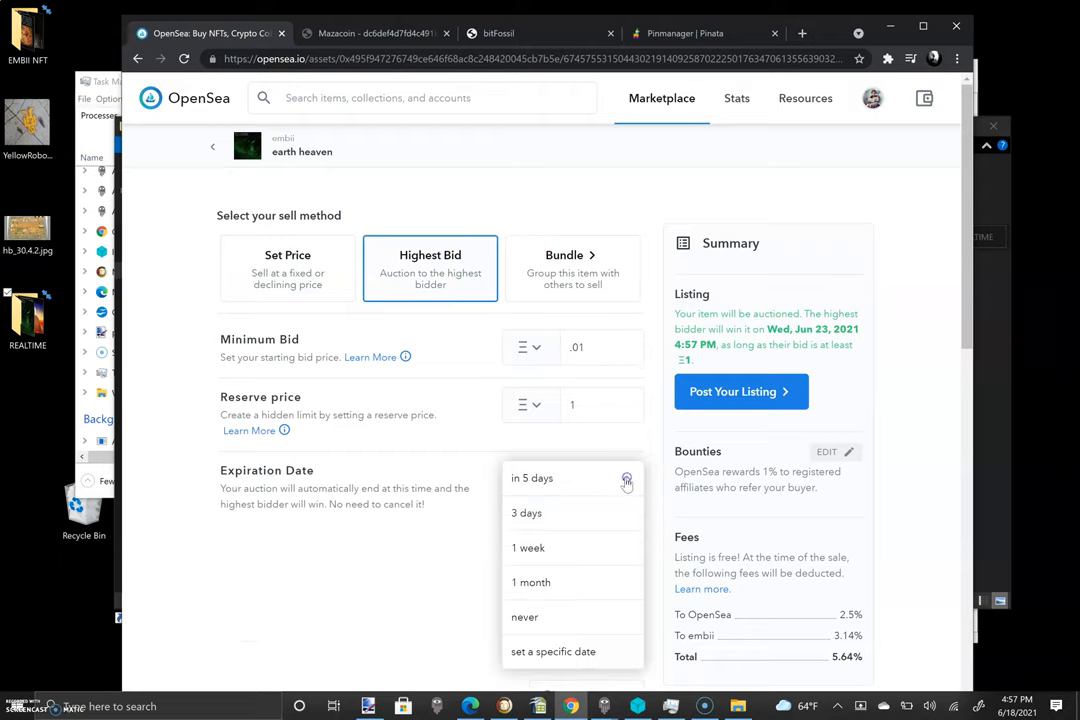
left_click(553, 651)
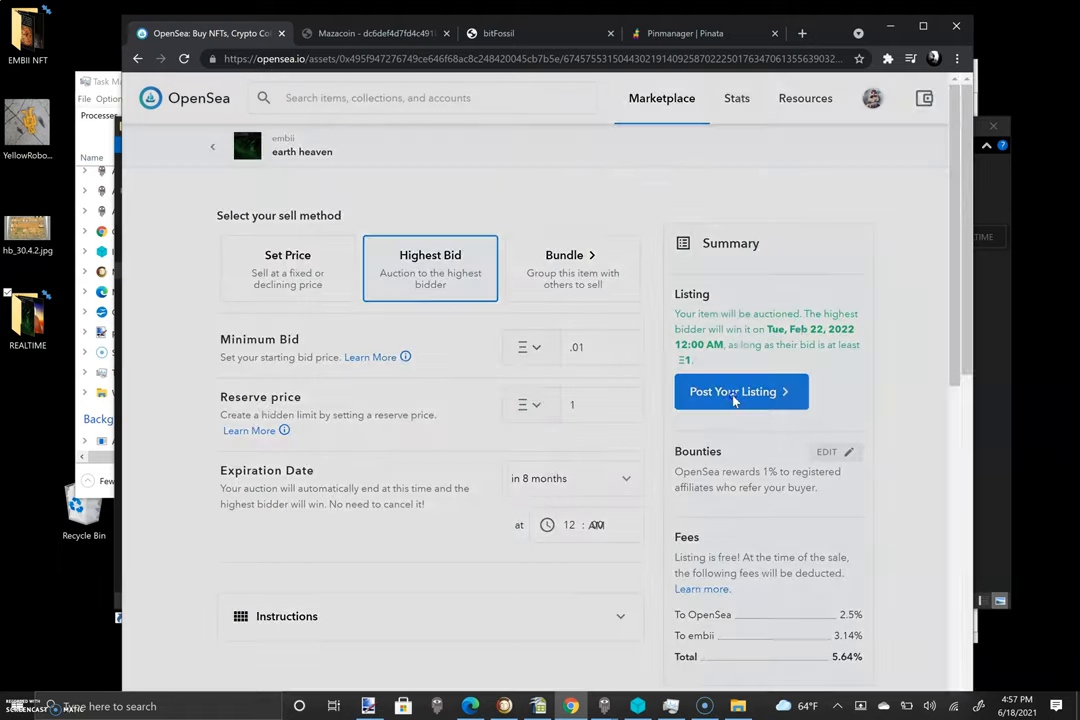
scroll("down", 3)
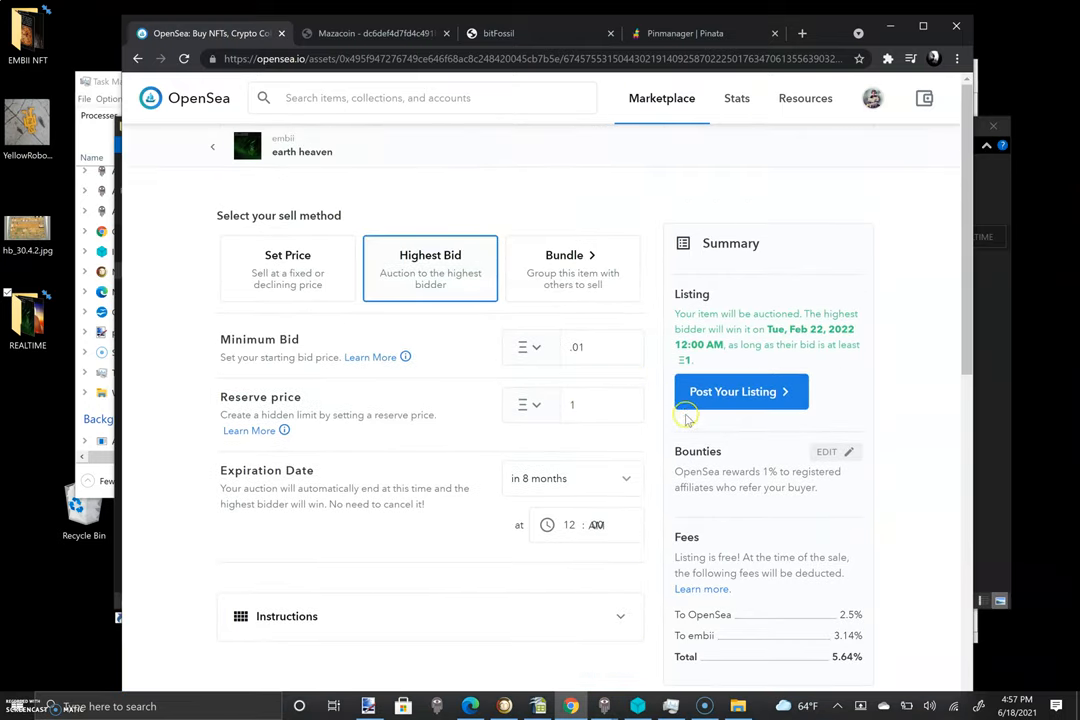
left_click(740, 391)
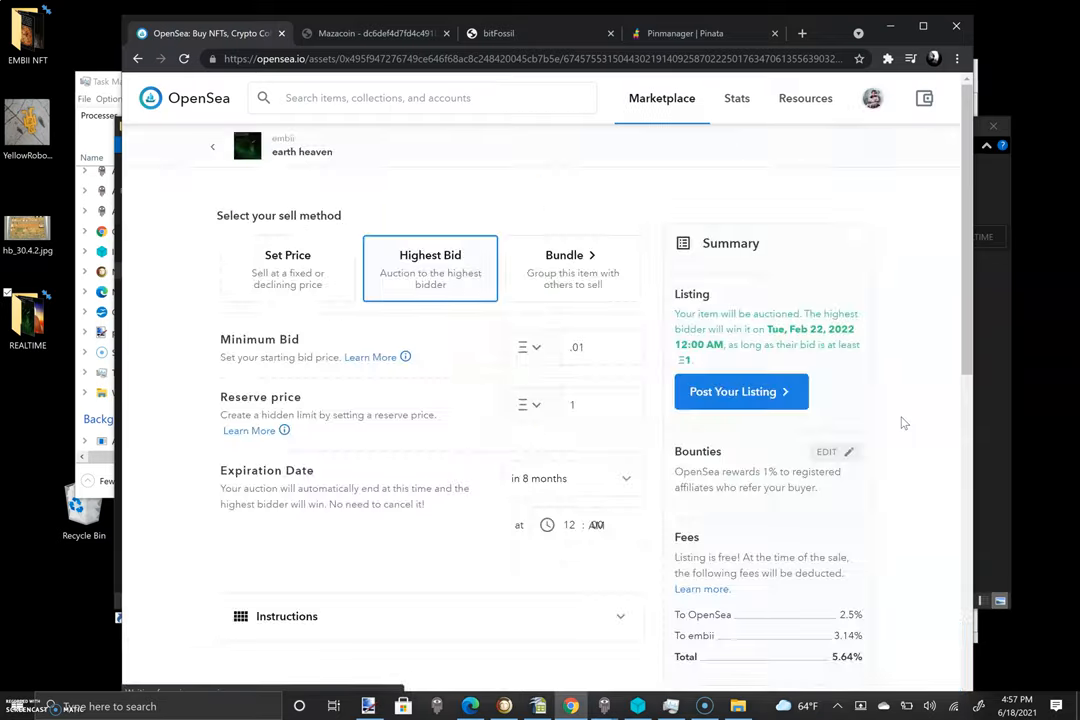
- Post the earth heaven listing and reveal its unlockable content link
left_click(741, 391)
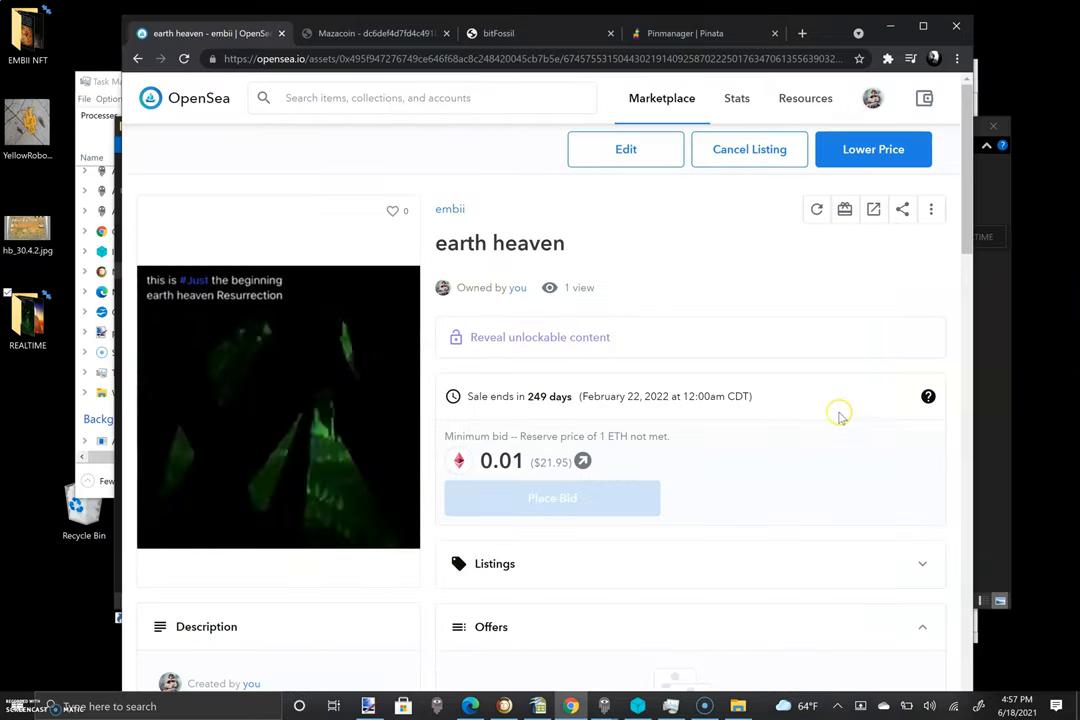
mouse_move(695, 365)
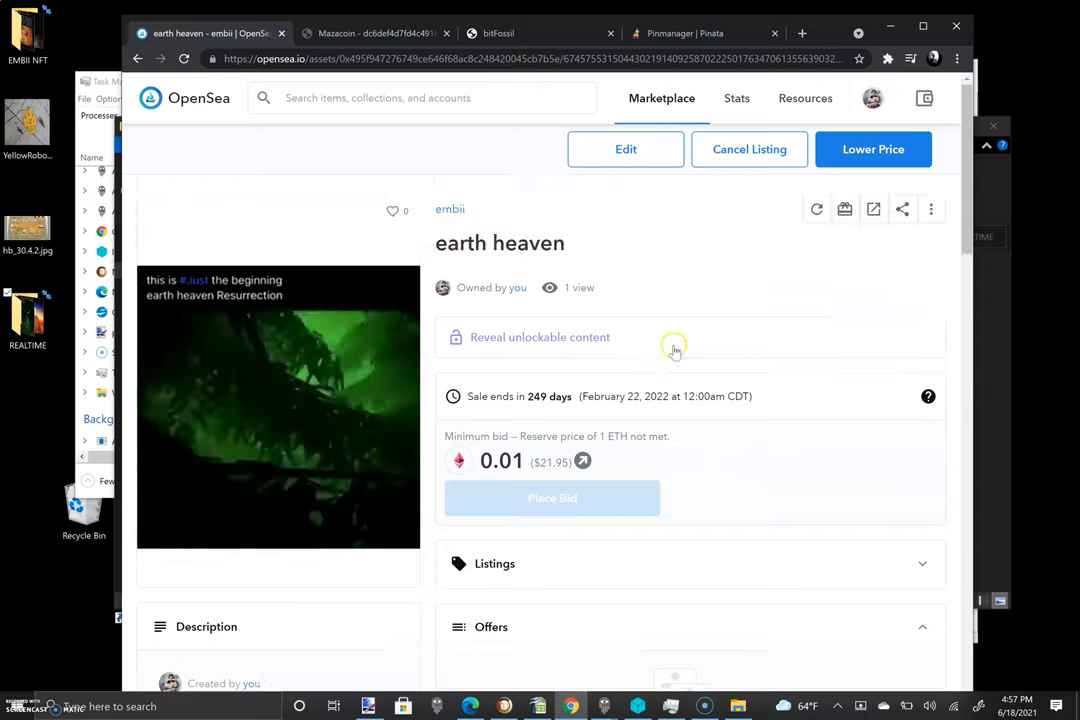
left_click(902, 209)
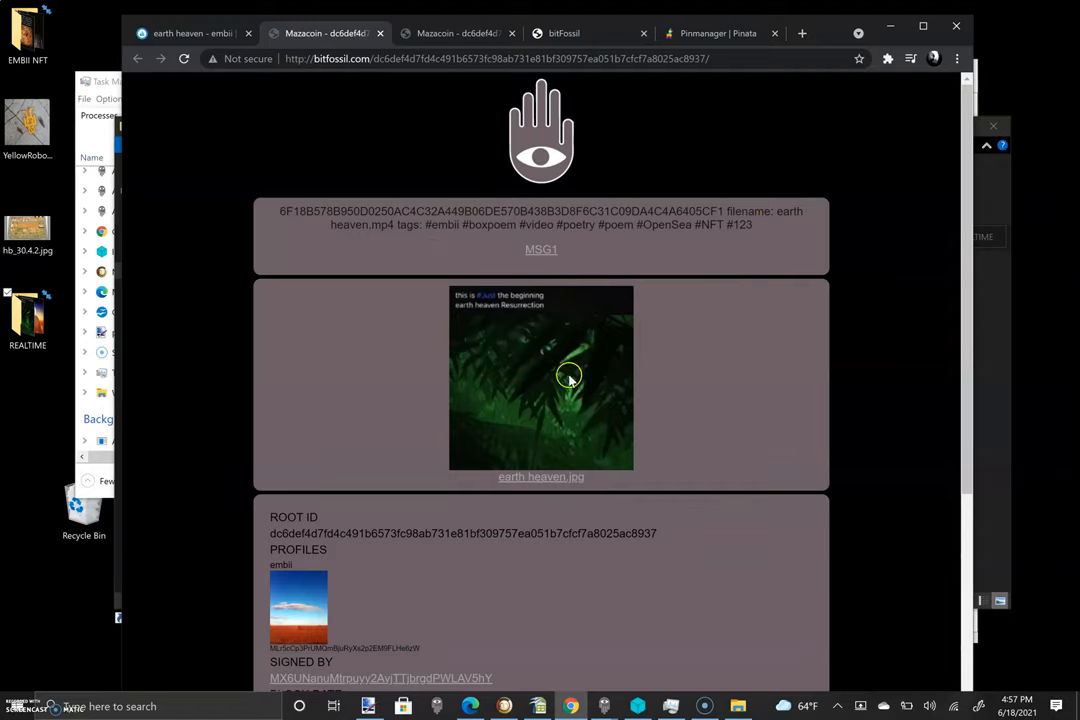
- Scroll the bitFossil record to its root ID and 6/18/2021 Mazacoin block date
scroll("down", 3)
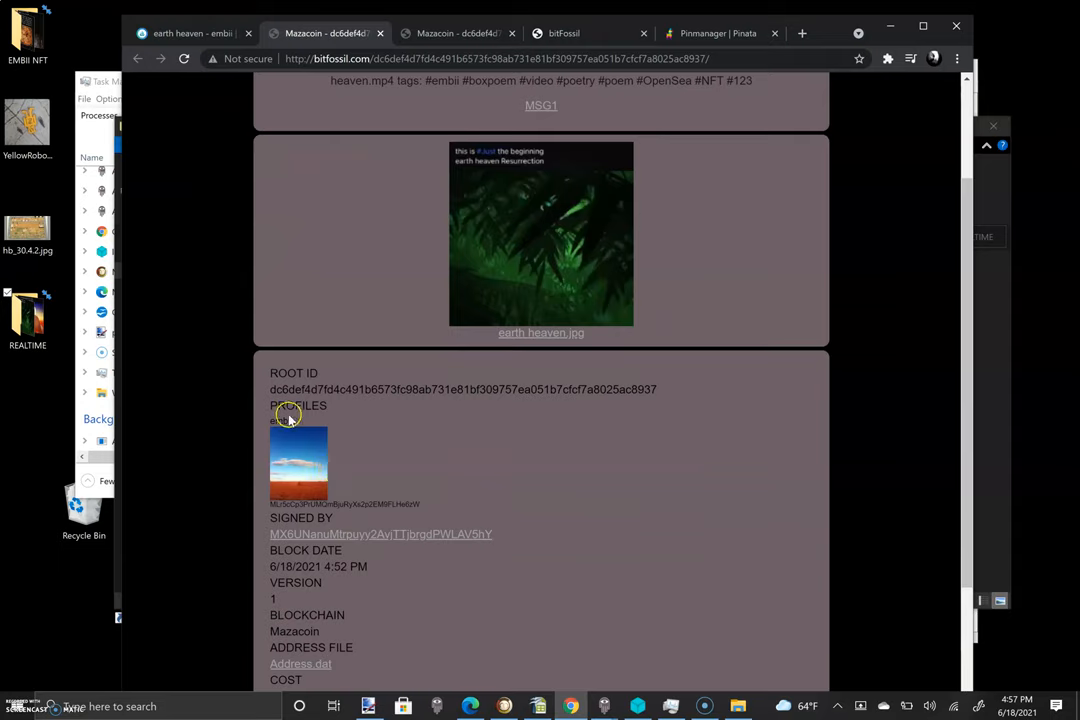
mouse_move(503, 525)
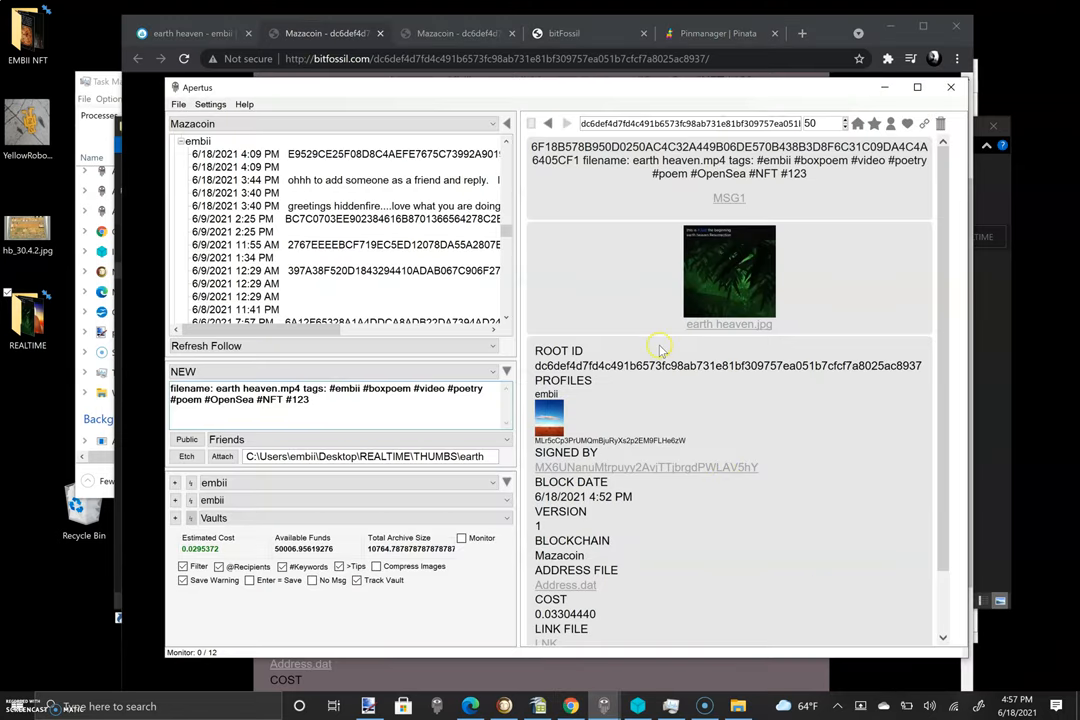
mouse_move(667, 297)
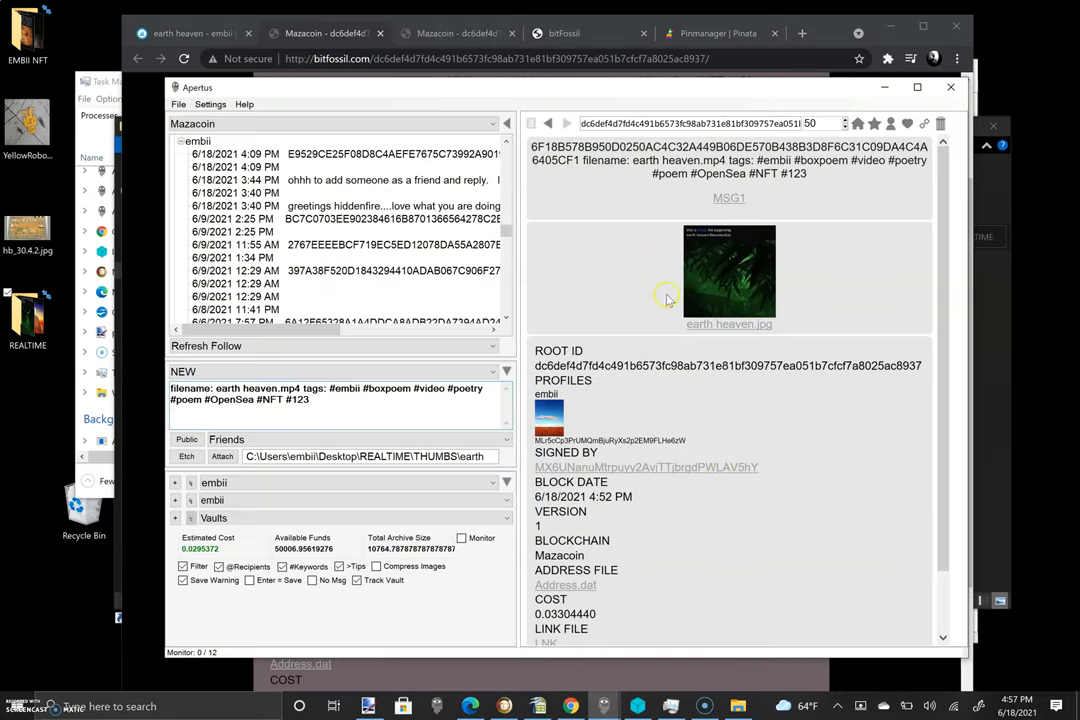
mouse_move(790, 313)
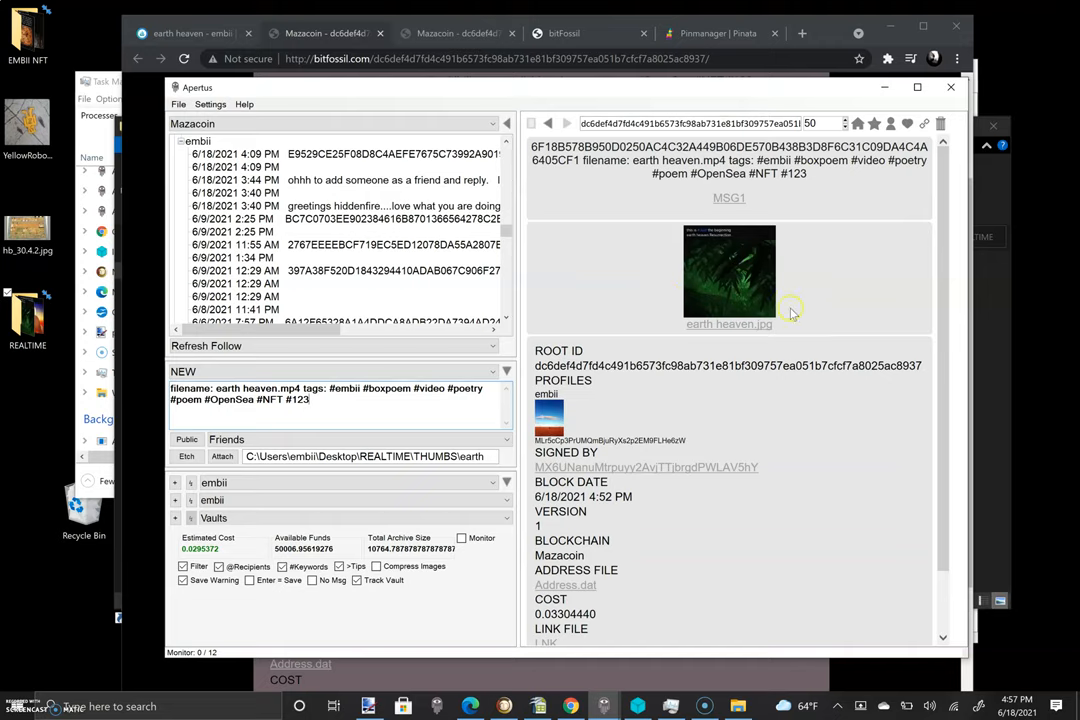
- Start an Apertus proof check and pick chaos love.mp4 from REALTIME
left_click(178, 104)
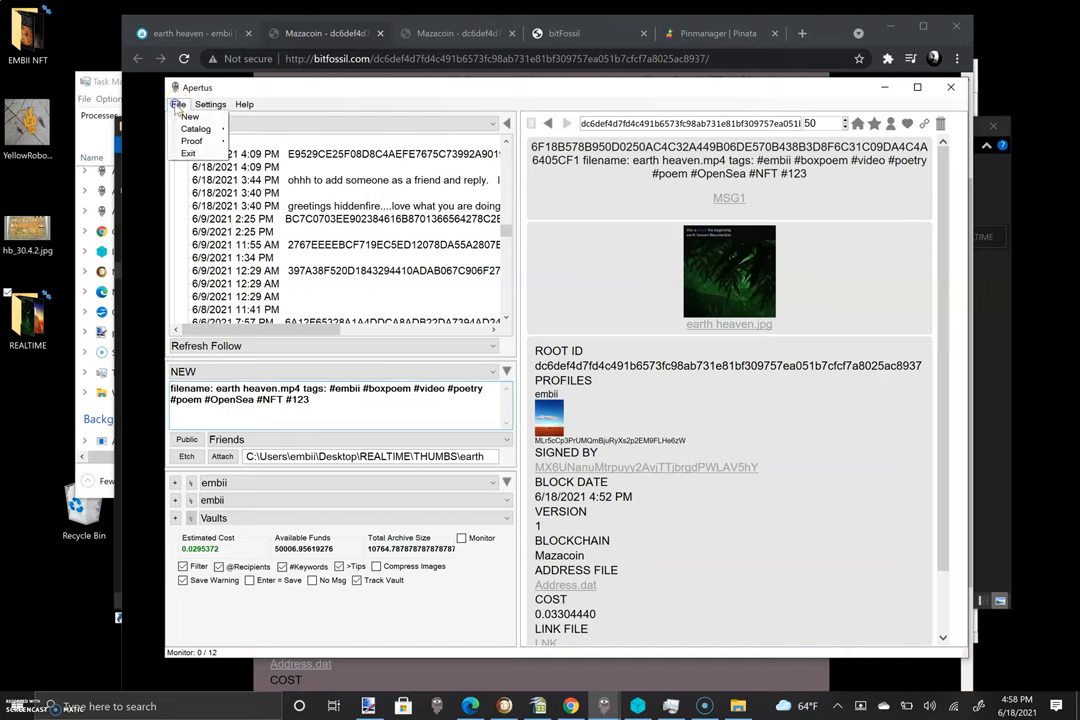
mouse_move(190, 141)
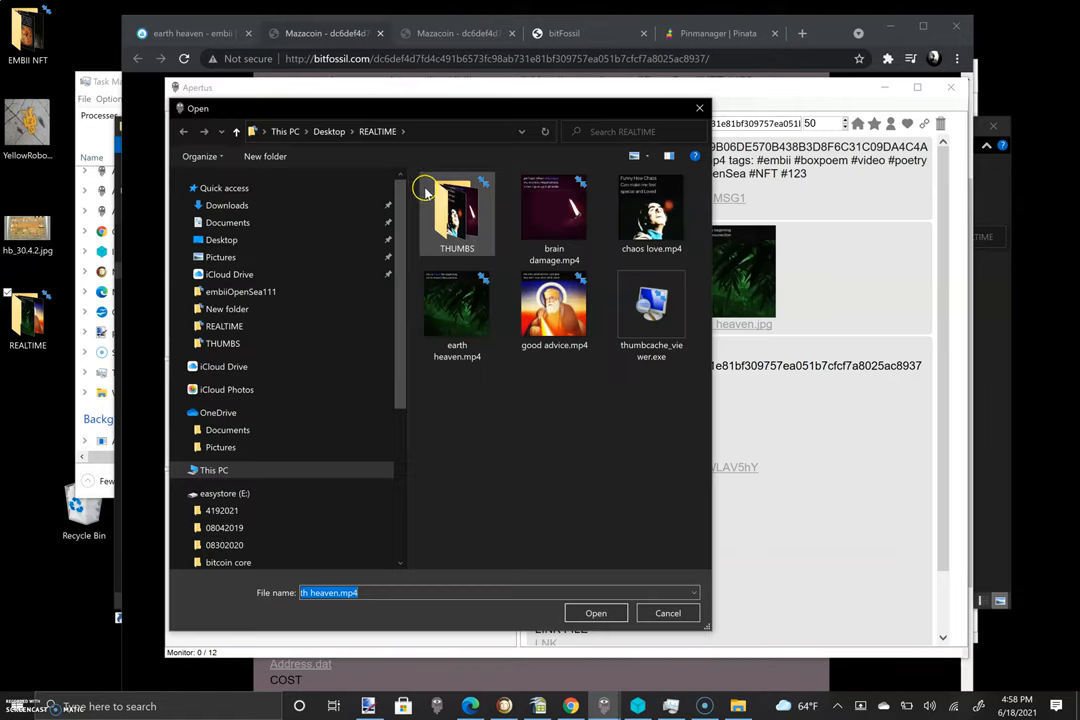
mouse_move(512, 350)
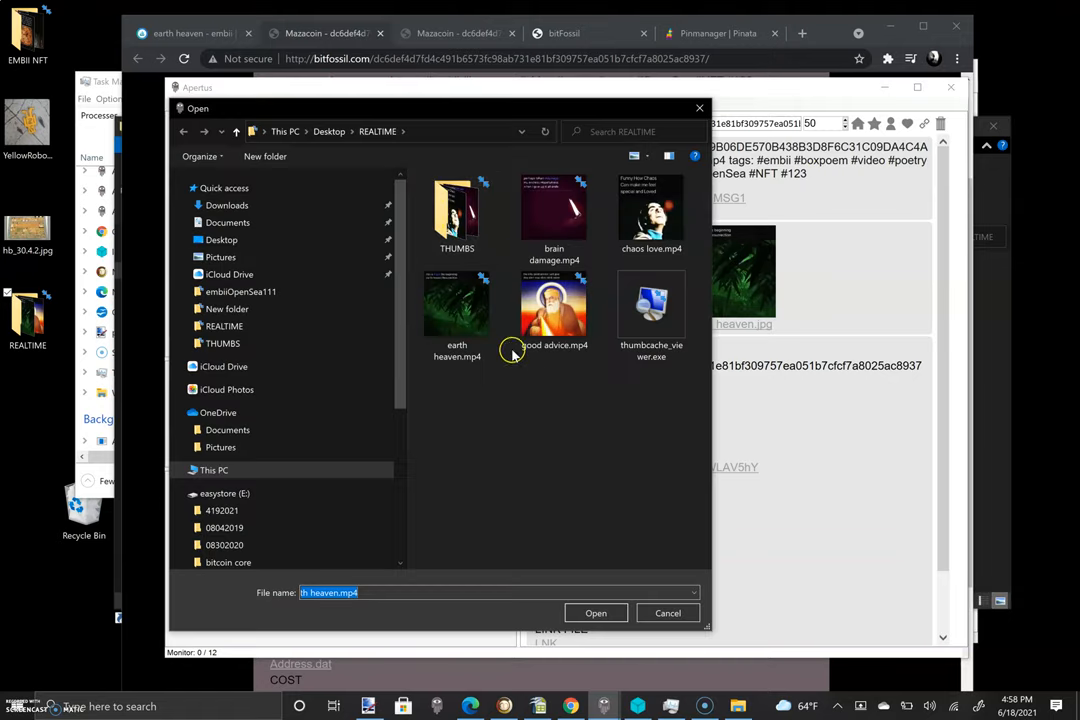
left_click(651, 210)
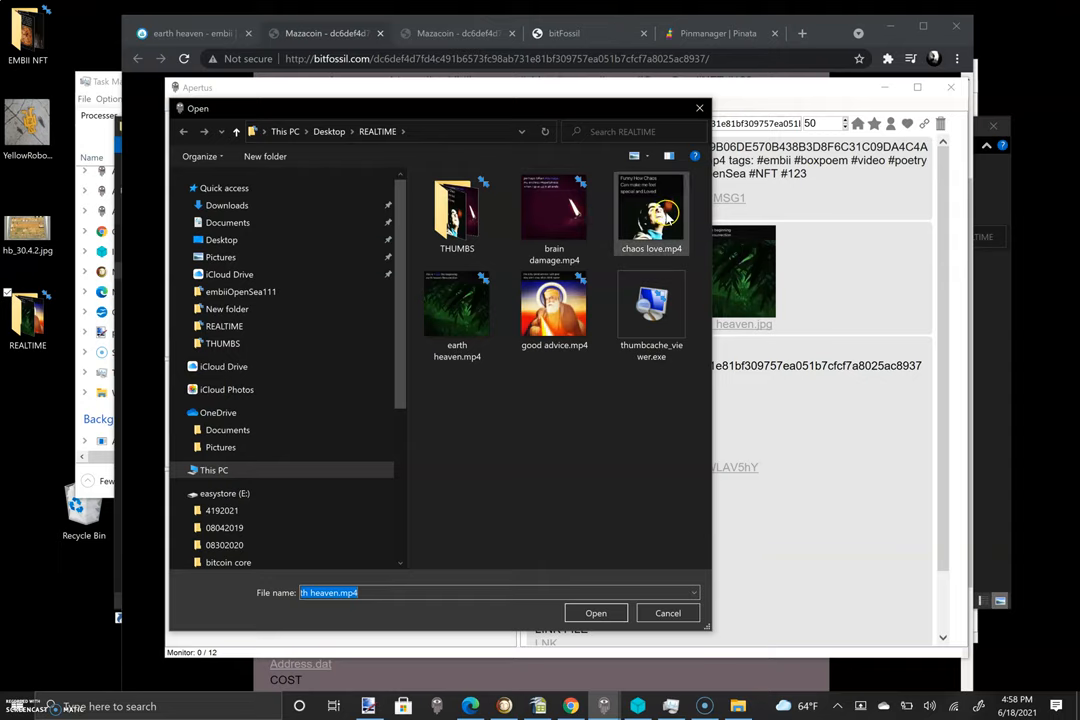
- Load chaos love.mp4 in Apertus to show its Mazacoin proof-of-existence record, NFT #122
left_click(651, 210)
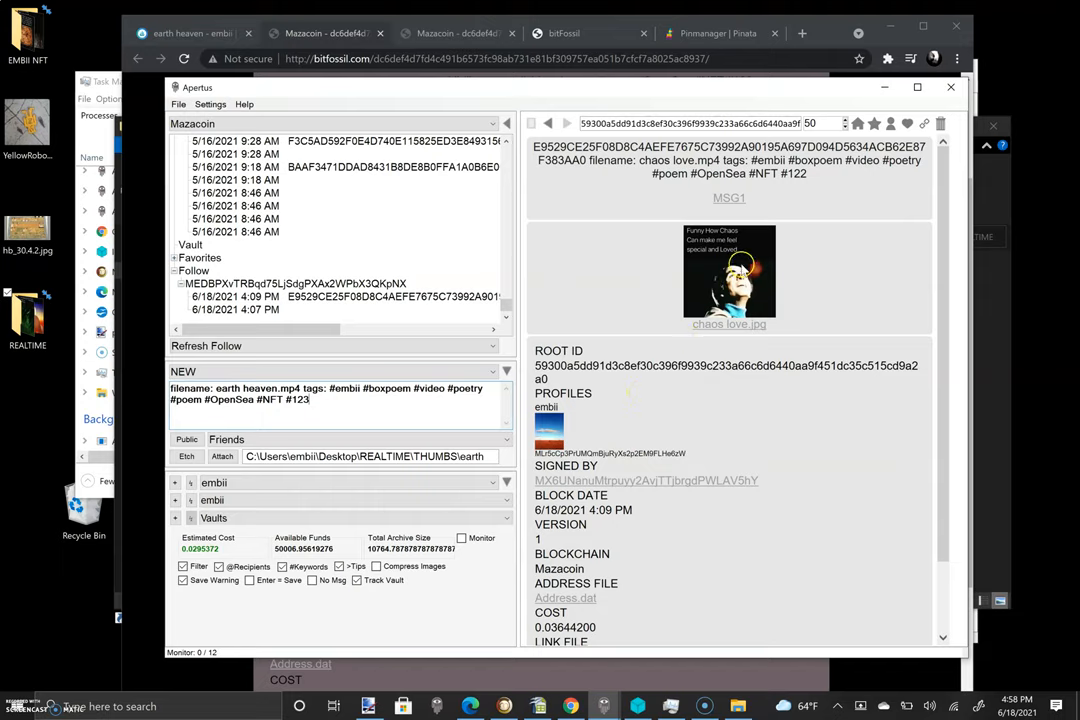
mouse_move(730, 362)
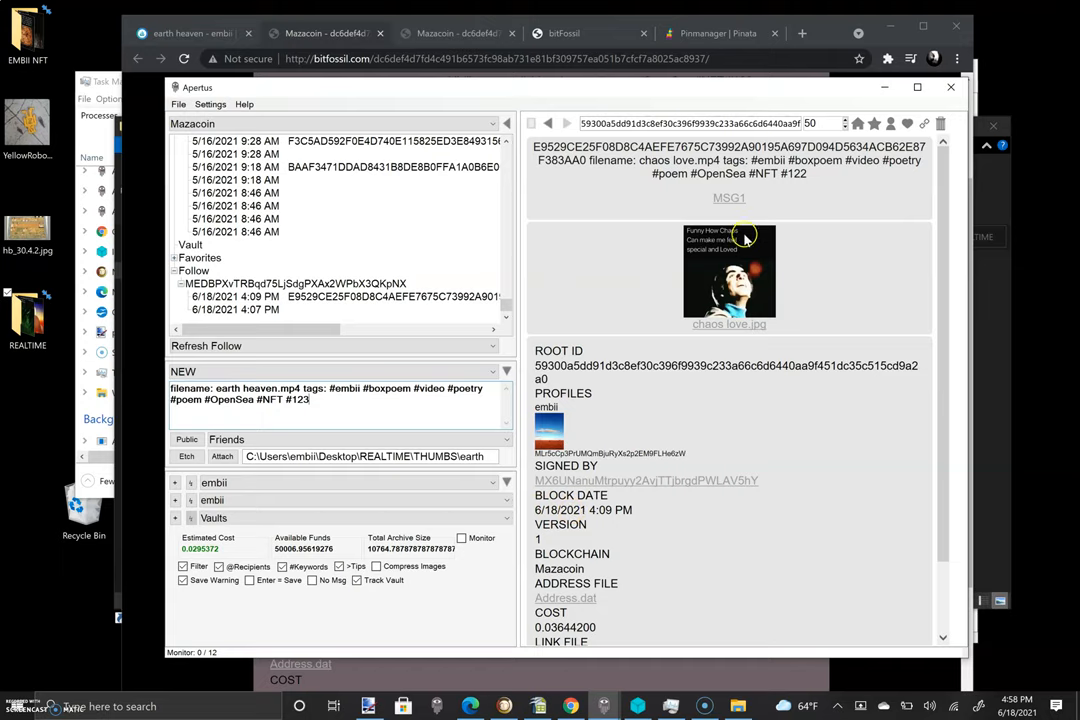
mouse_move(756, 334)
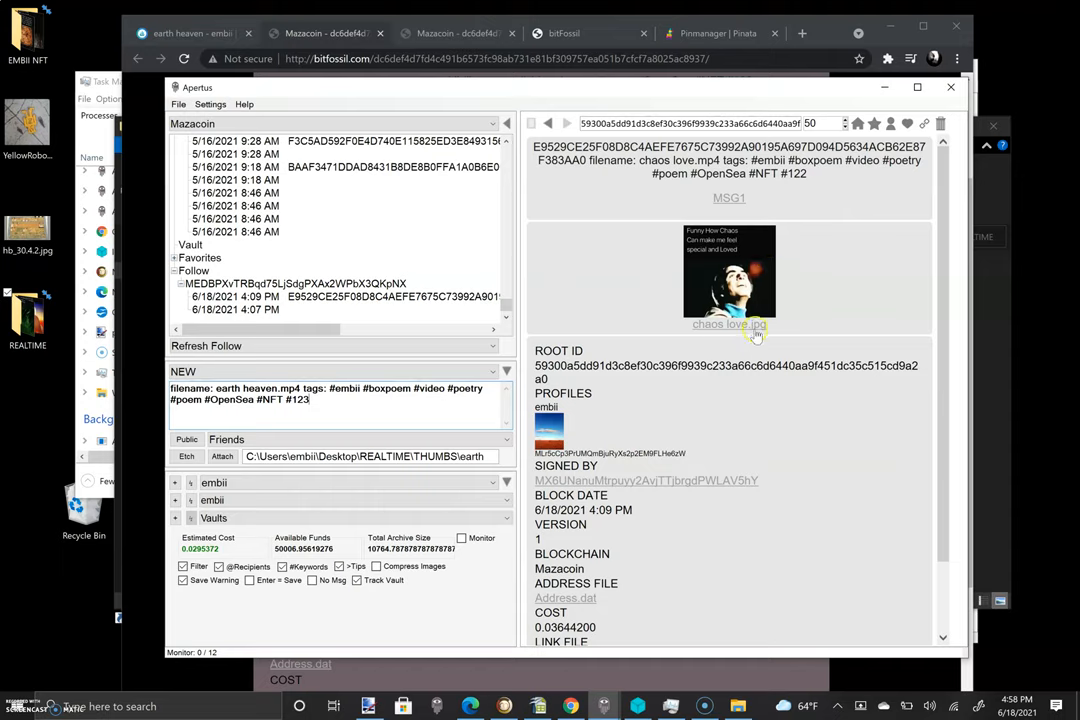
mouse_move(755, 447)
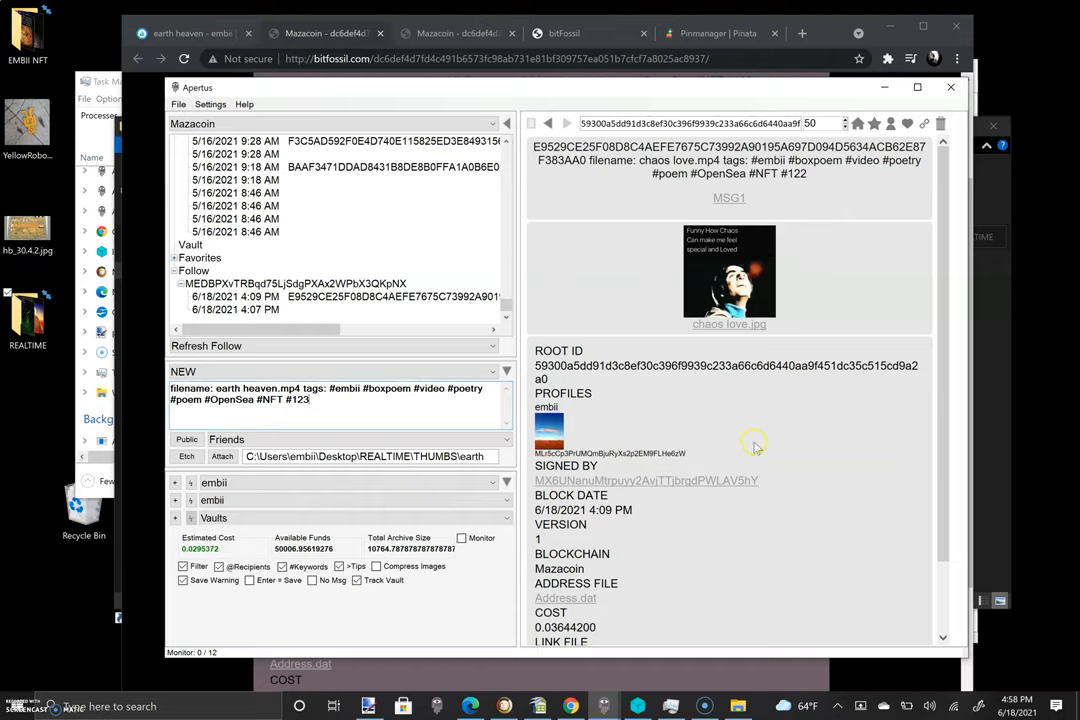
mouse_move(760, 447)
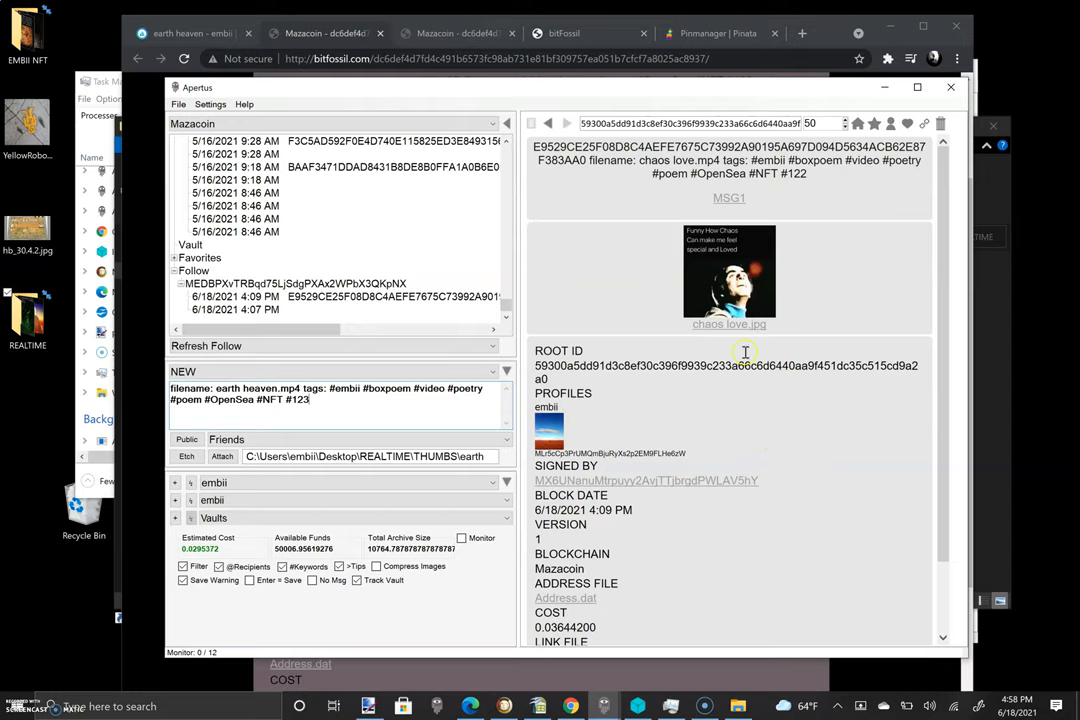
mouse_move(670, 415)
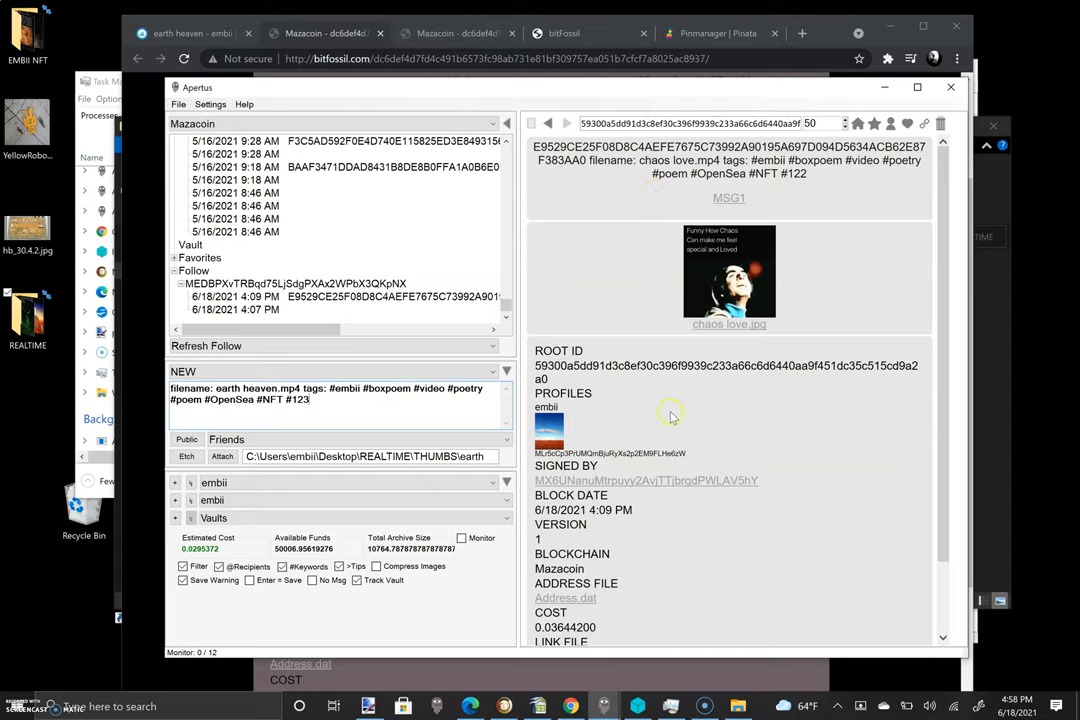
mouse_move(632, 420)
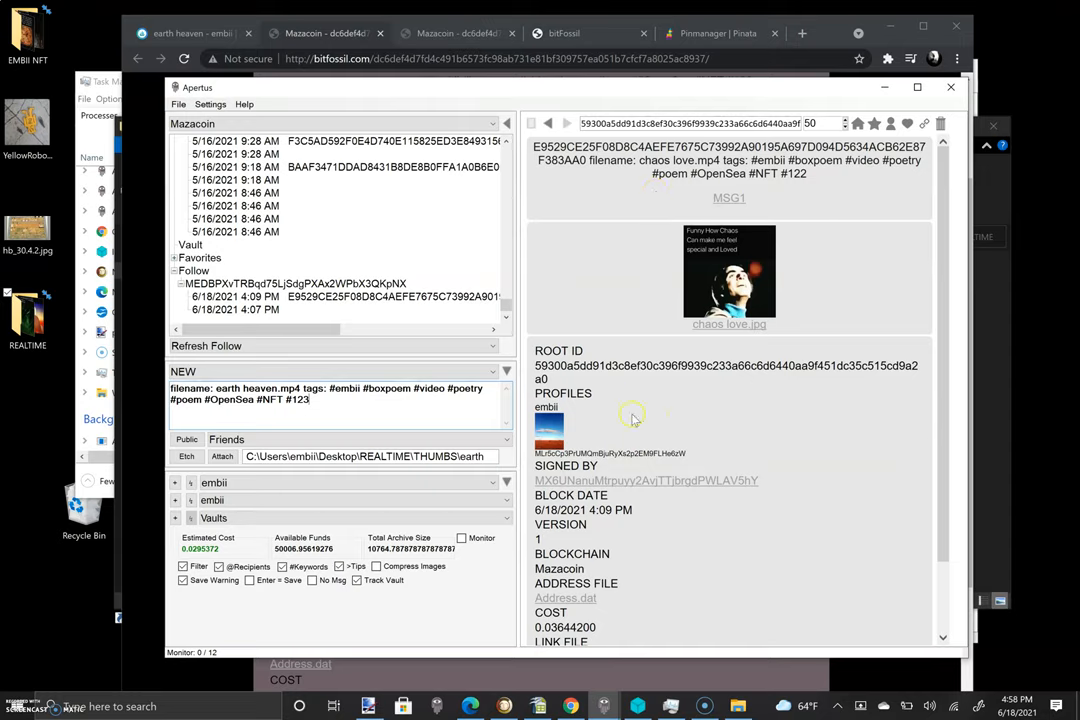
mouse_move(718, 424)
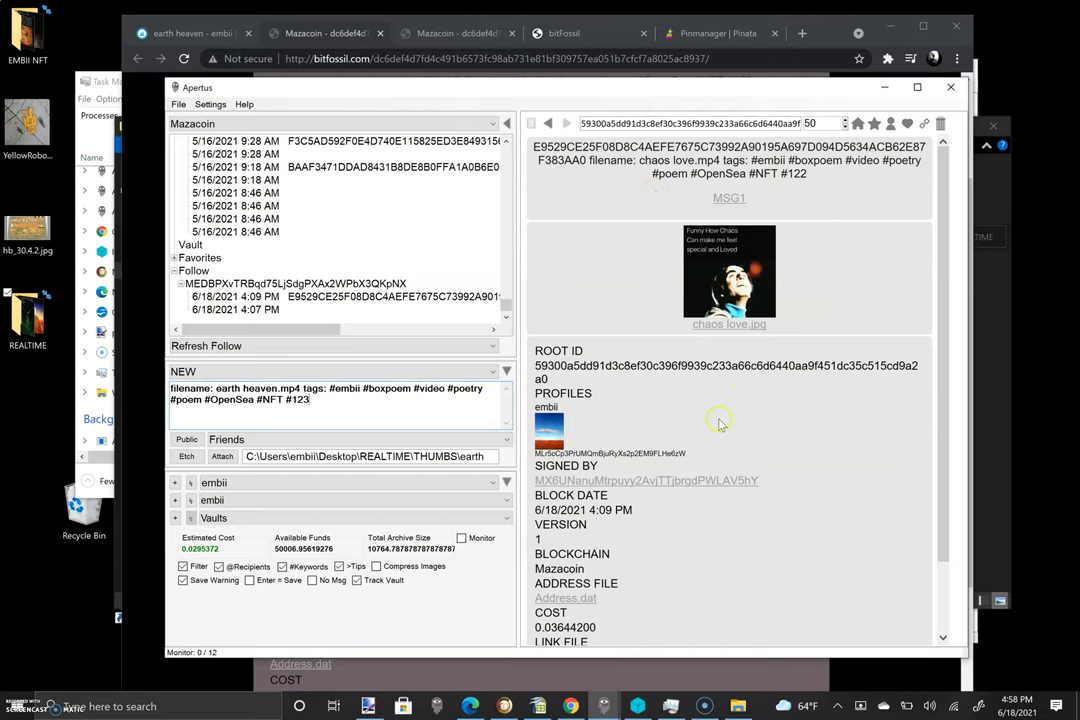
mouse_move(668, 457)
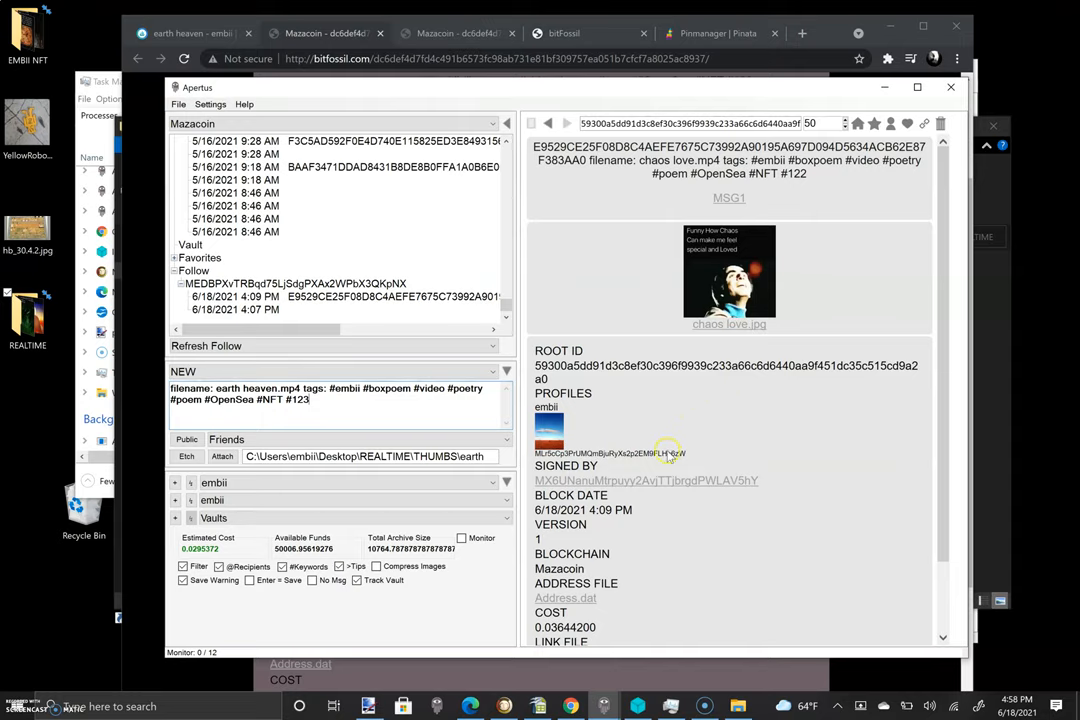